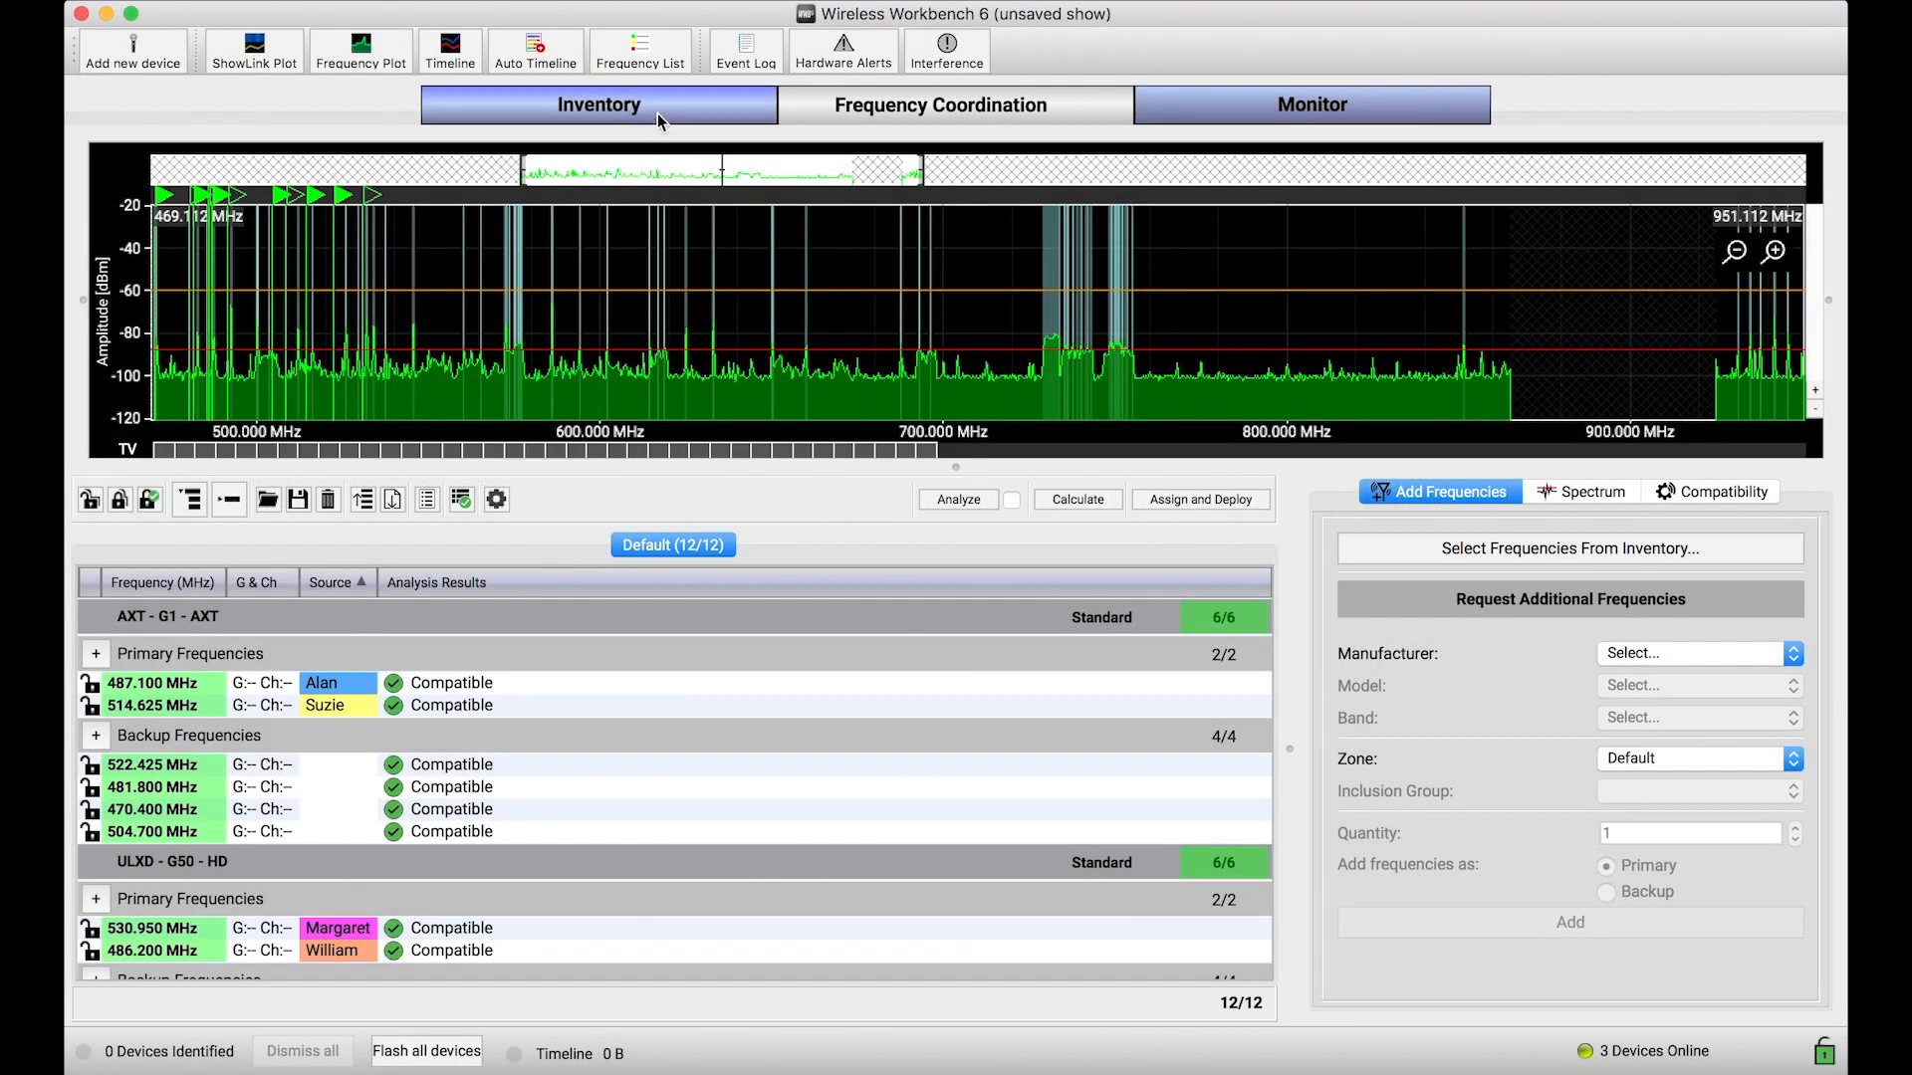
Show the Inventory listing four microphone channels and one Spectrum Manager
{"action": "left_click", "coordinate": [600, 104]}
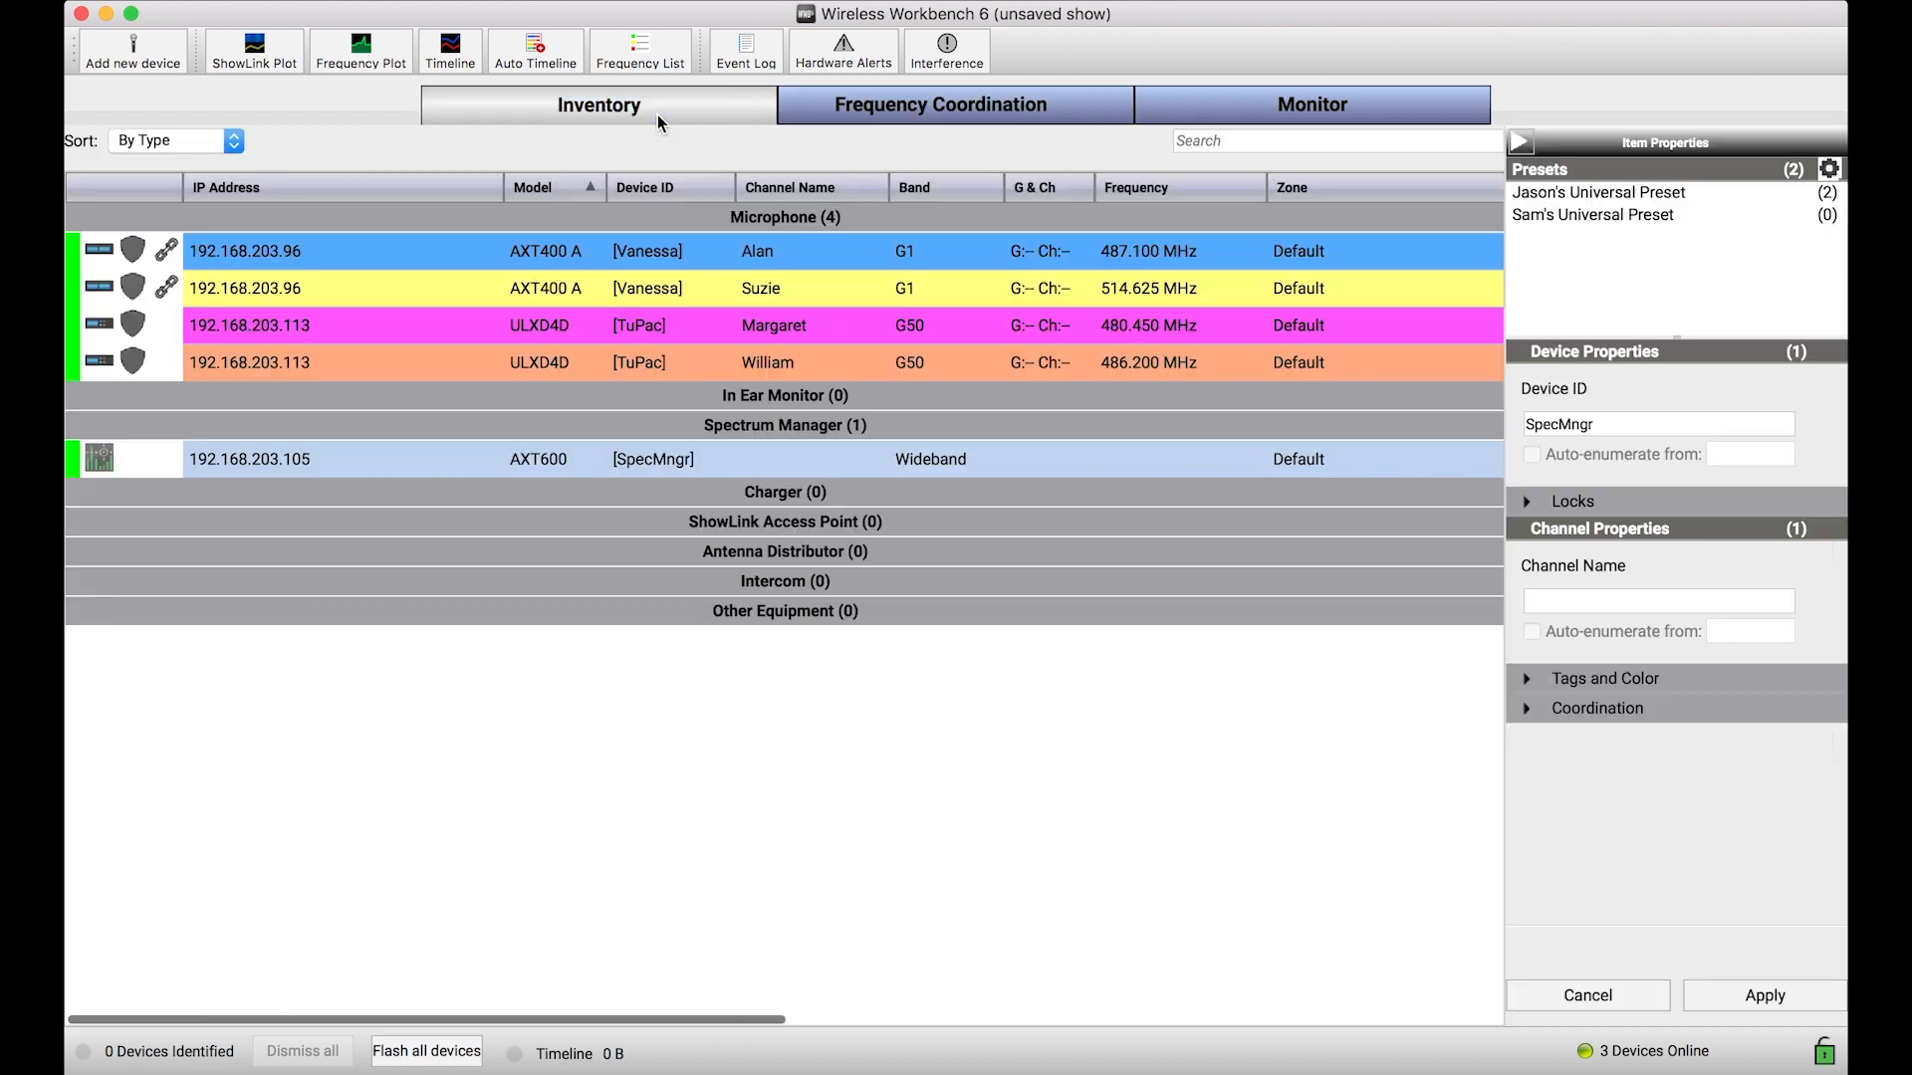
{"action": "mouse_move", "coordinate": [536, 326]}
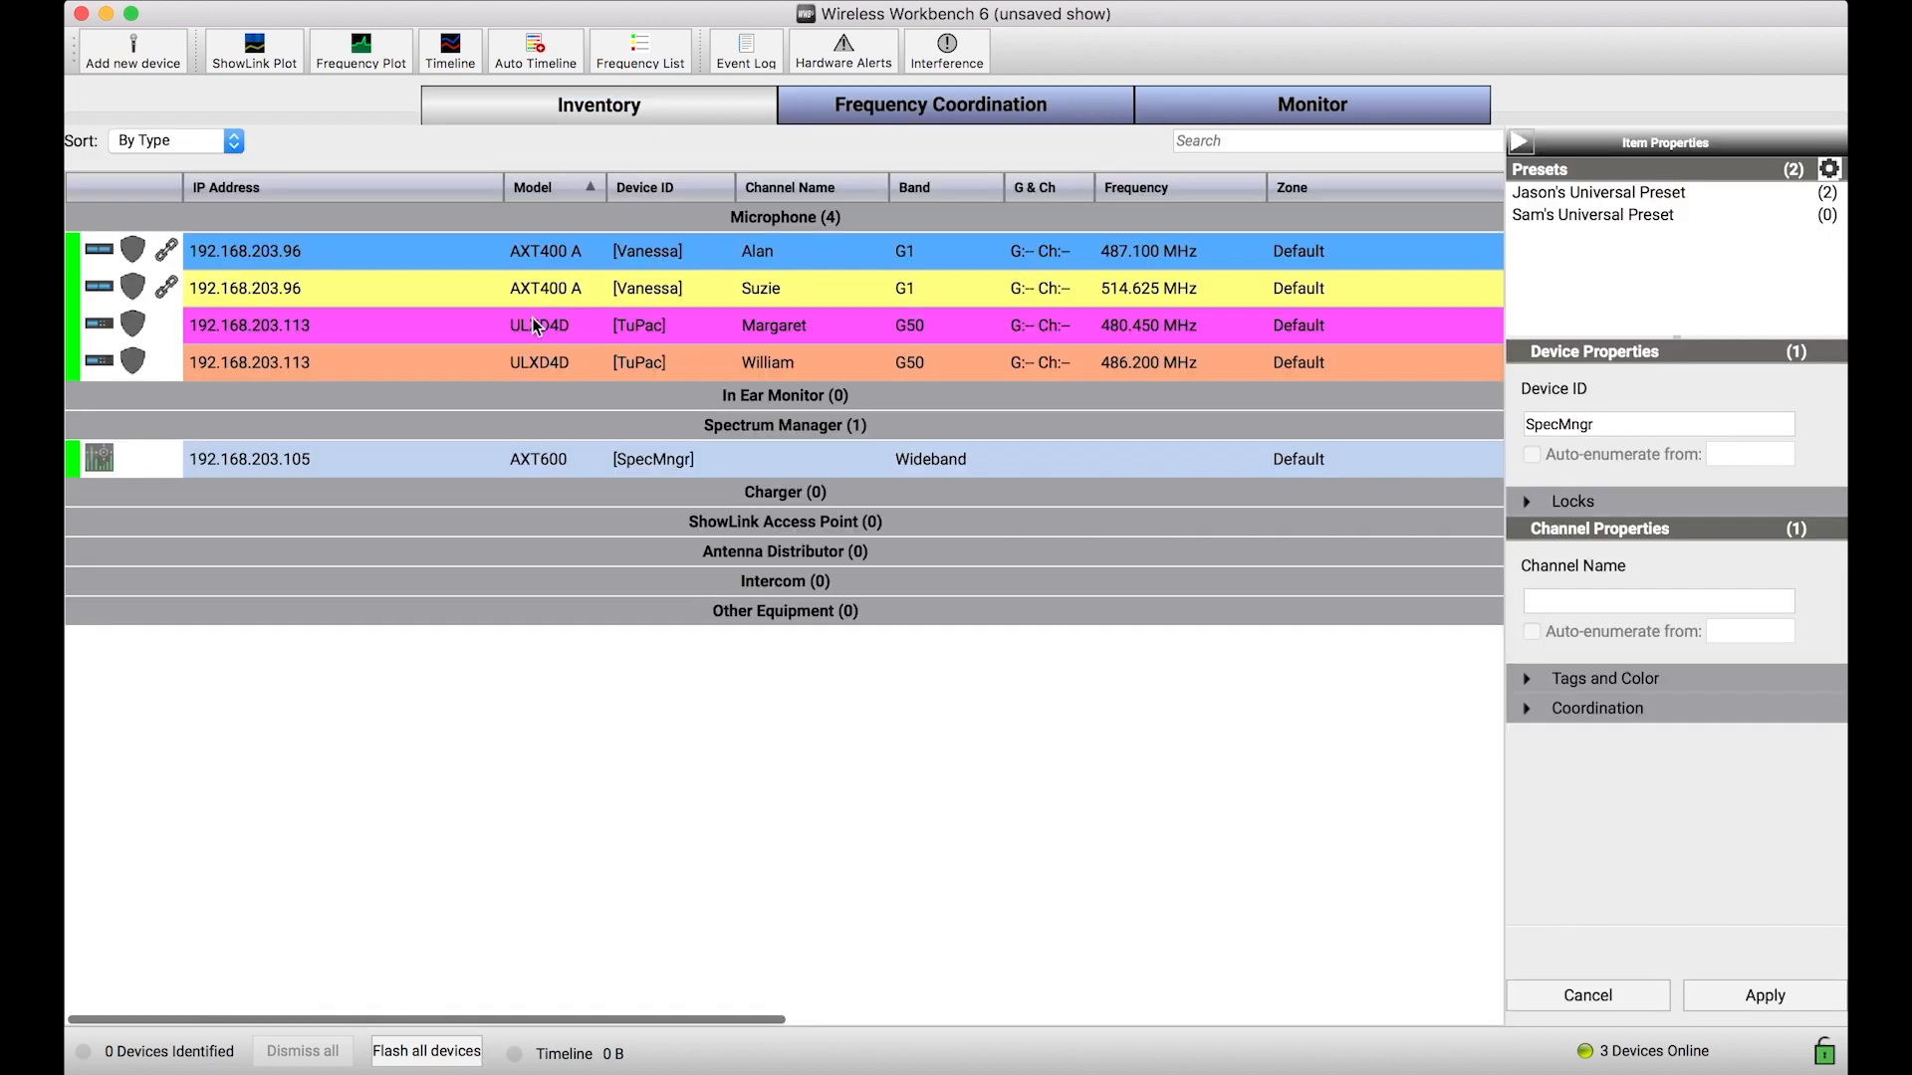
{"action": "mouse_move", "coordinate": [649, 460]}
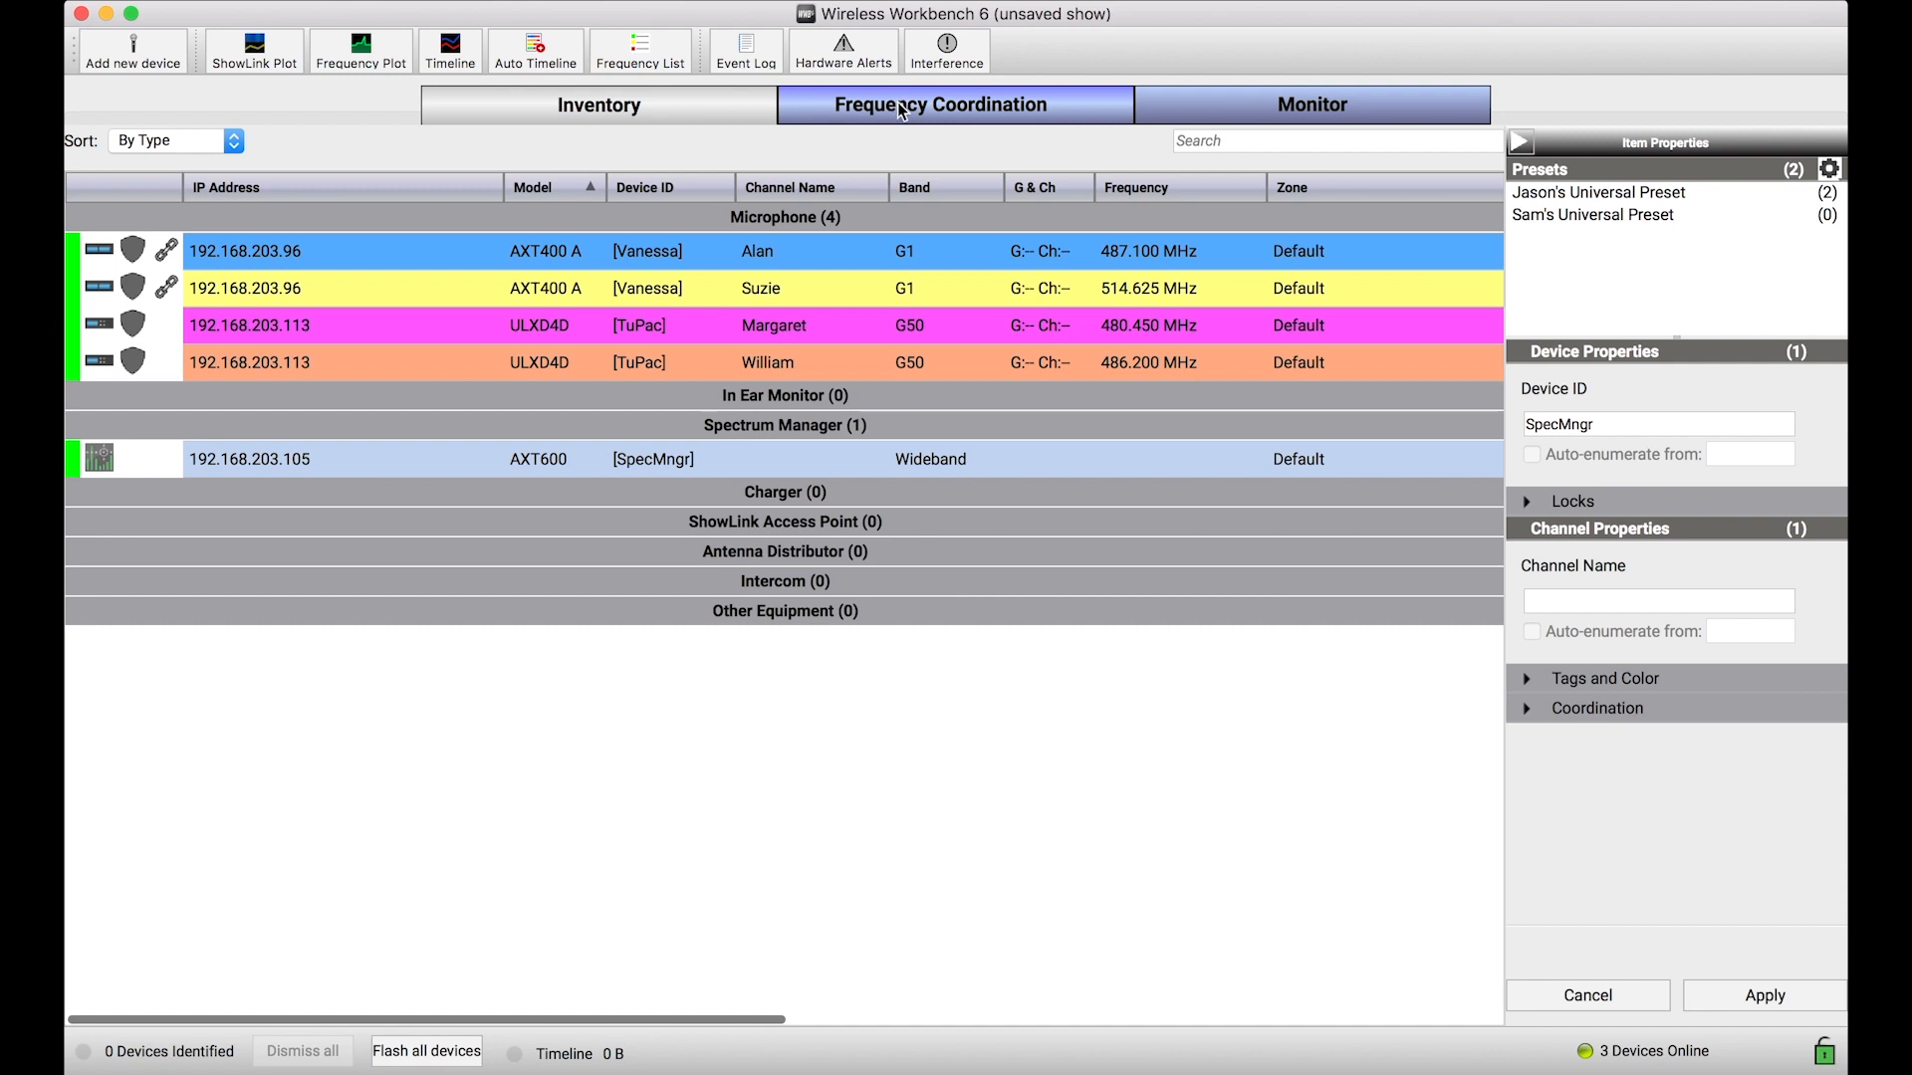
In Frequency Coordination, calculate a new compatible set of primary and backup frequencies
{"action": "left_click", "coordinate": [940, 104]}
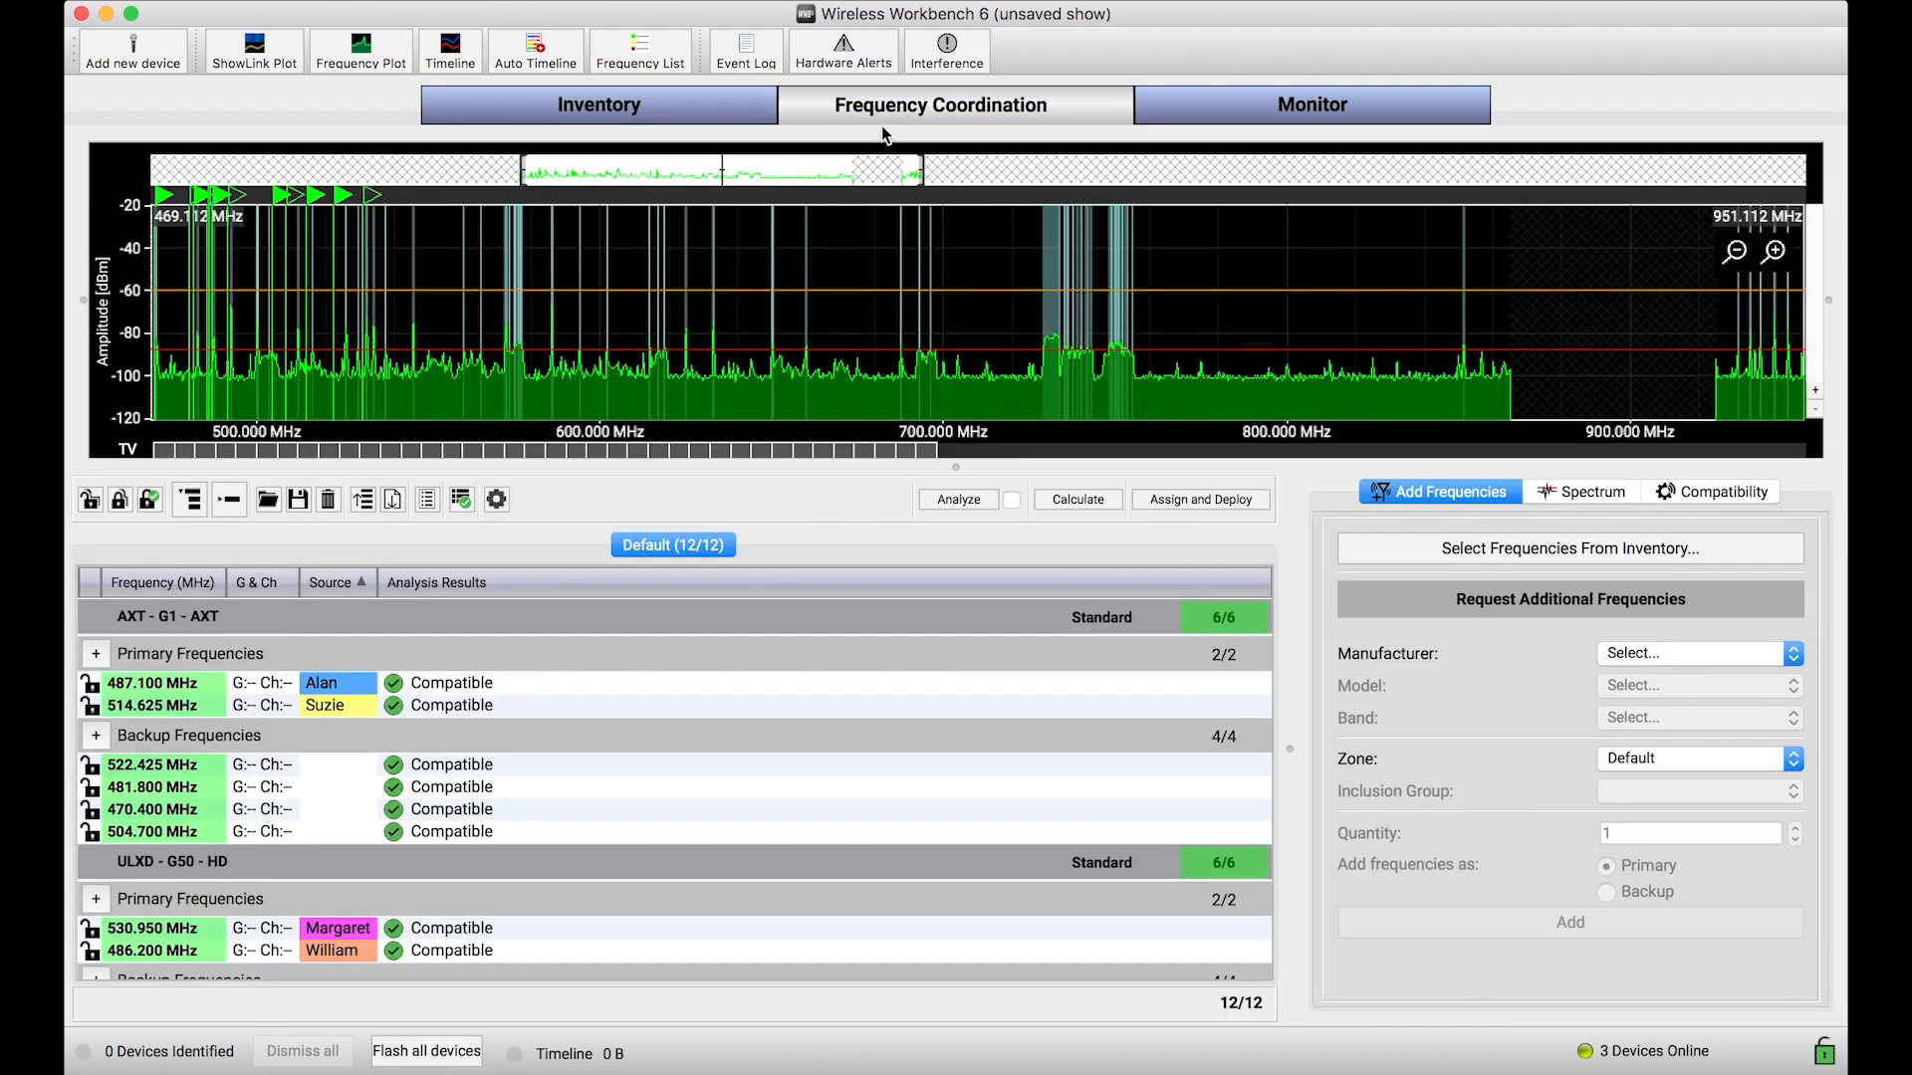
{"action": "mouse_move", "coordinate": [655, 372]}
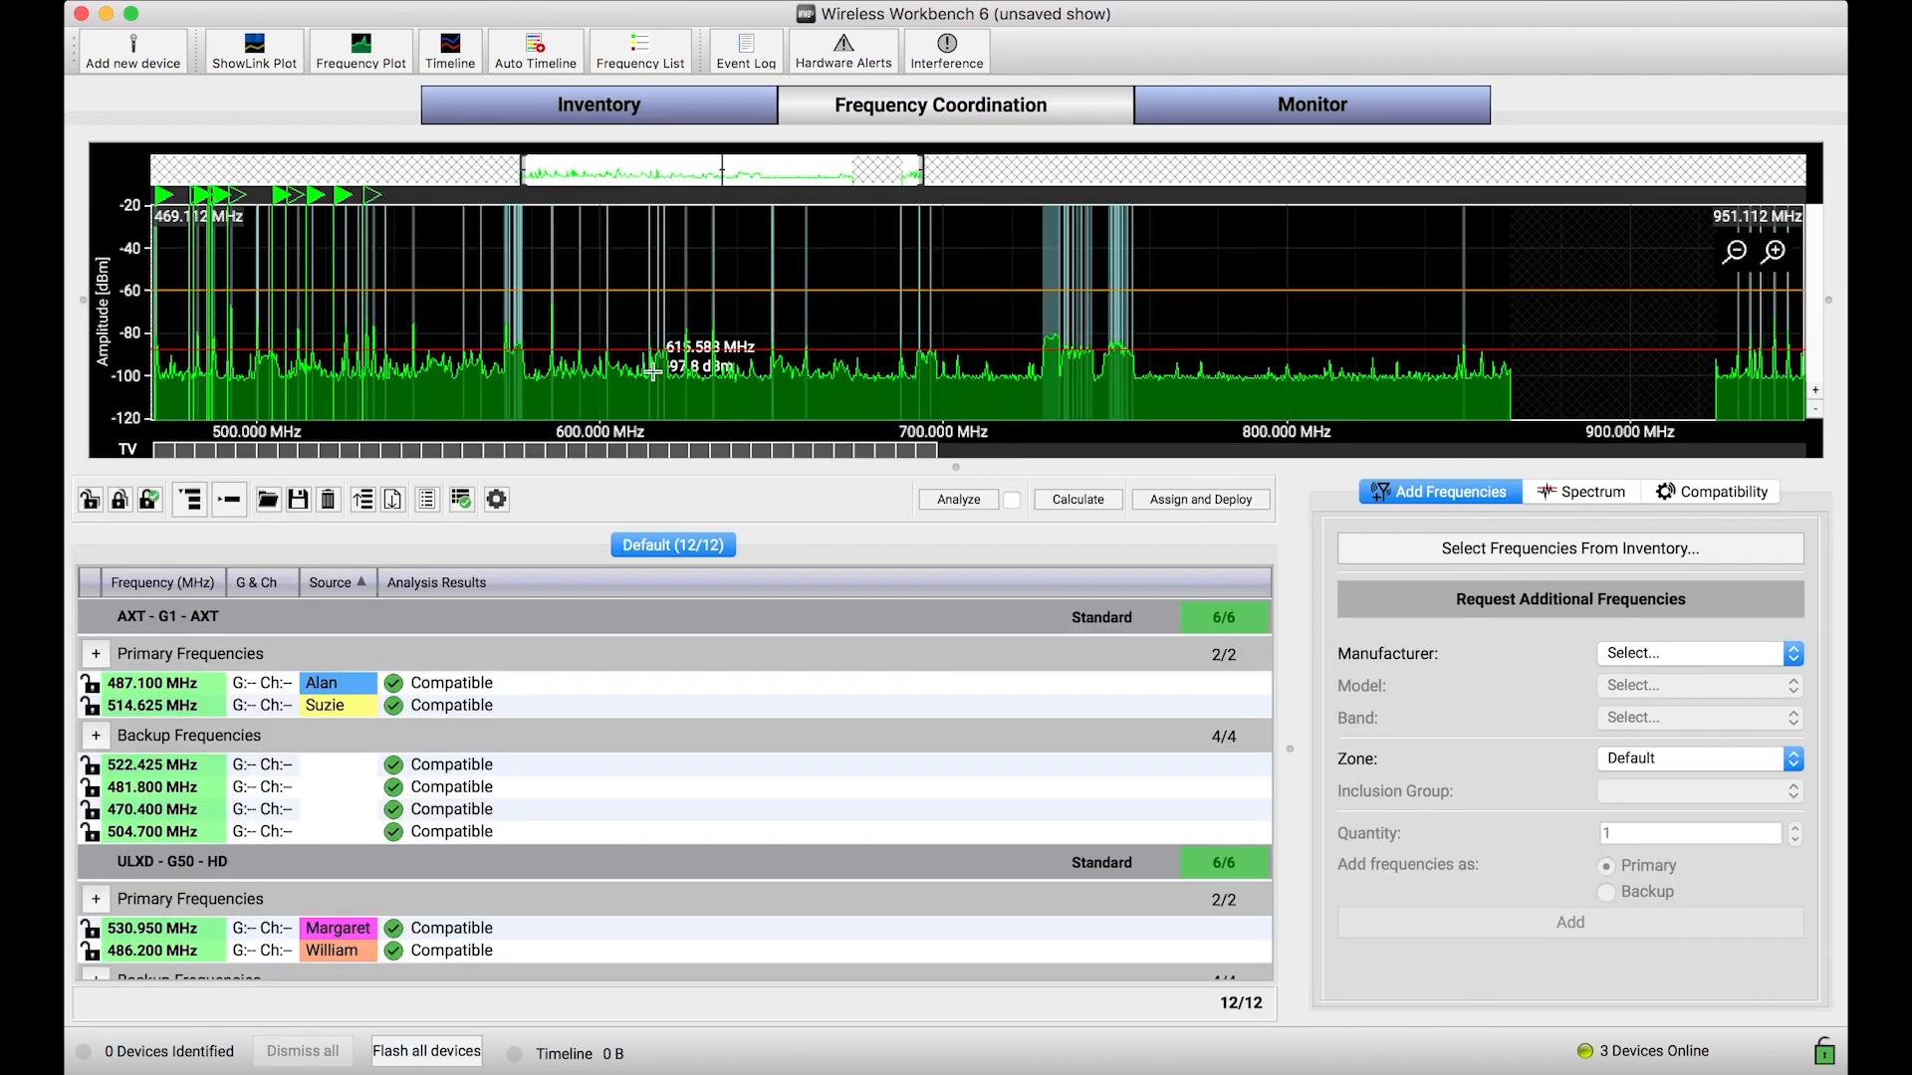
{"action": "mouse_move", "coordinate": [517, 727]}
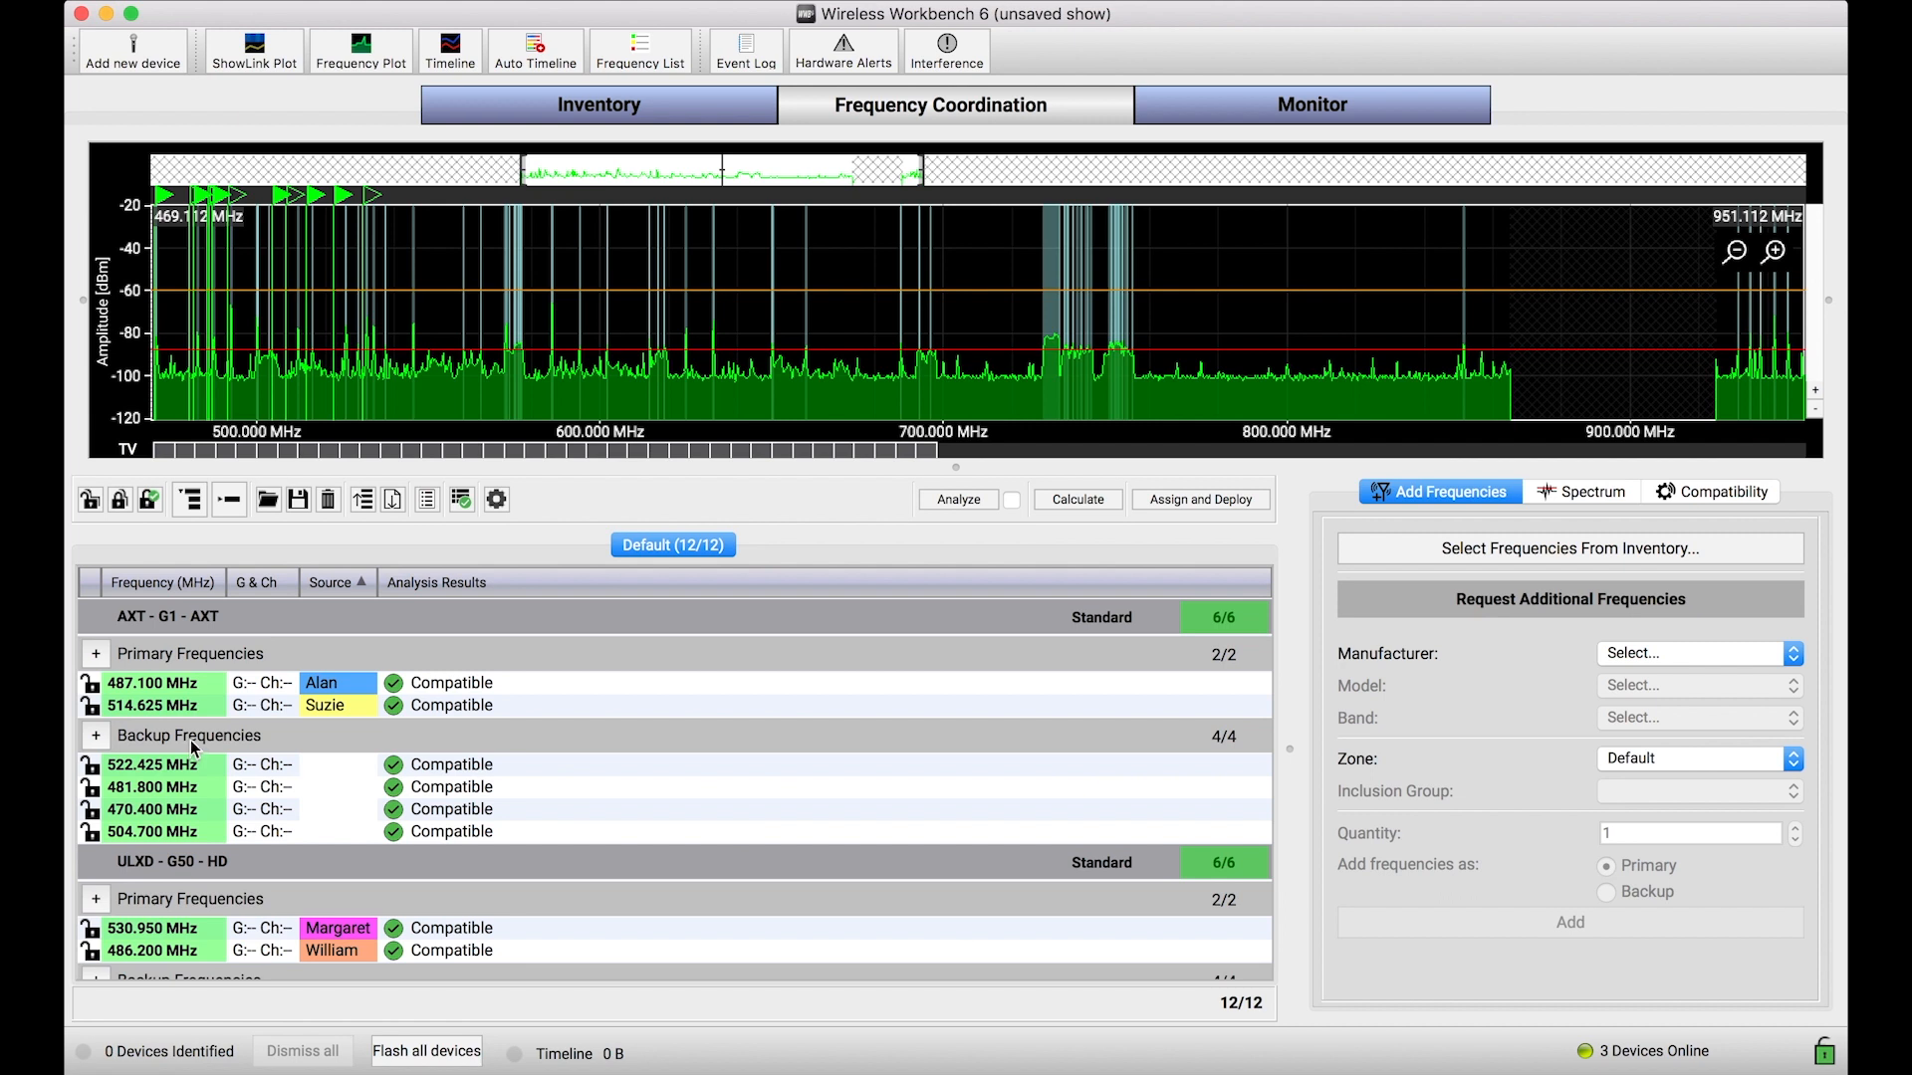
{"action": "scroll", "scroll_direction": "down", "scroll_amount": 3}
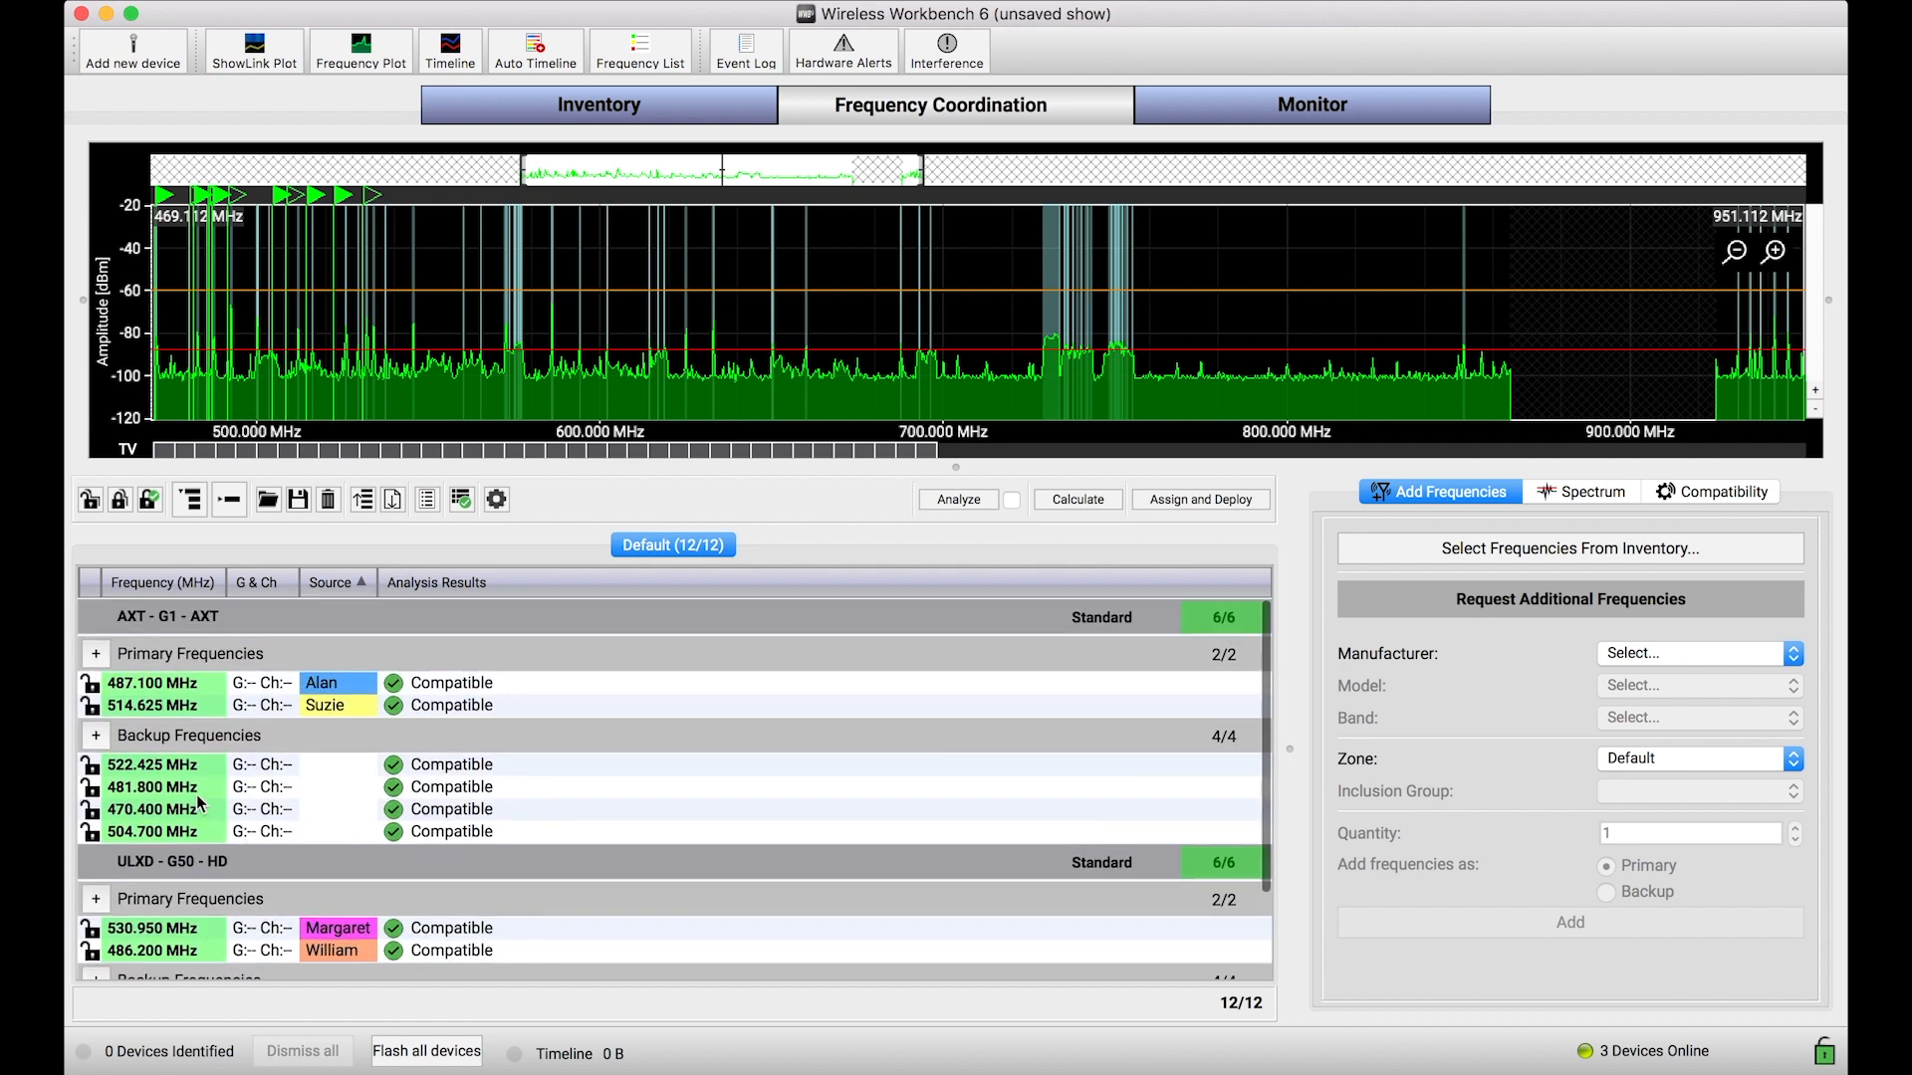
{"action": "mouse_move", "coordinate": [1109, 571]}
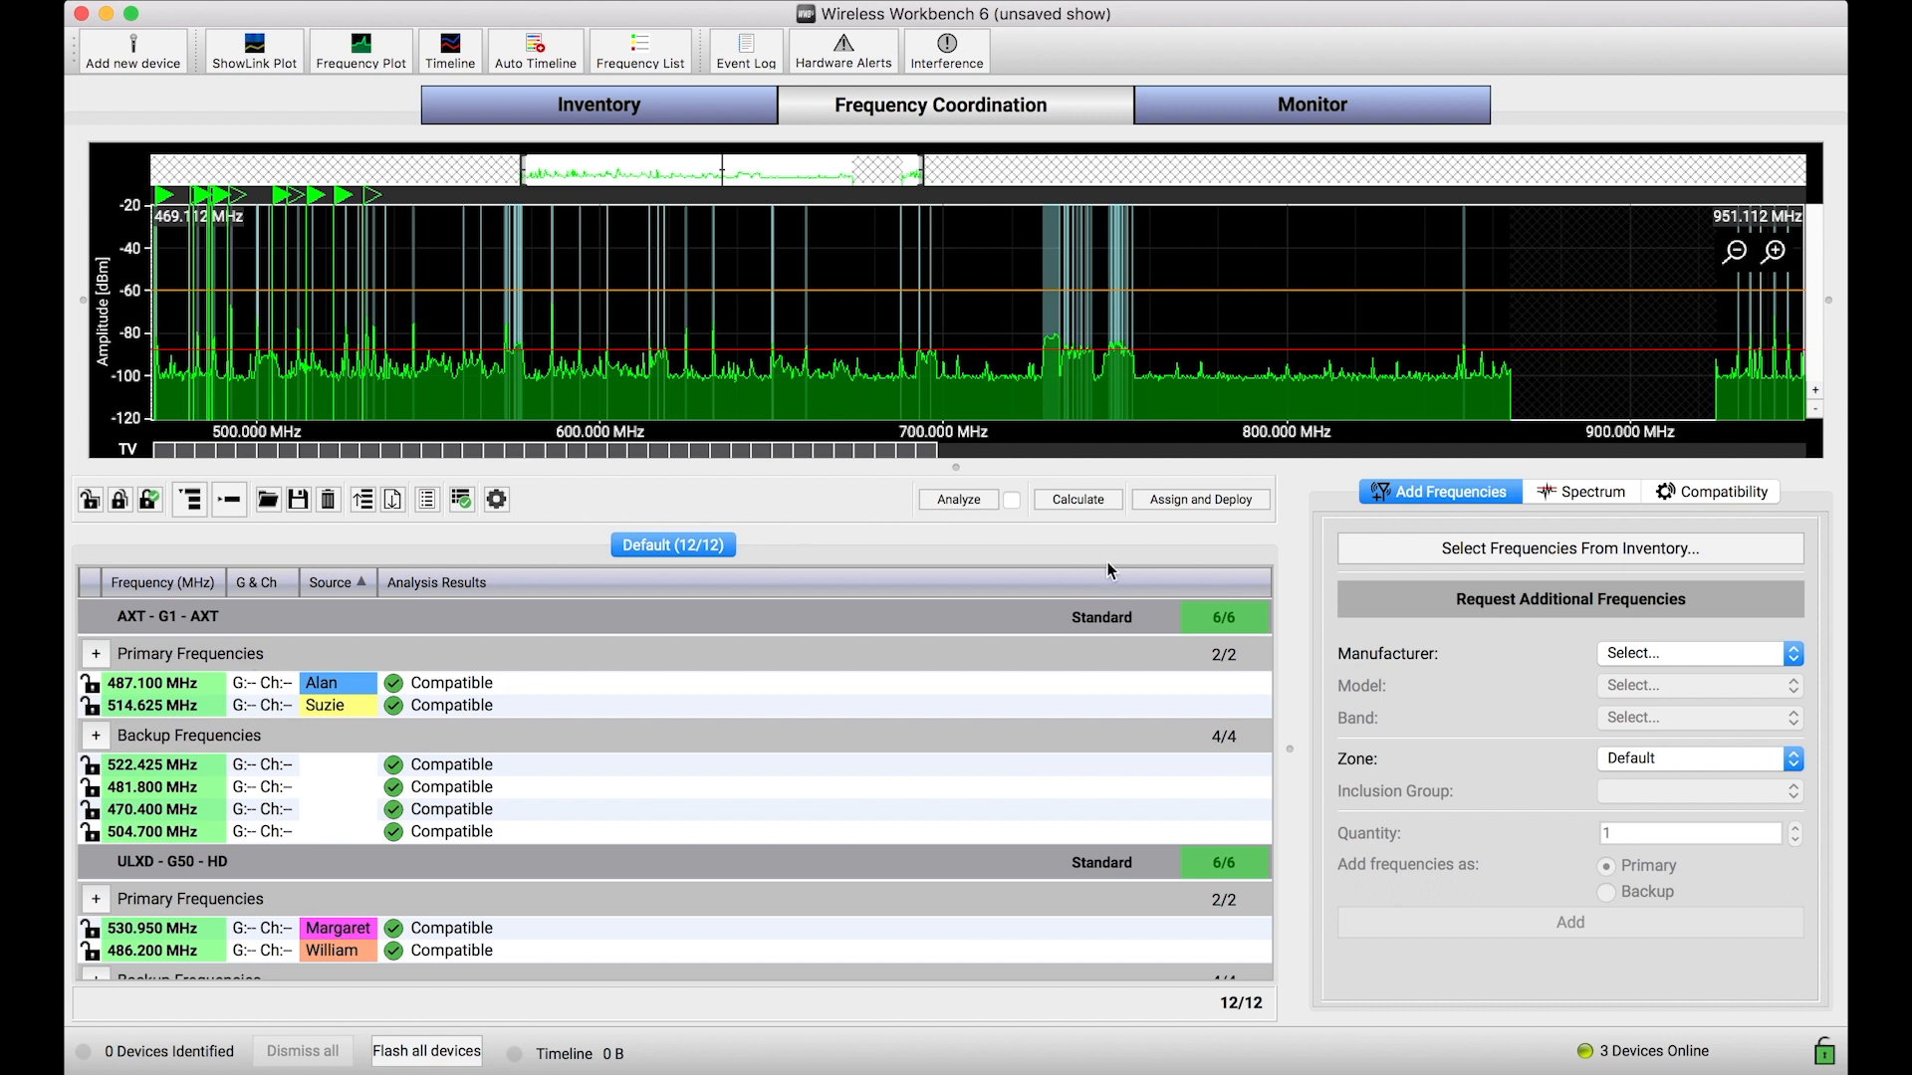
{"action": "mouse_move", "coordinate": [1077, 498]}
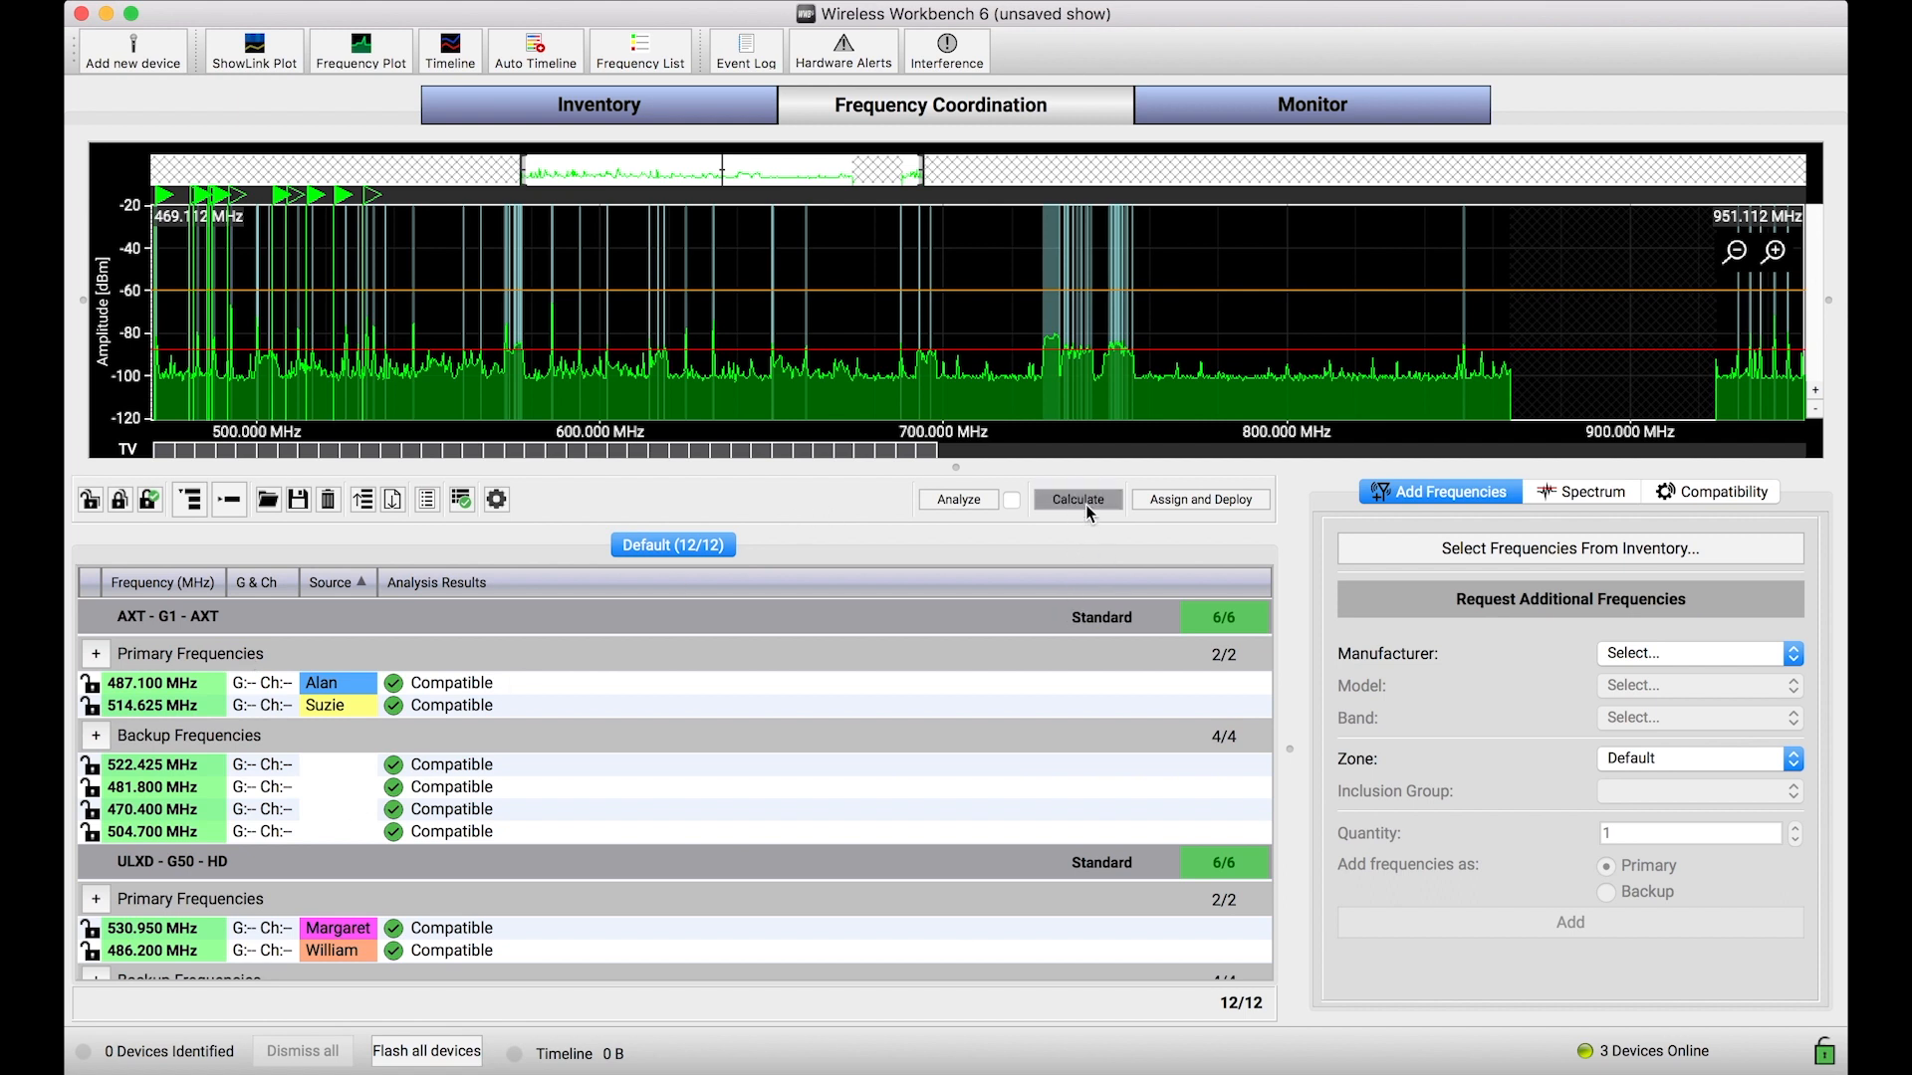
{"action": "left_click", "coordinate": [1078, 497]}
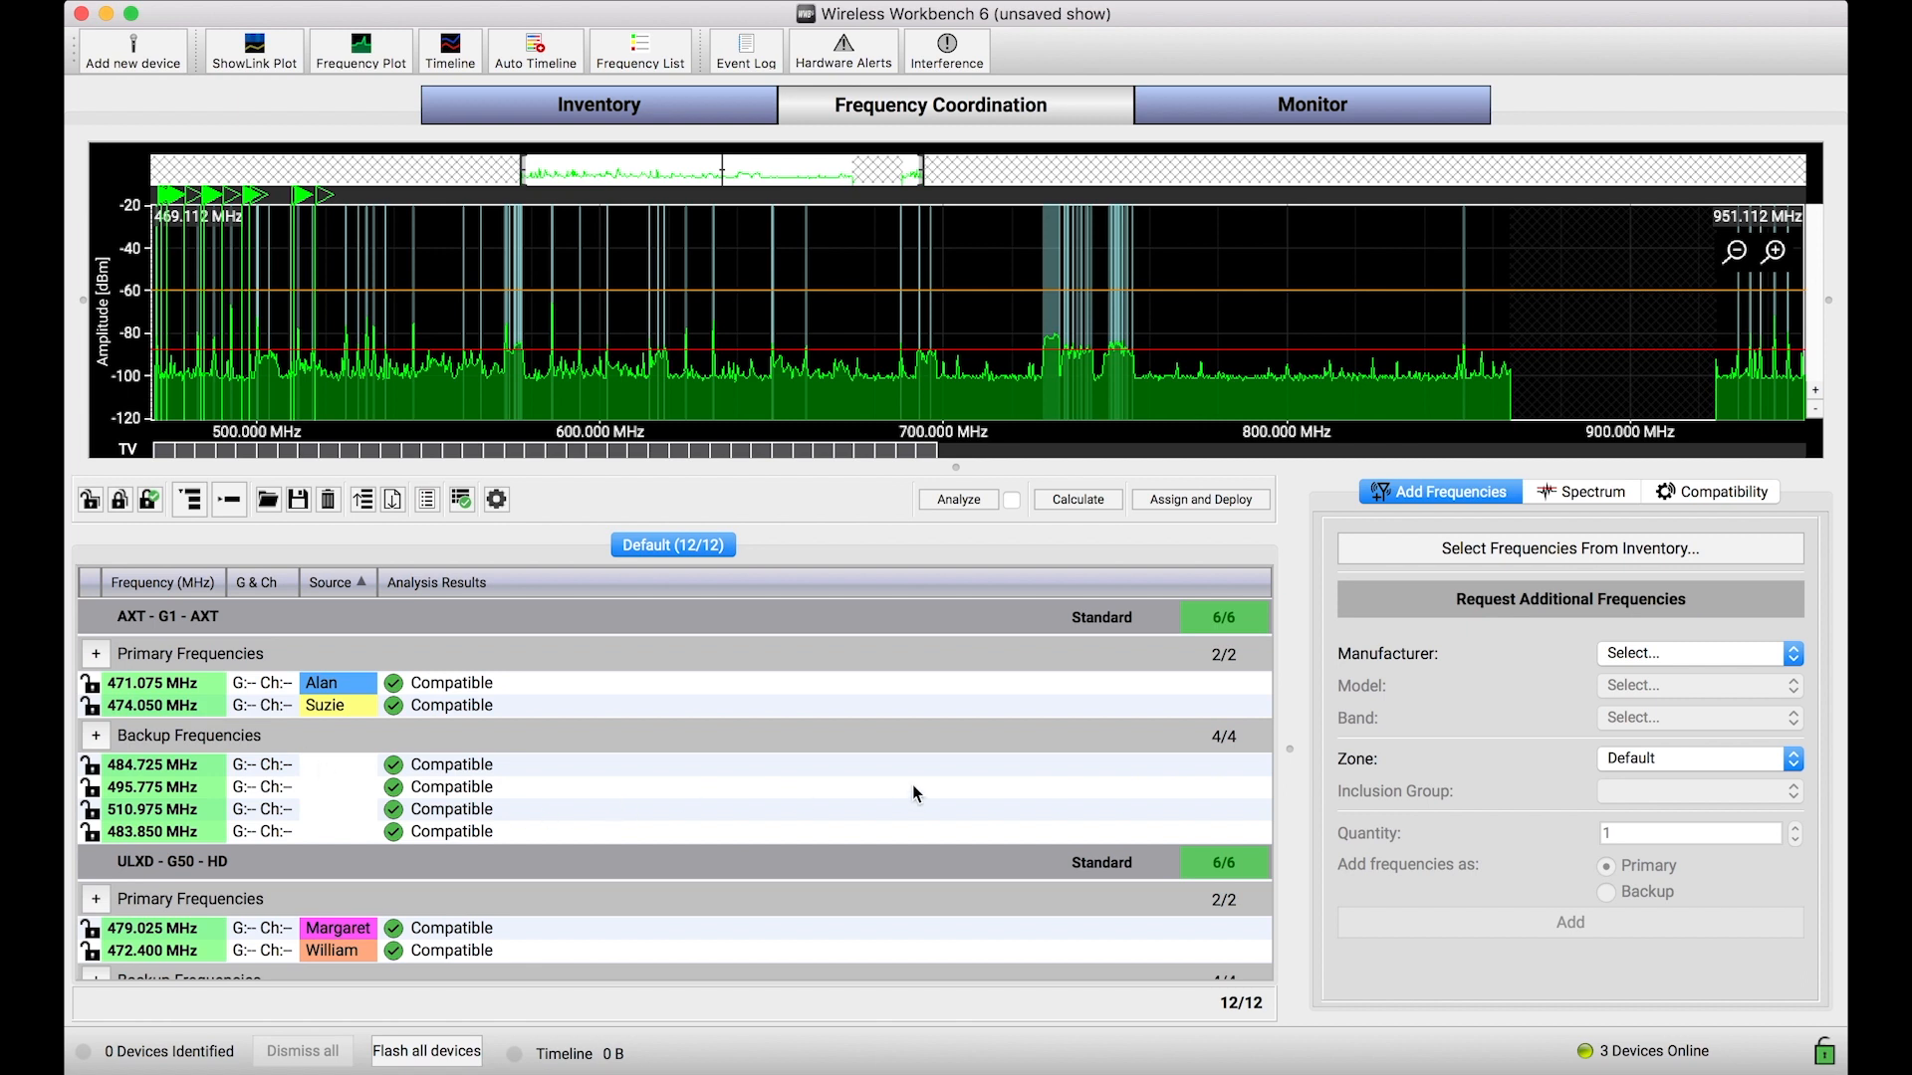
{"action": "mouse_move", "coordinate": [1205, 520]}
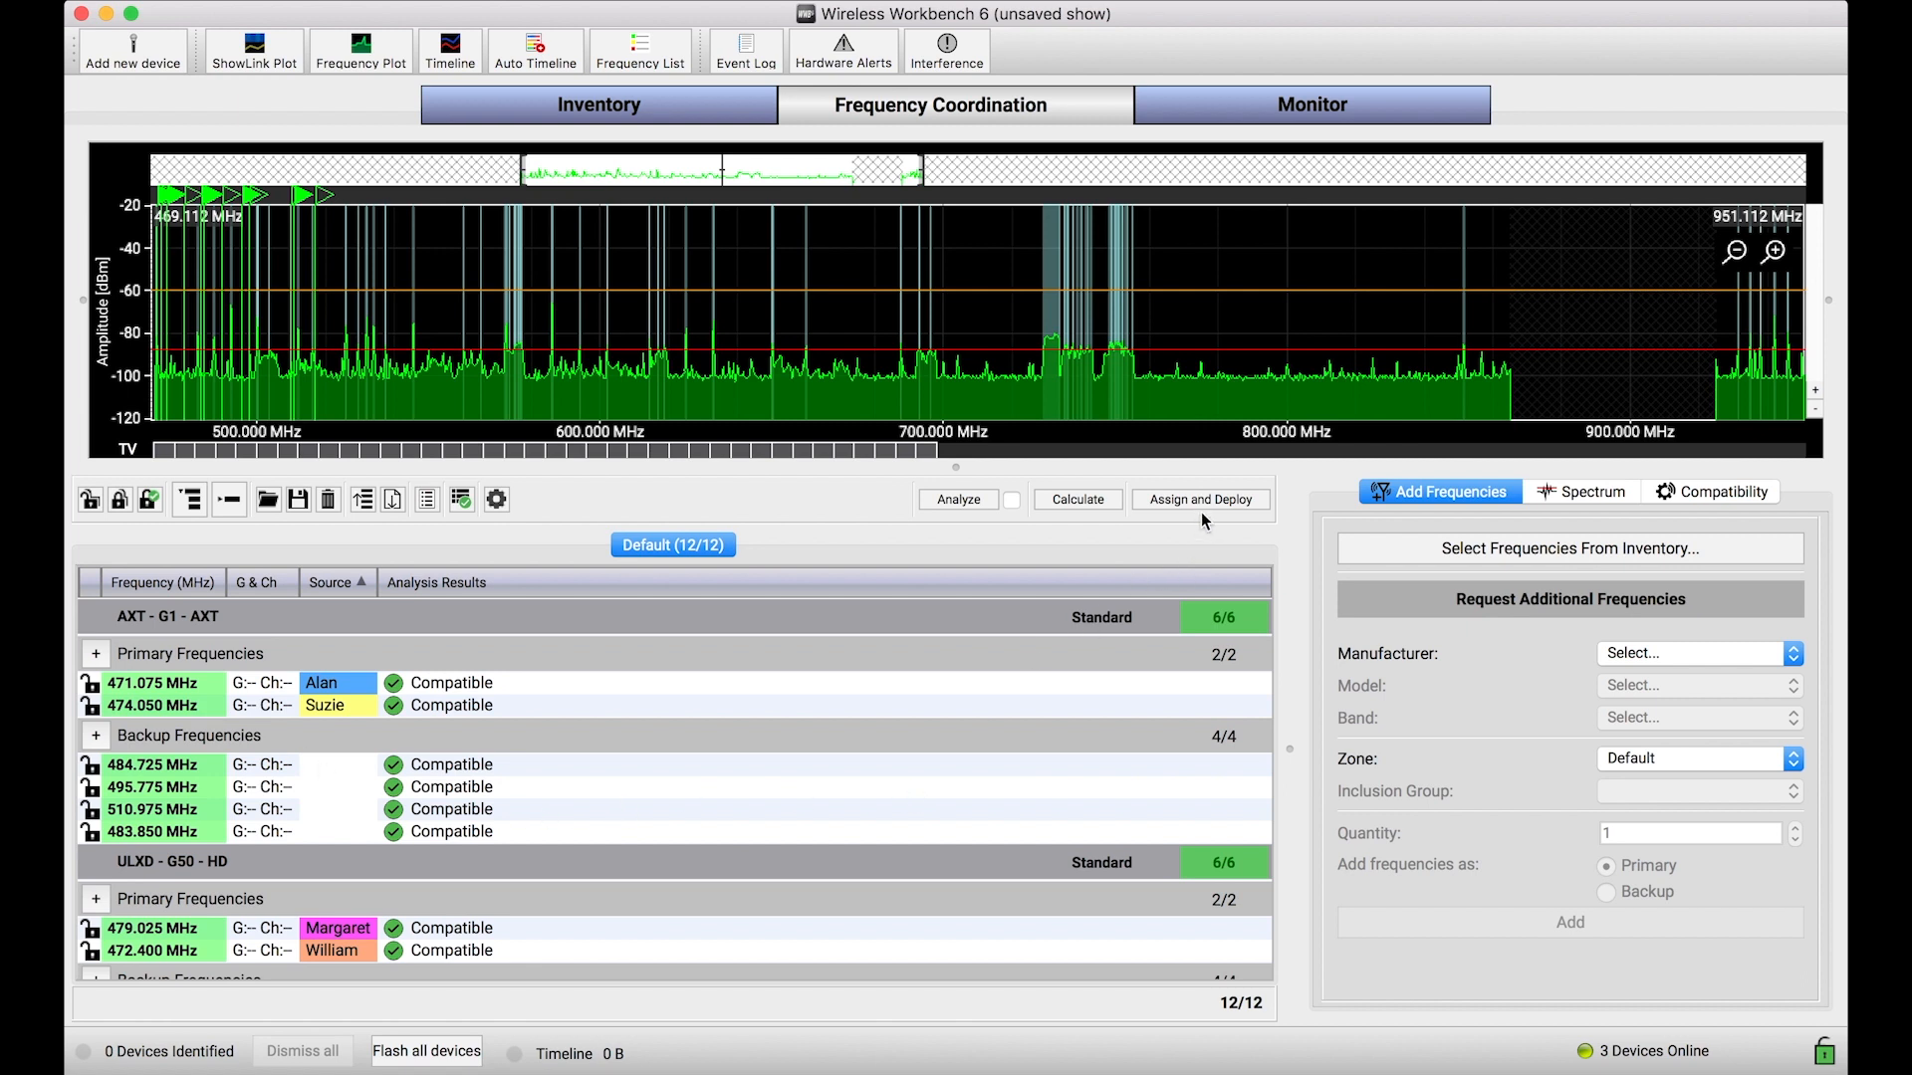
Review the four channel assignments in Assign and Deploy, keeping [SpecMngr] as the deployment target
{"action": "left_click", "coordinate": [1199, 498]}
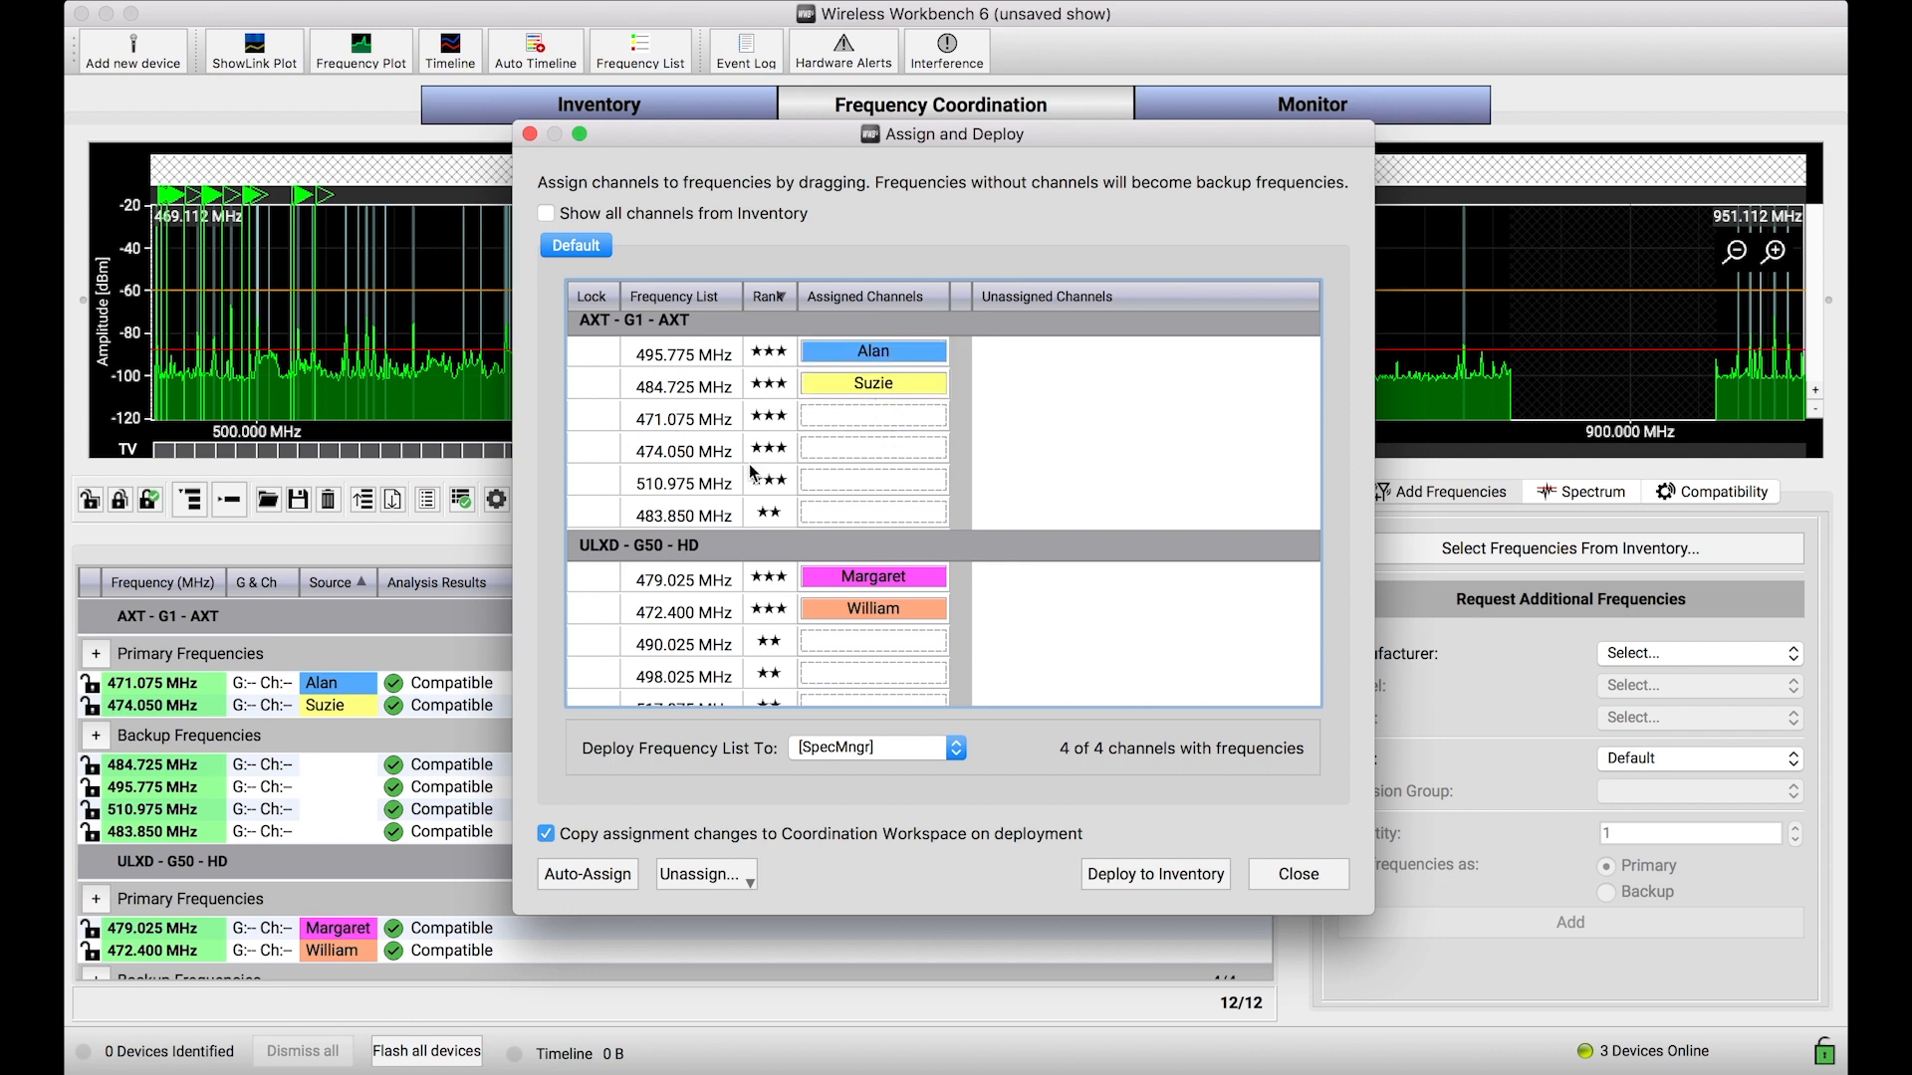
{"action": "scroll", "scroll_direction": "down", "scroll_amount": 3}
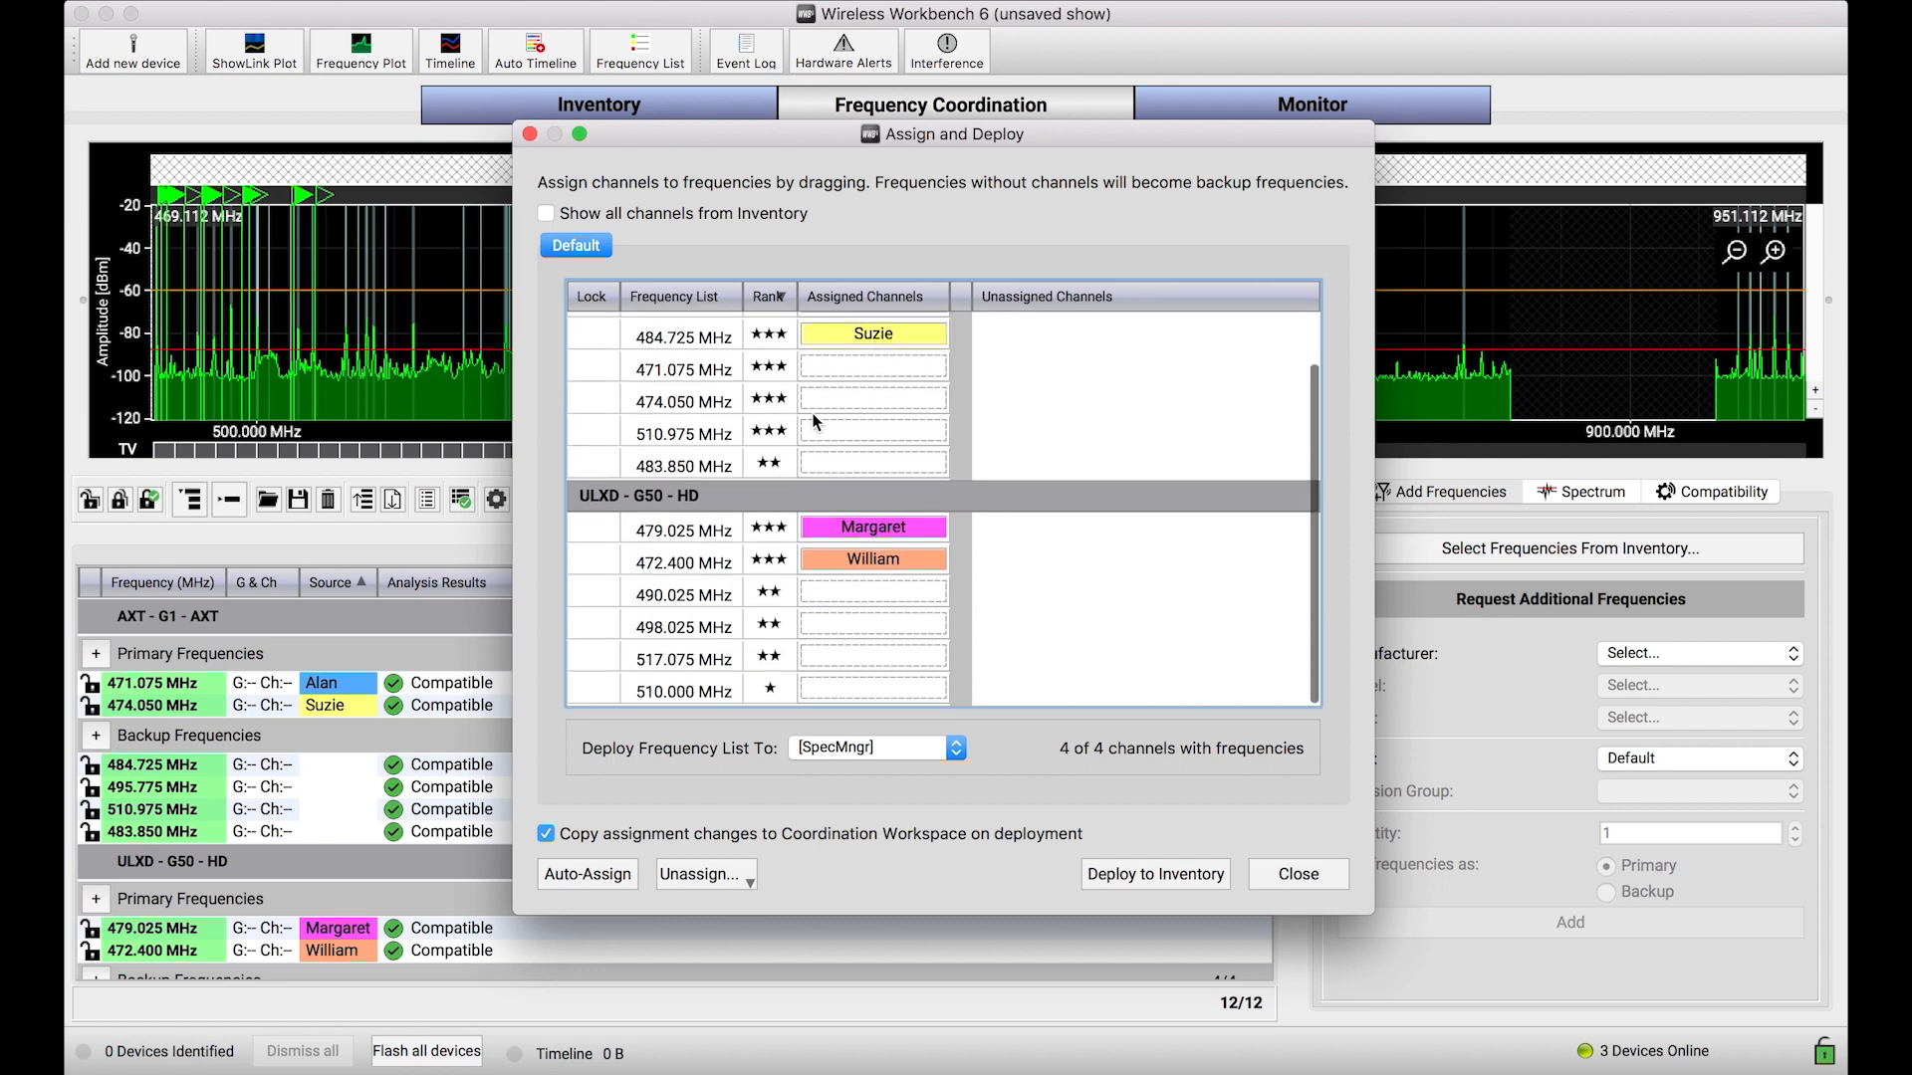
{"action": "scroll", "scroll_direction": "up", "scroll_amount": 3}
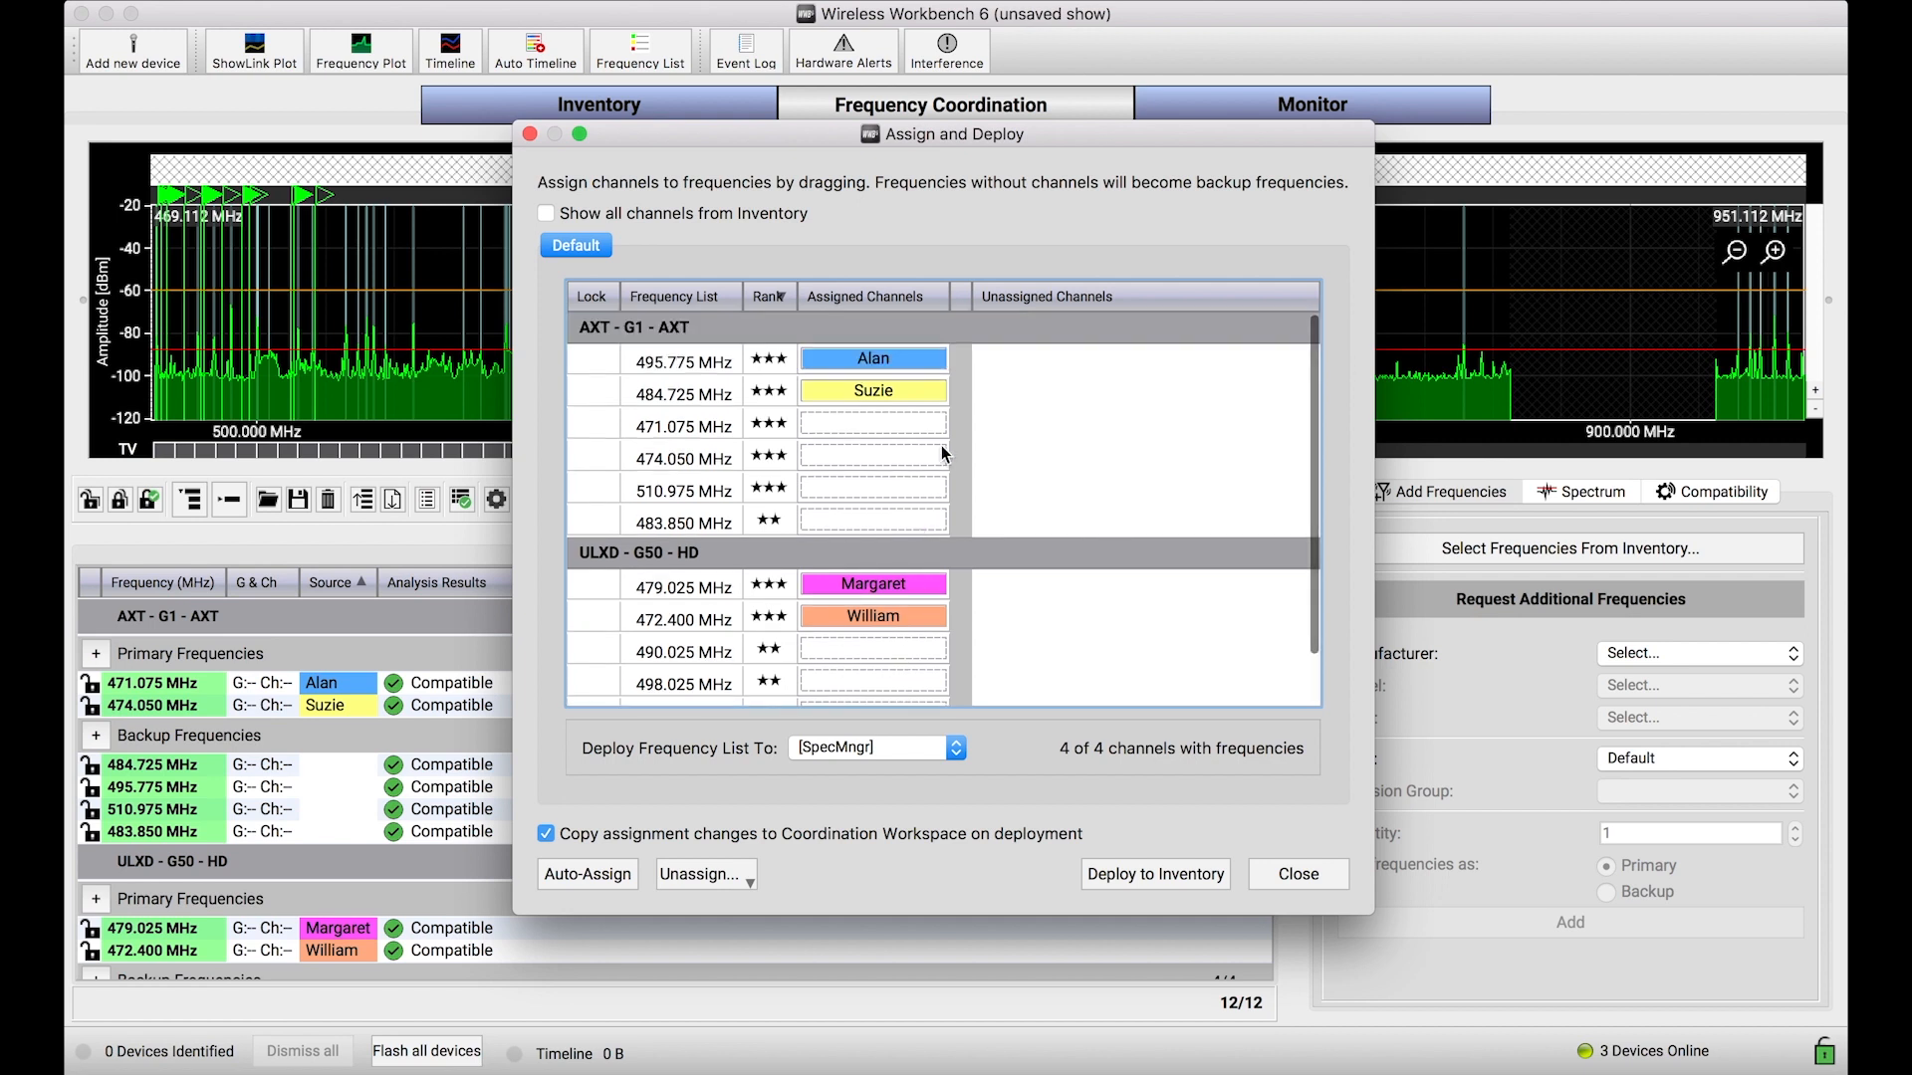
{"action": "mouse_move", "coordinate": [737, 436]}
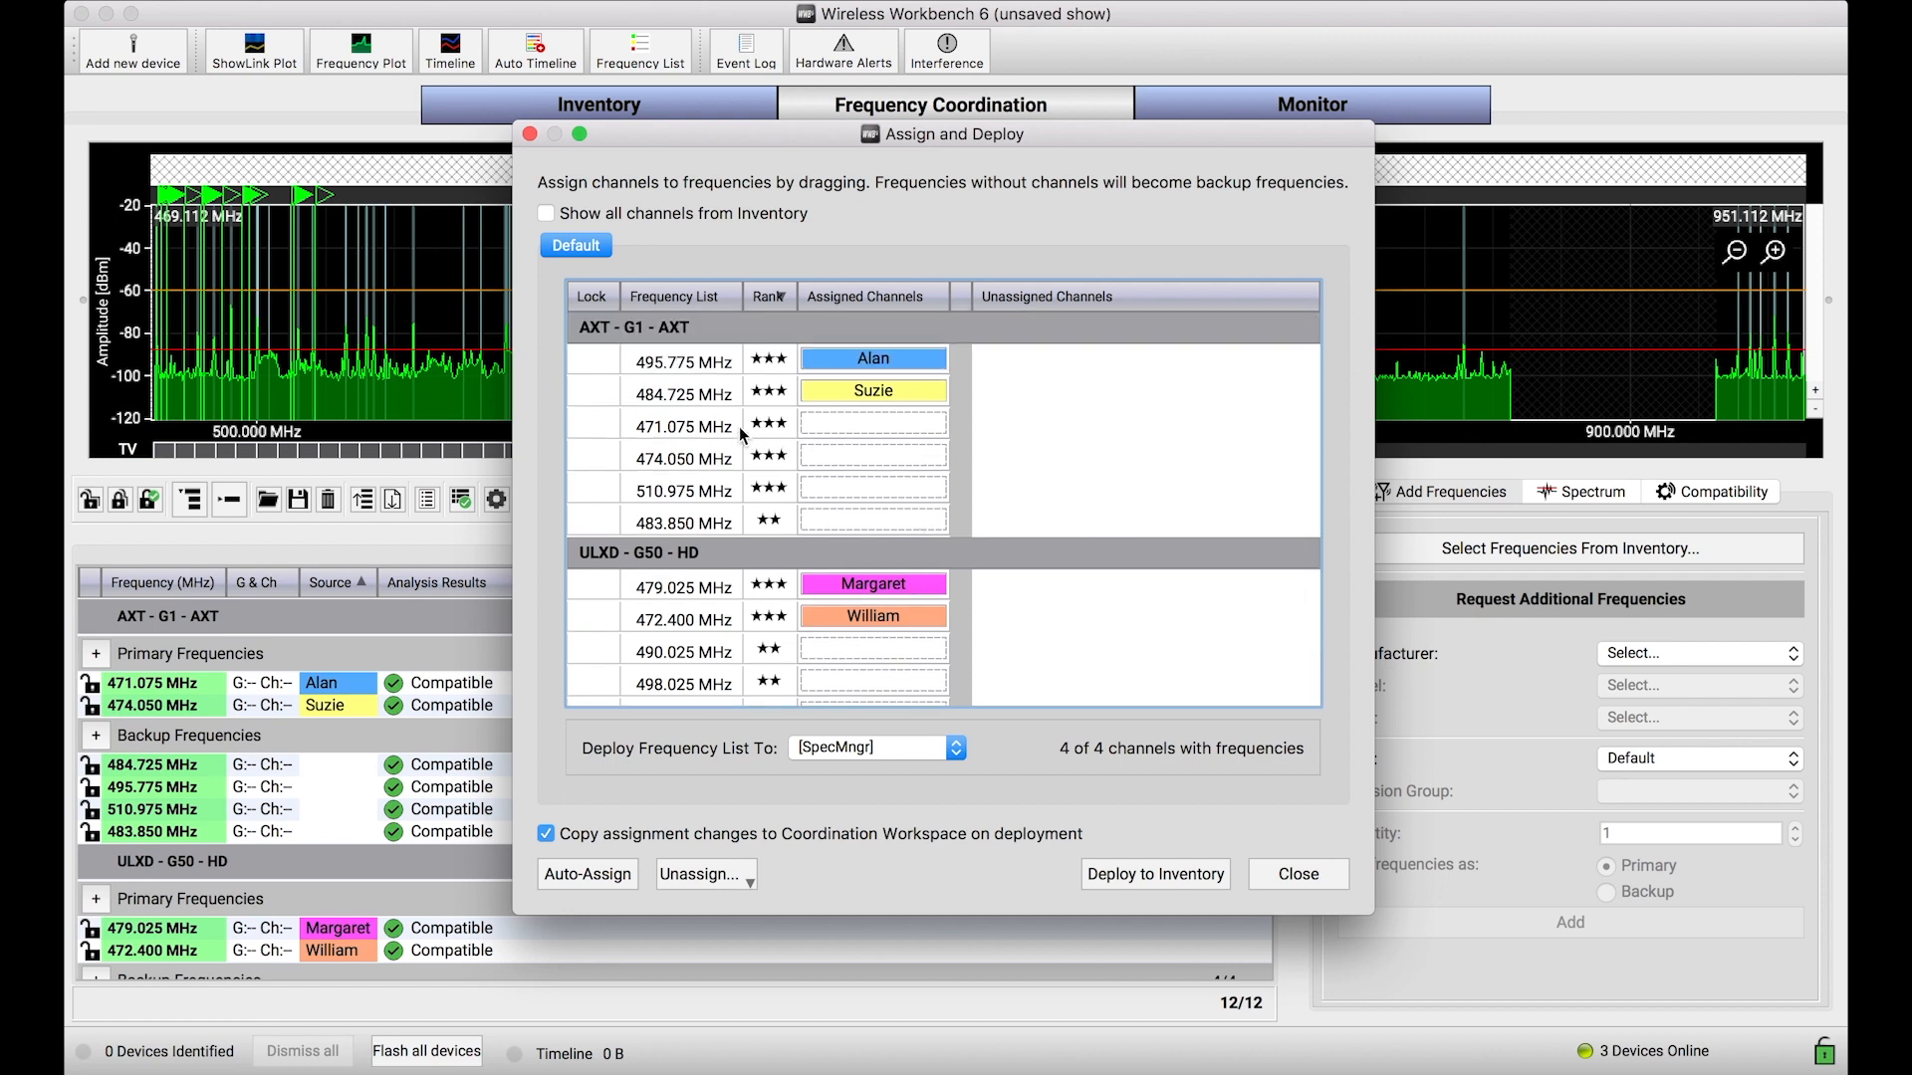
{"action": "mouse_move", "coordinate": [870, 514]}
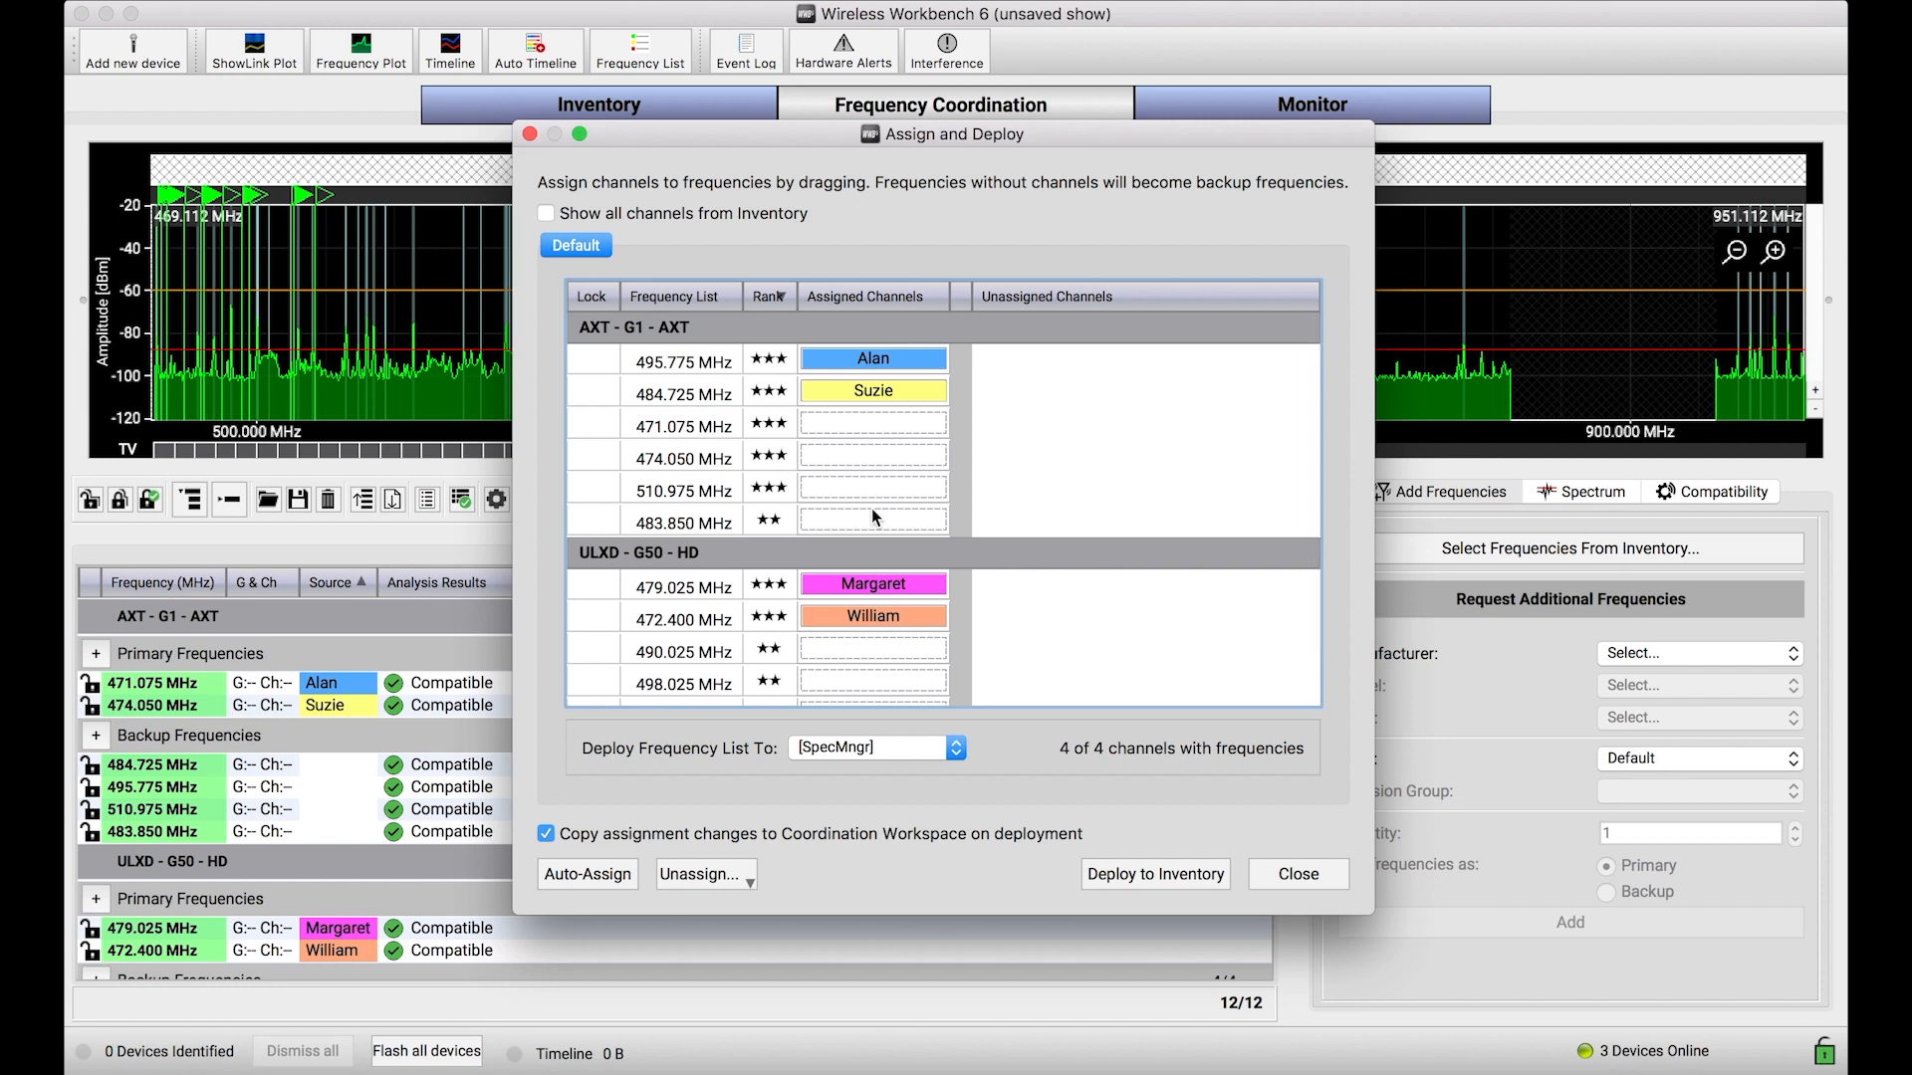
{"action": "scroll", "scroll_direction": "down", "scroll_amount": 3}
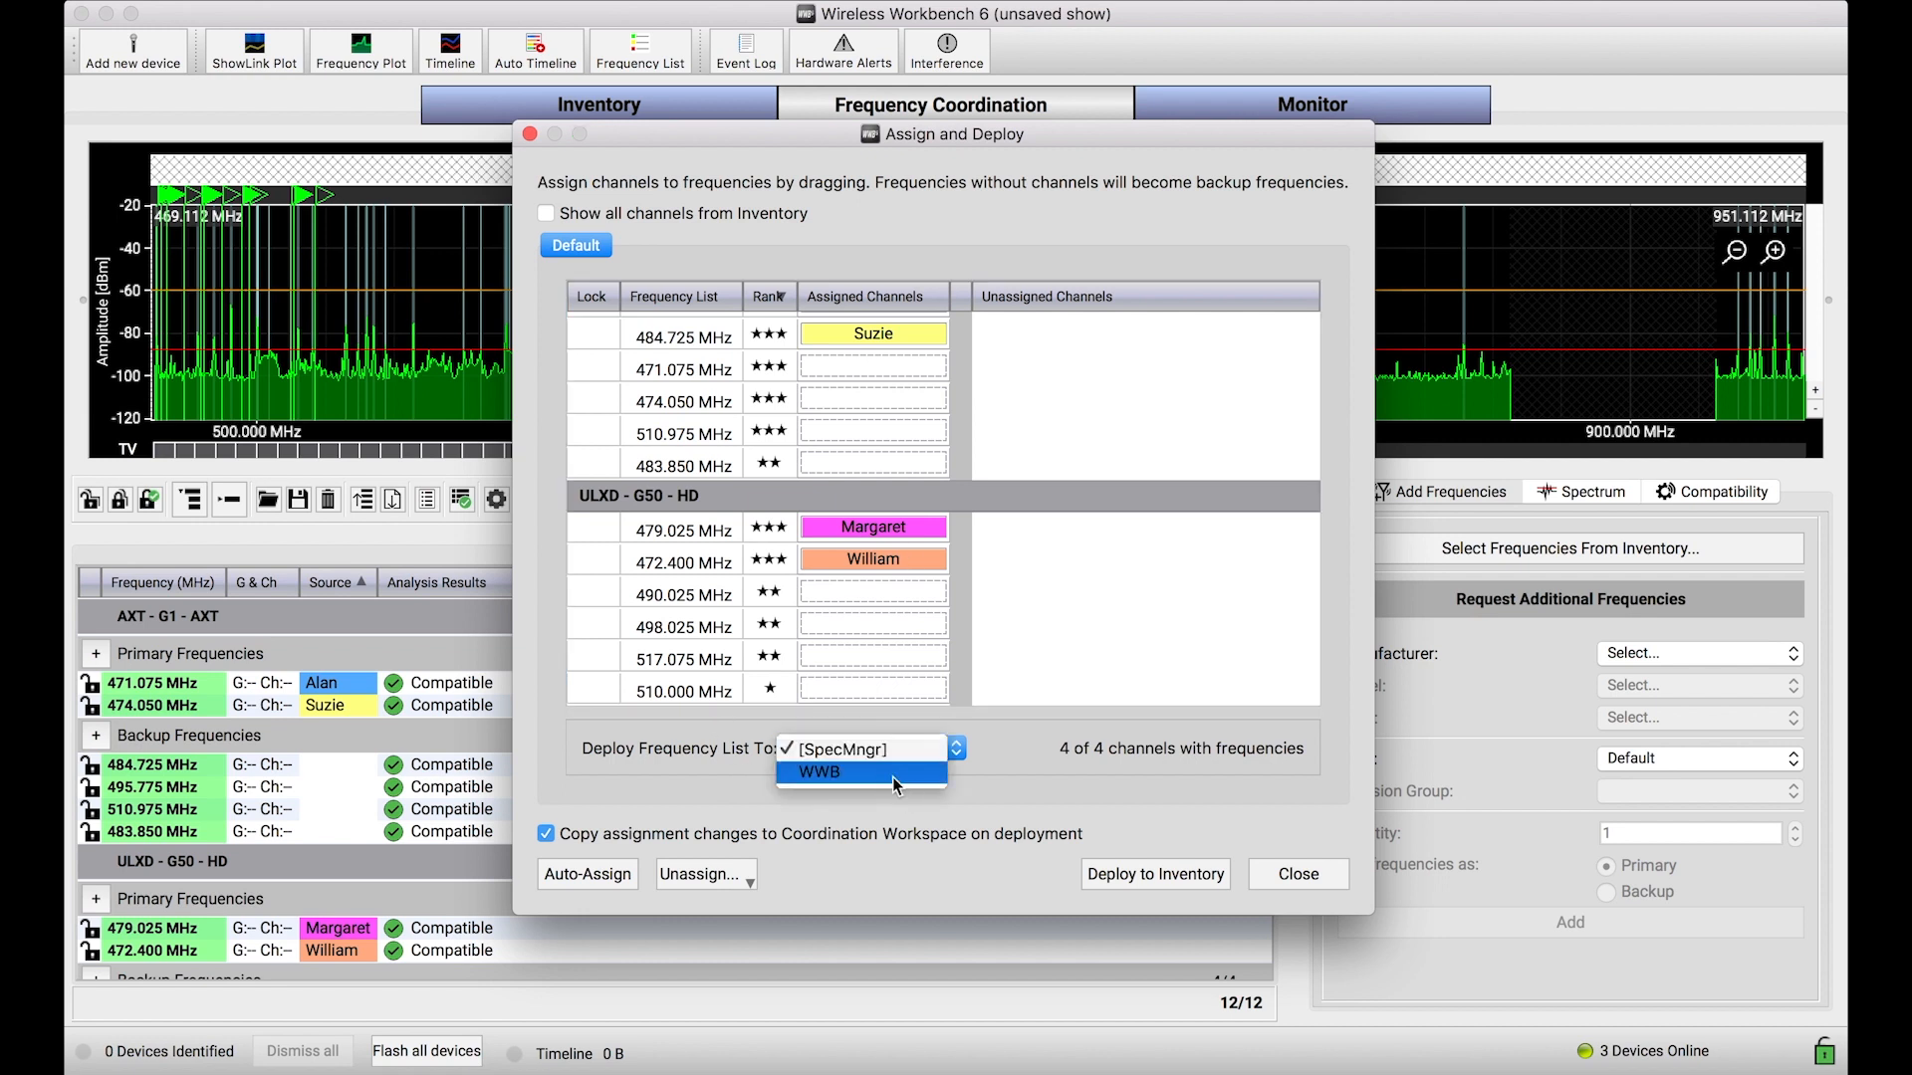
{"action": "left_click", "coordinate": [866, 747]}
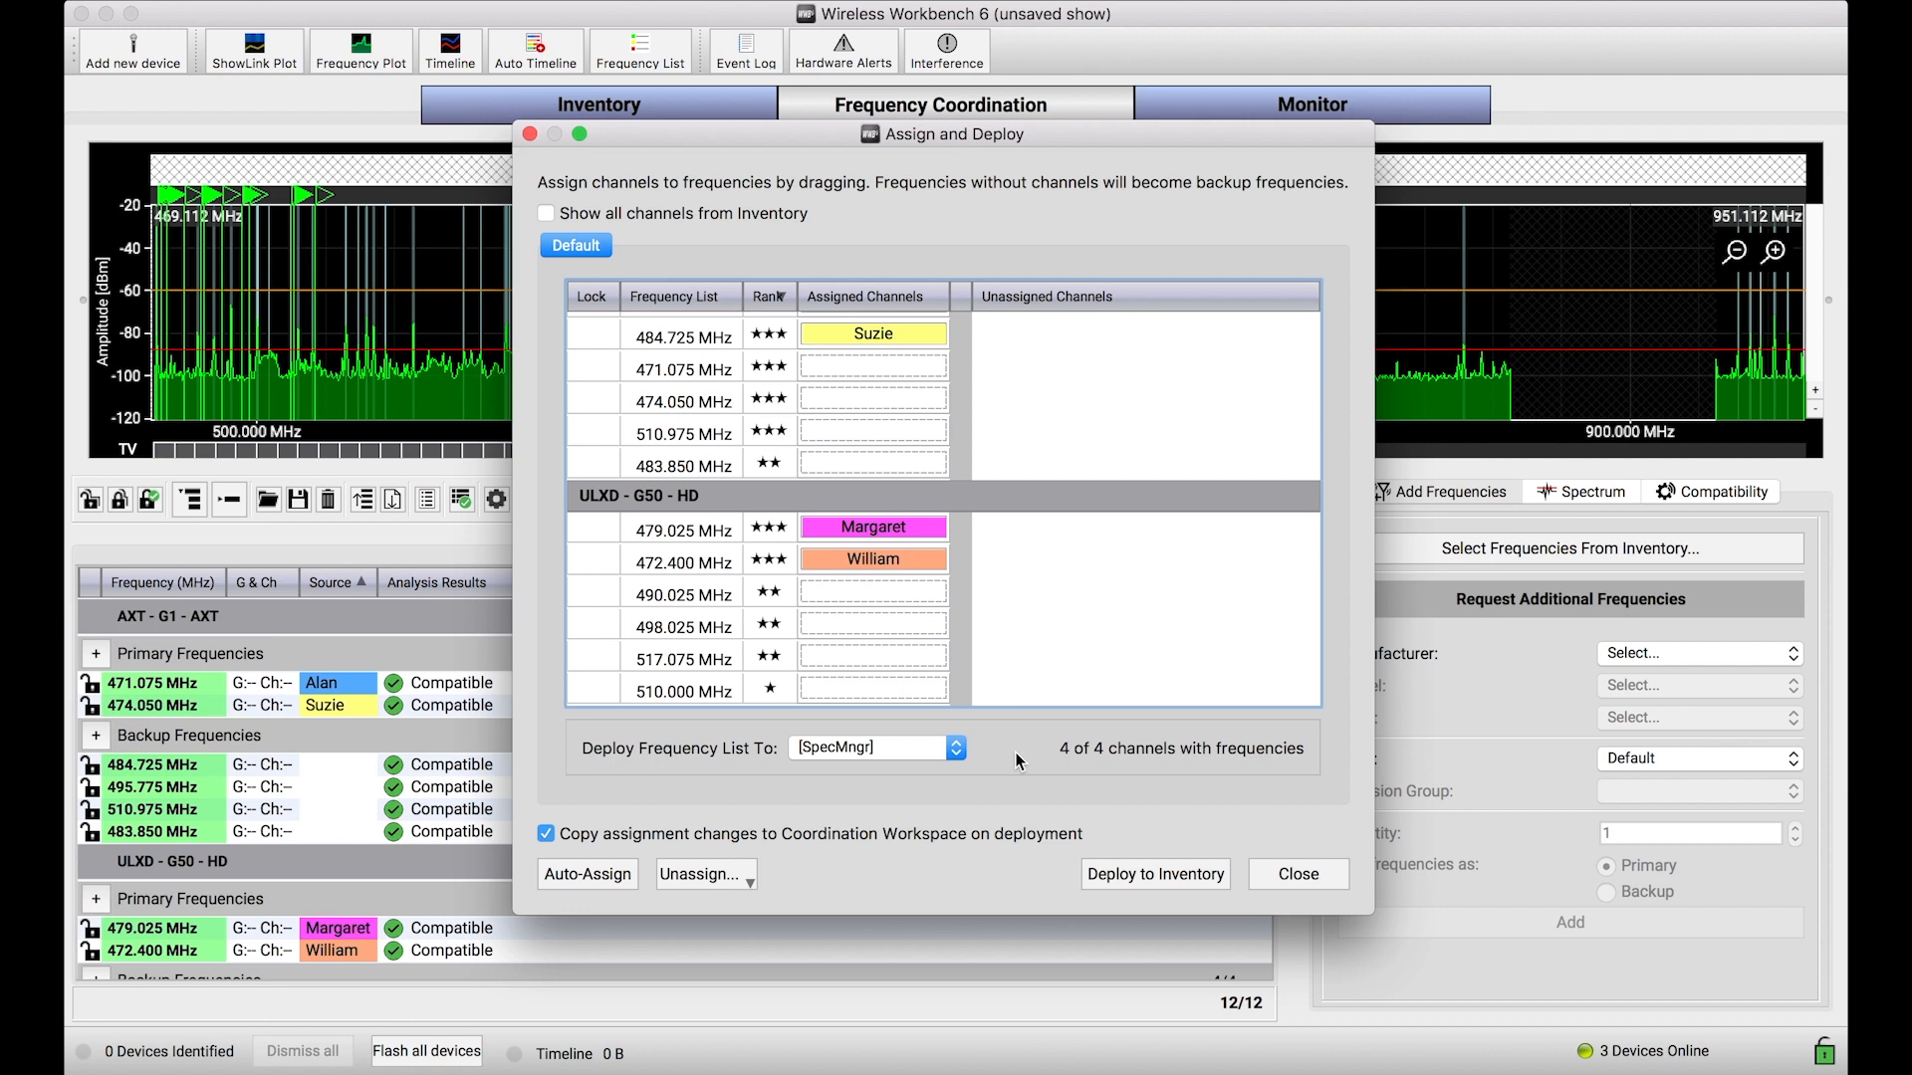
{"action": "mouse_move", "coordinate": [1051, 676]}
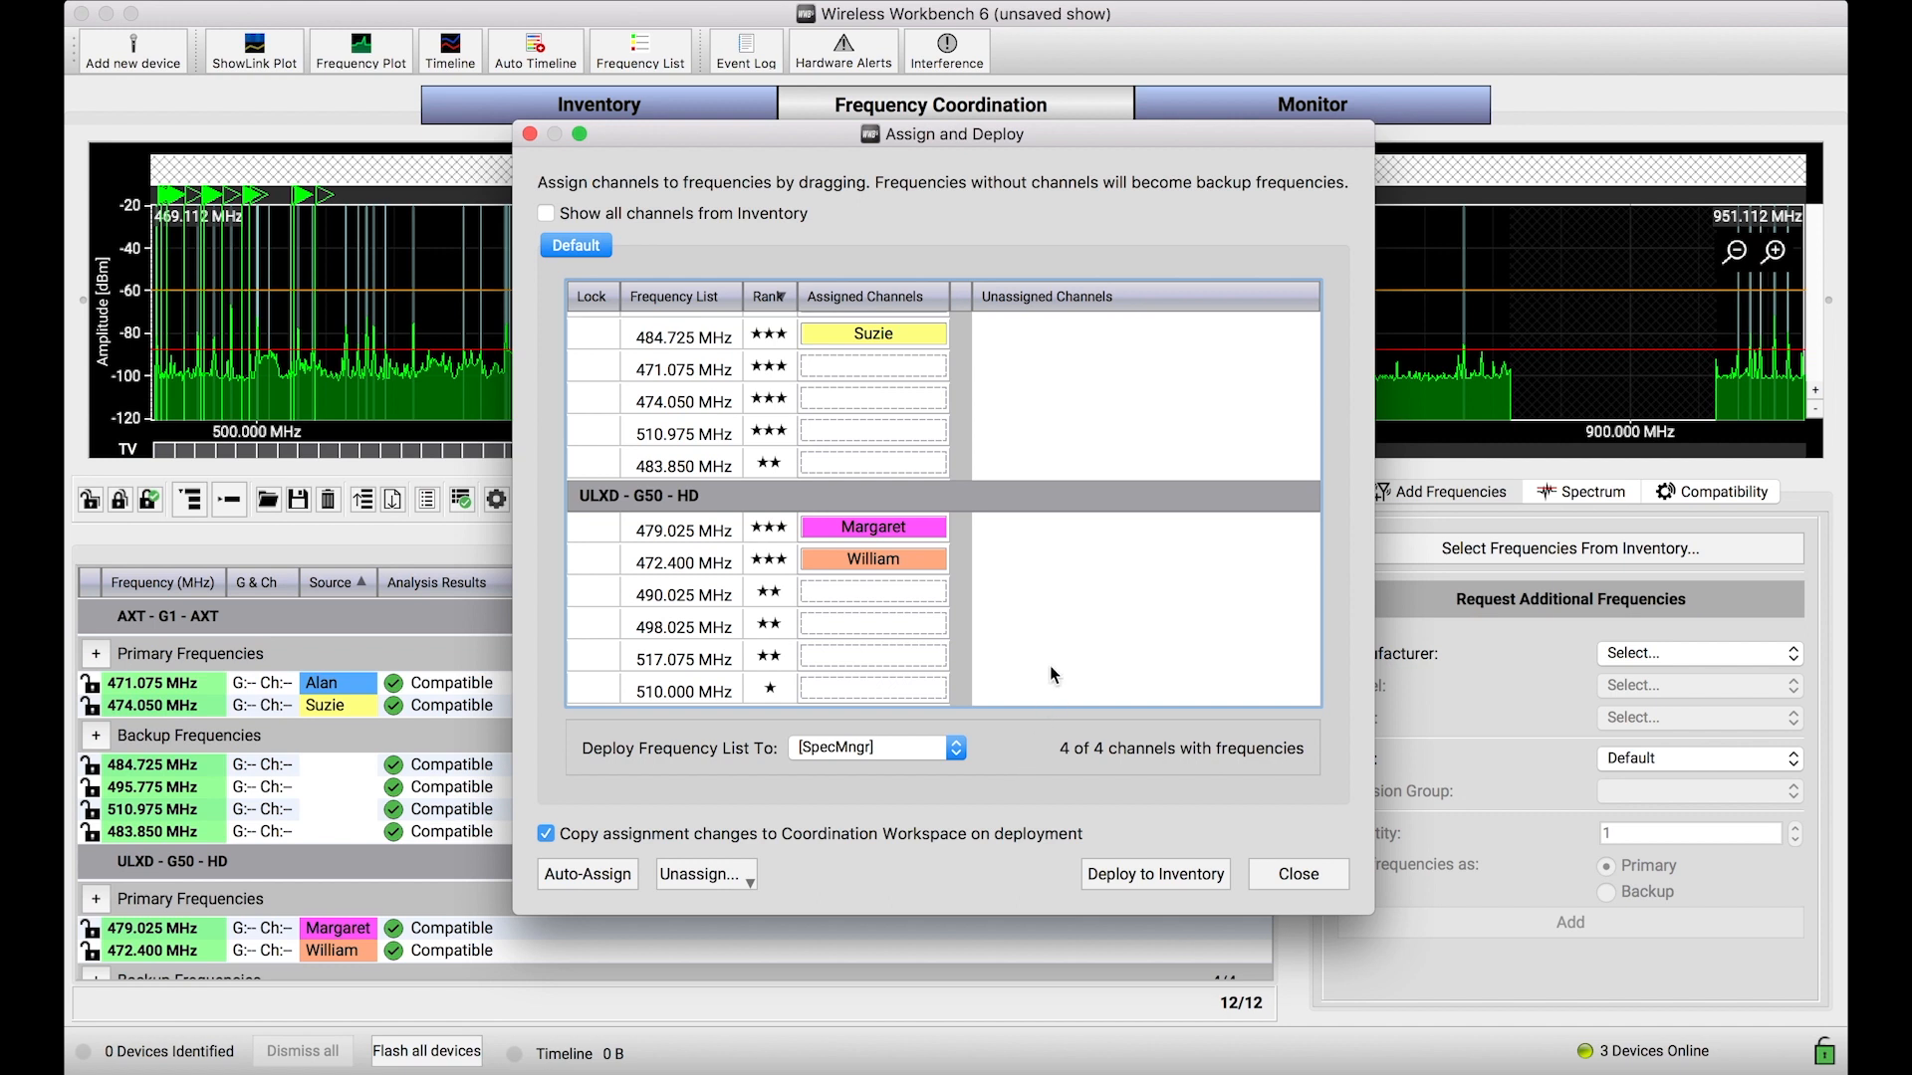
{"action": "scroll", "scroll_direction": "up", "scroll_amount": 3}
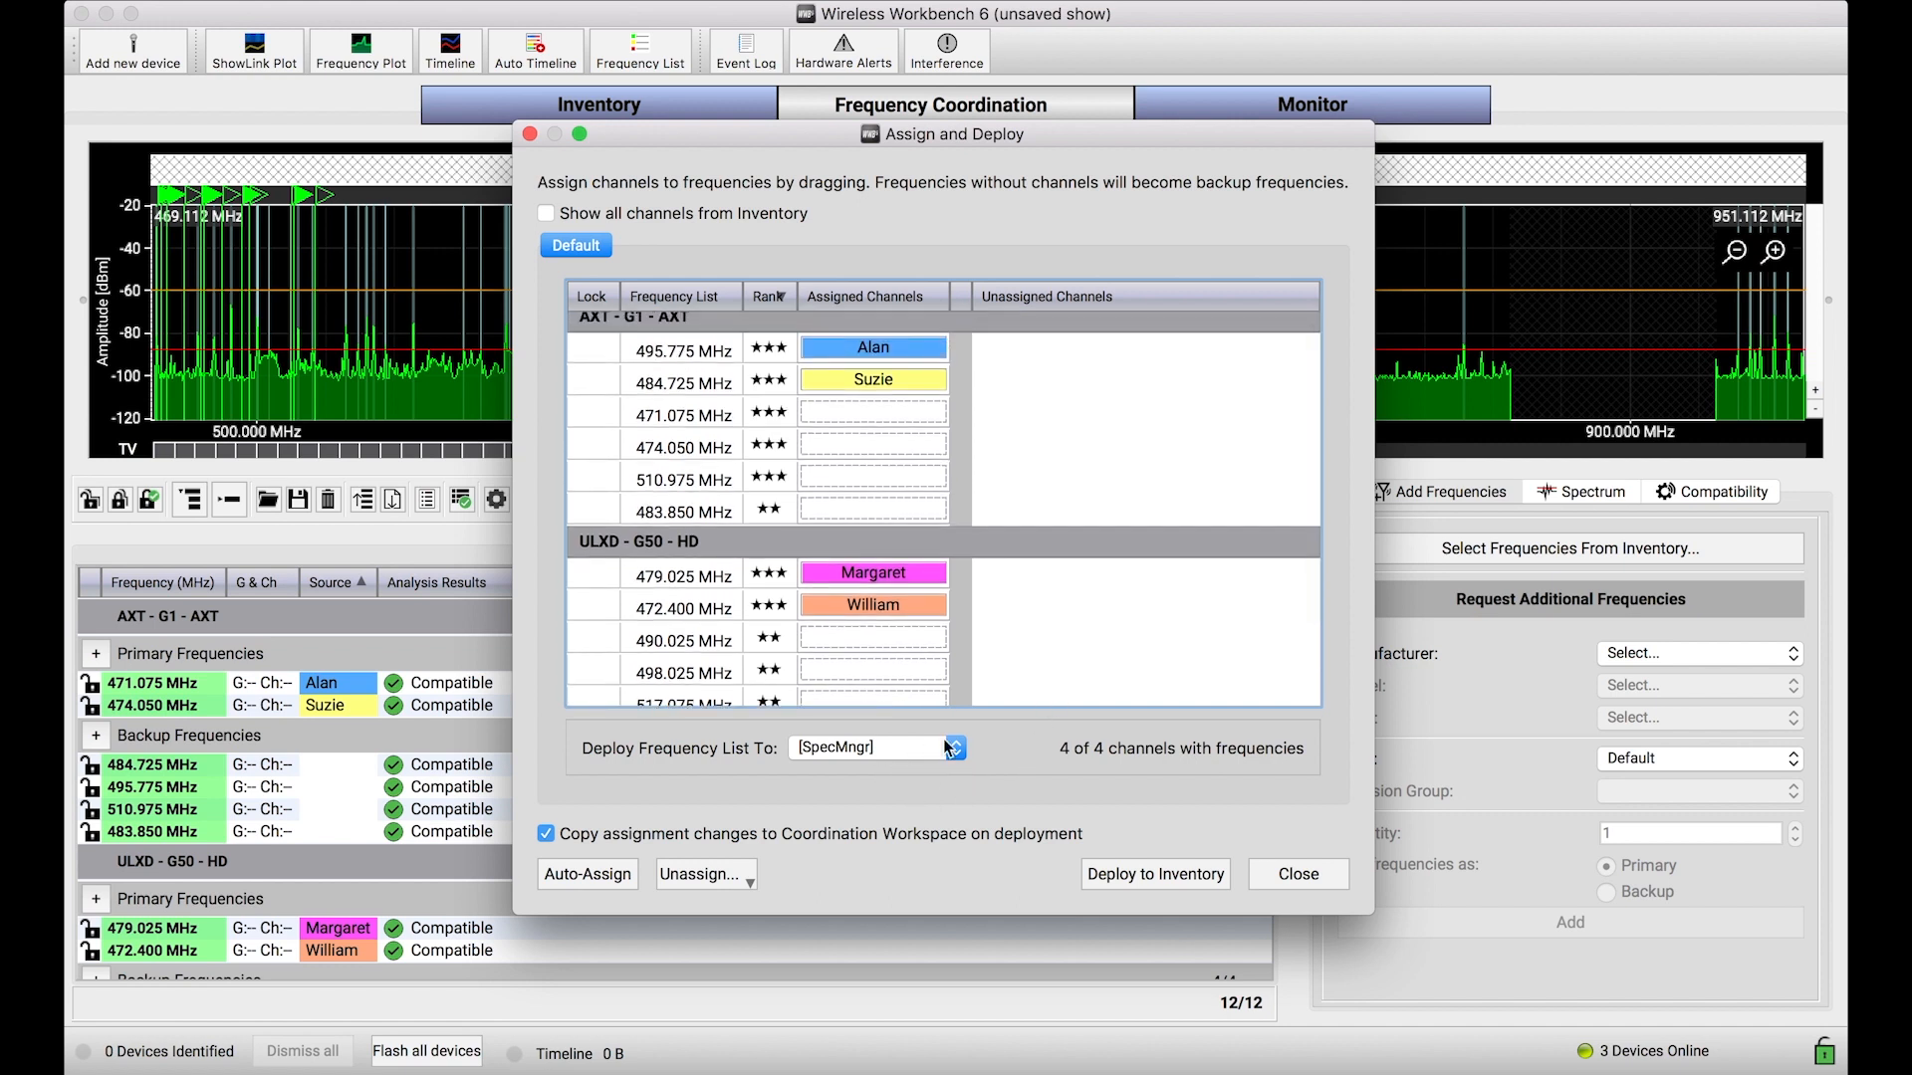
{"action": "mouse_move", "coordinate": [948, 709]}
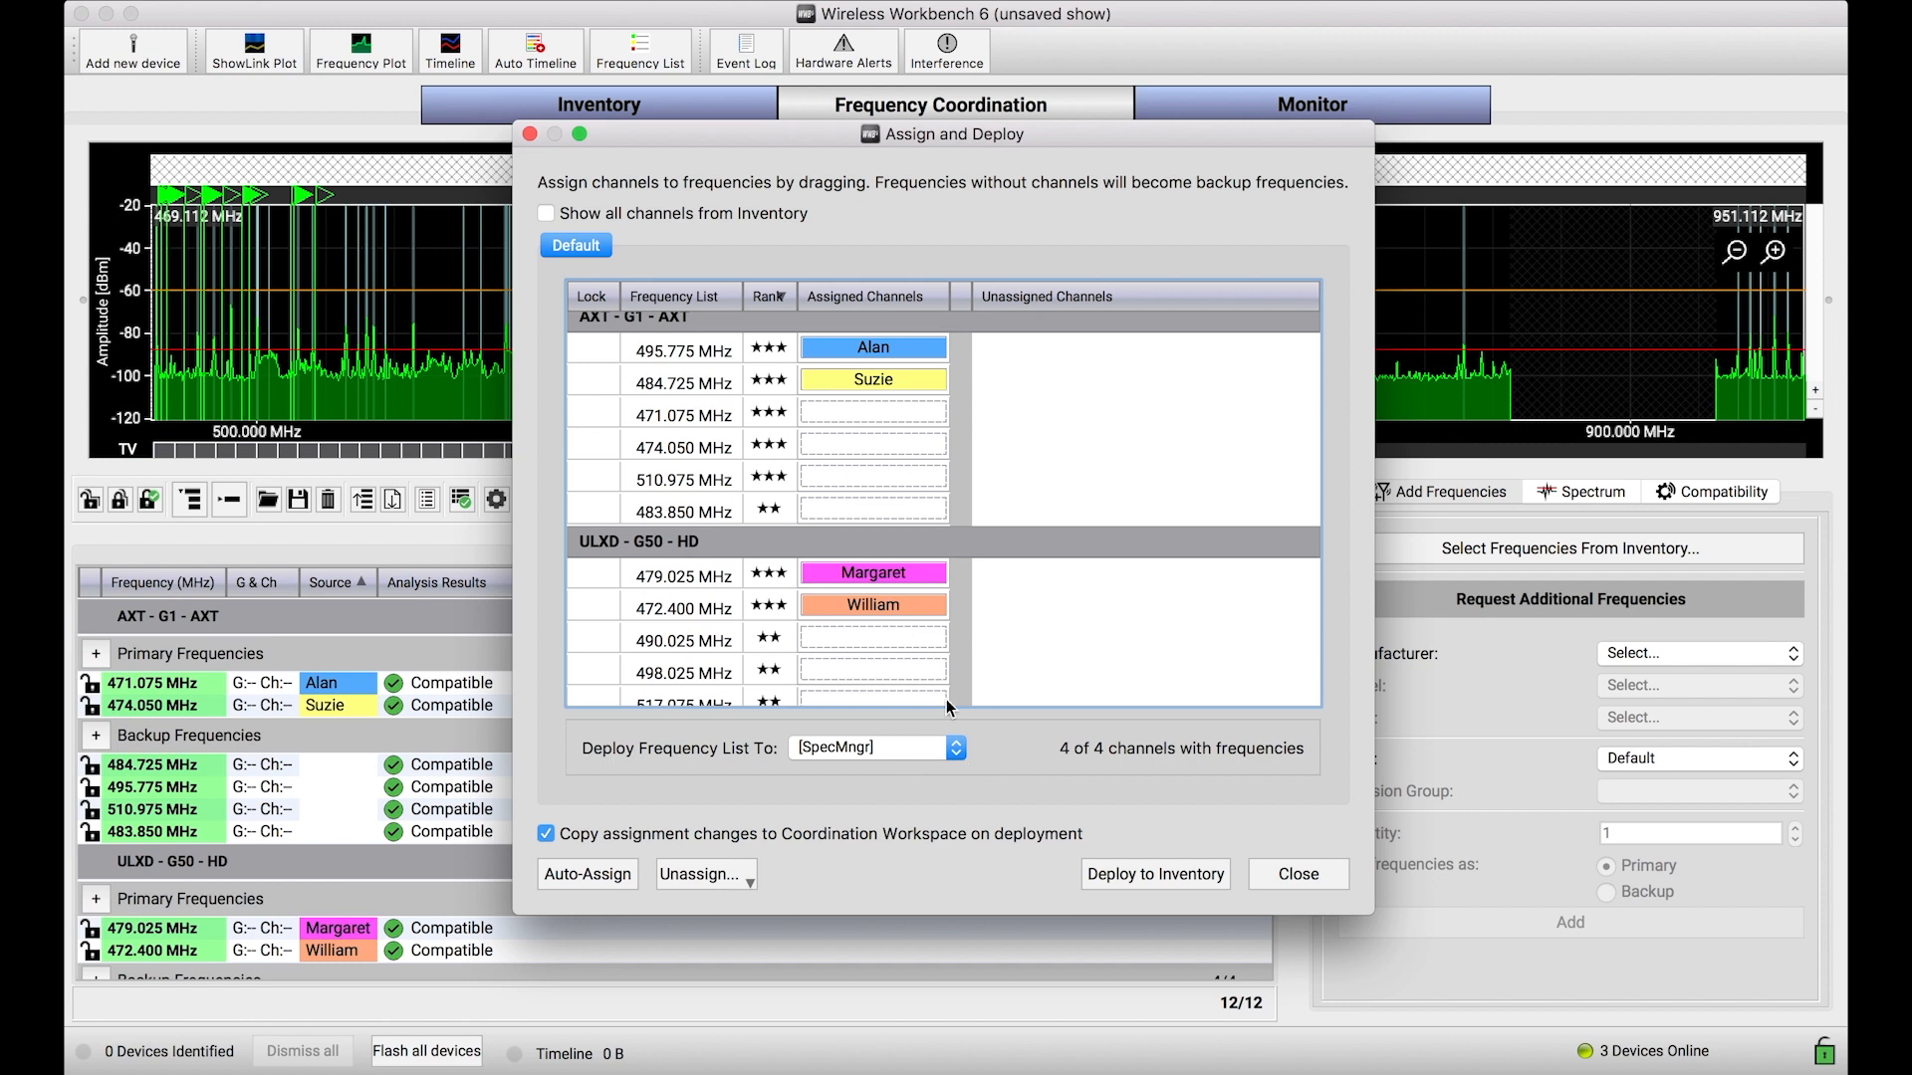
{"action": "mouse_move", "coordinate": [1071, 719]}
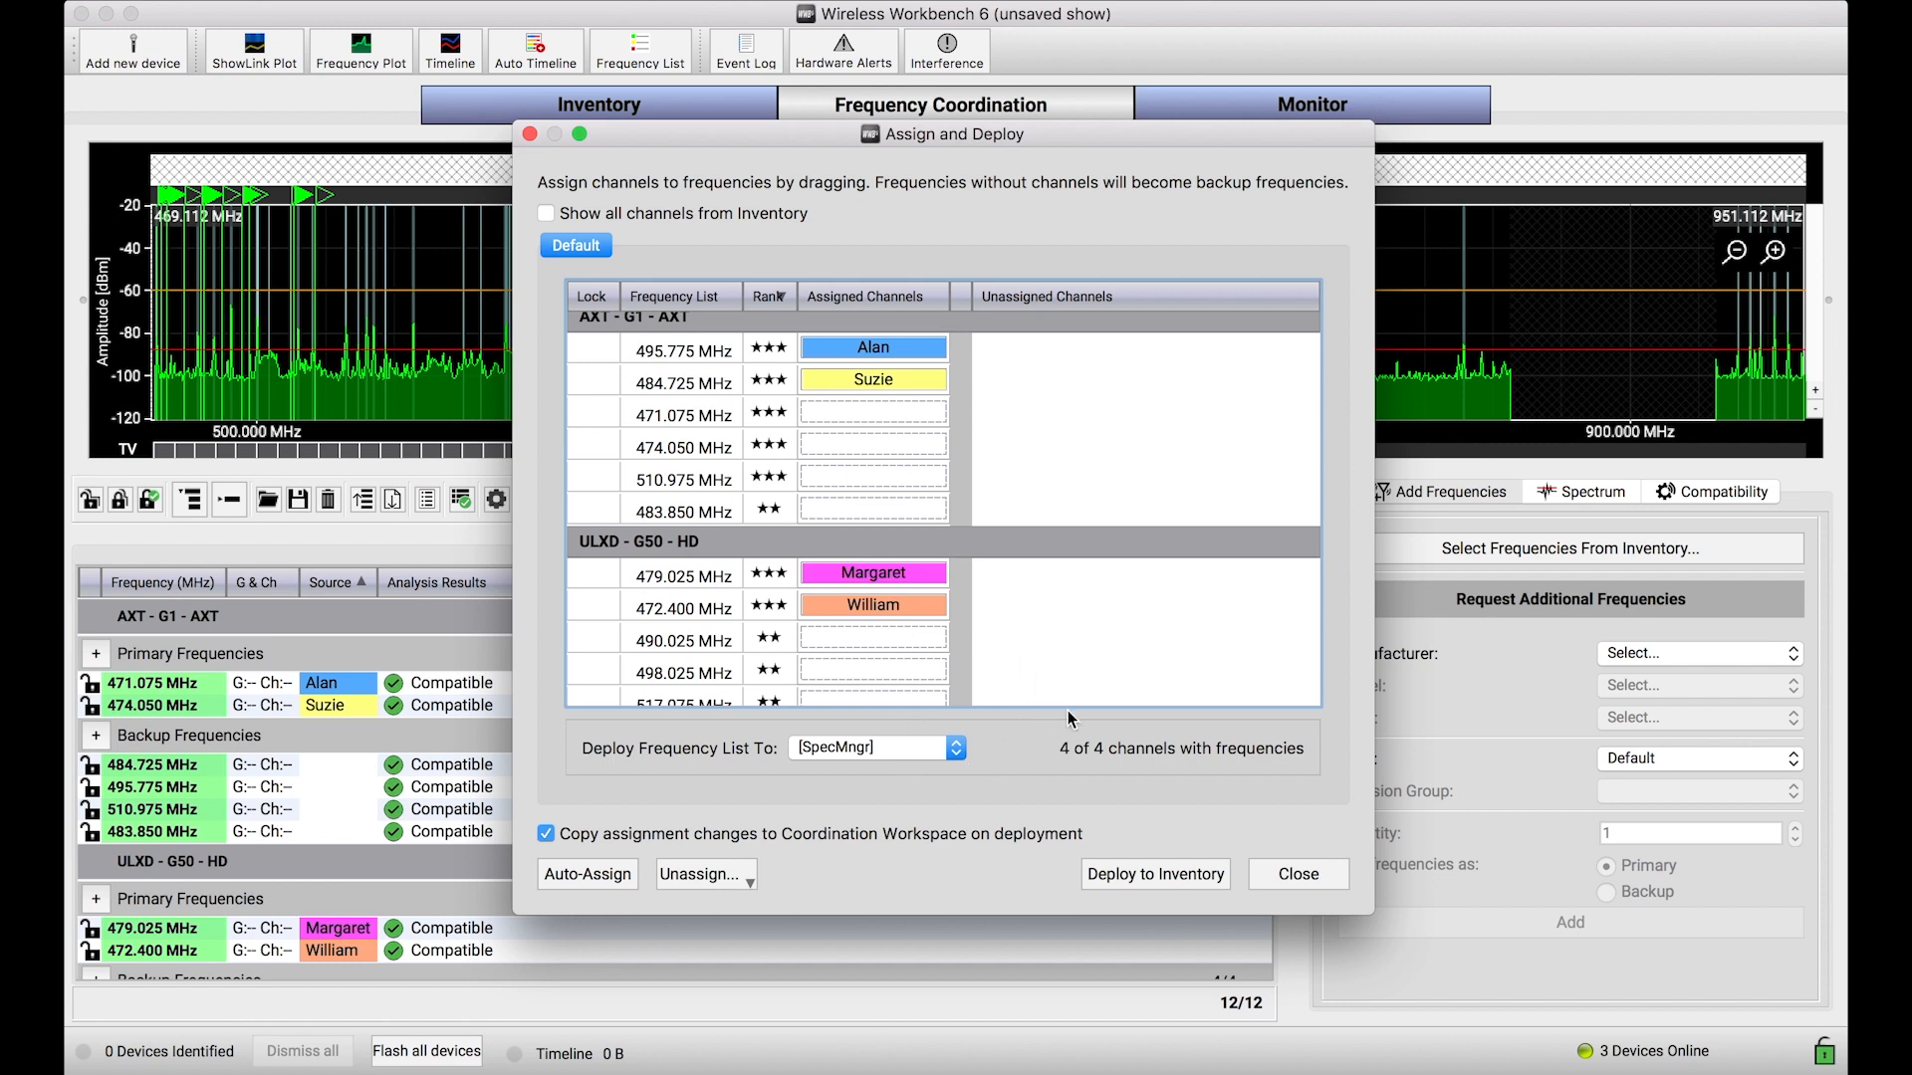
{"action": "mouse_move", "coordinate": [1211, 882]}
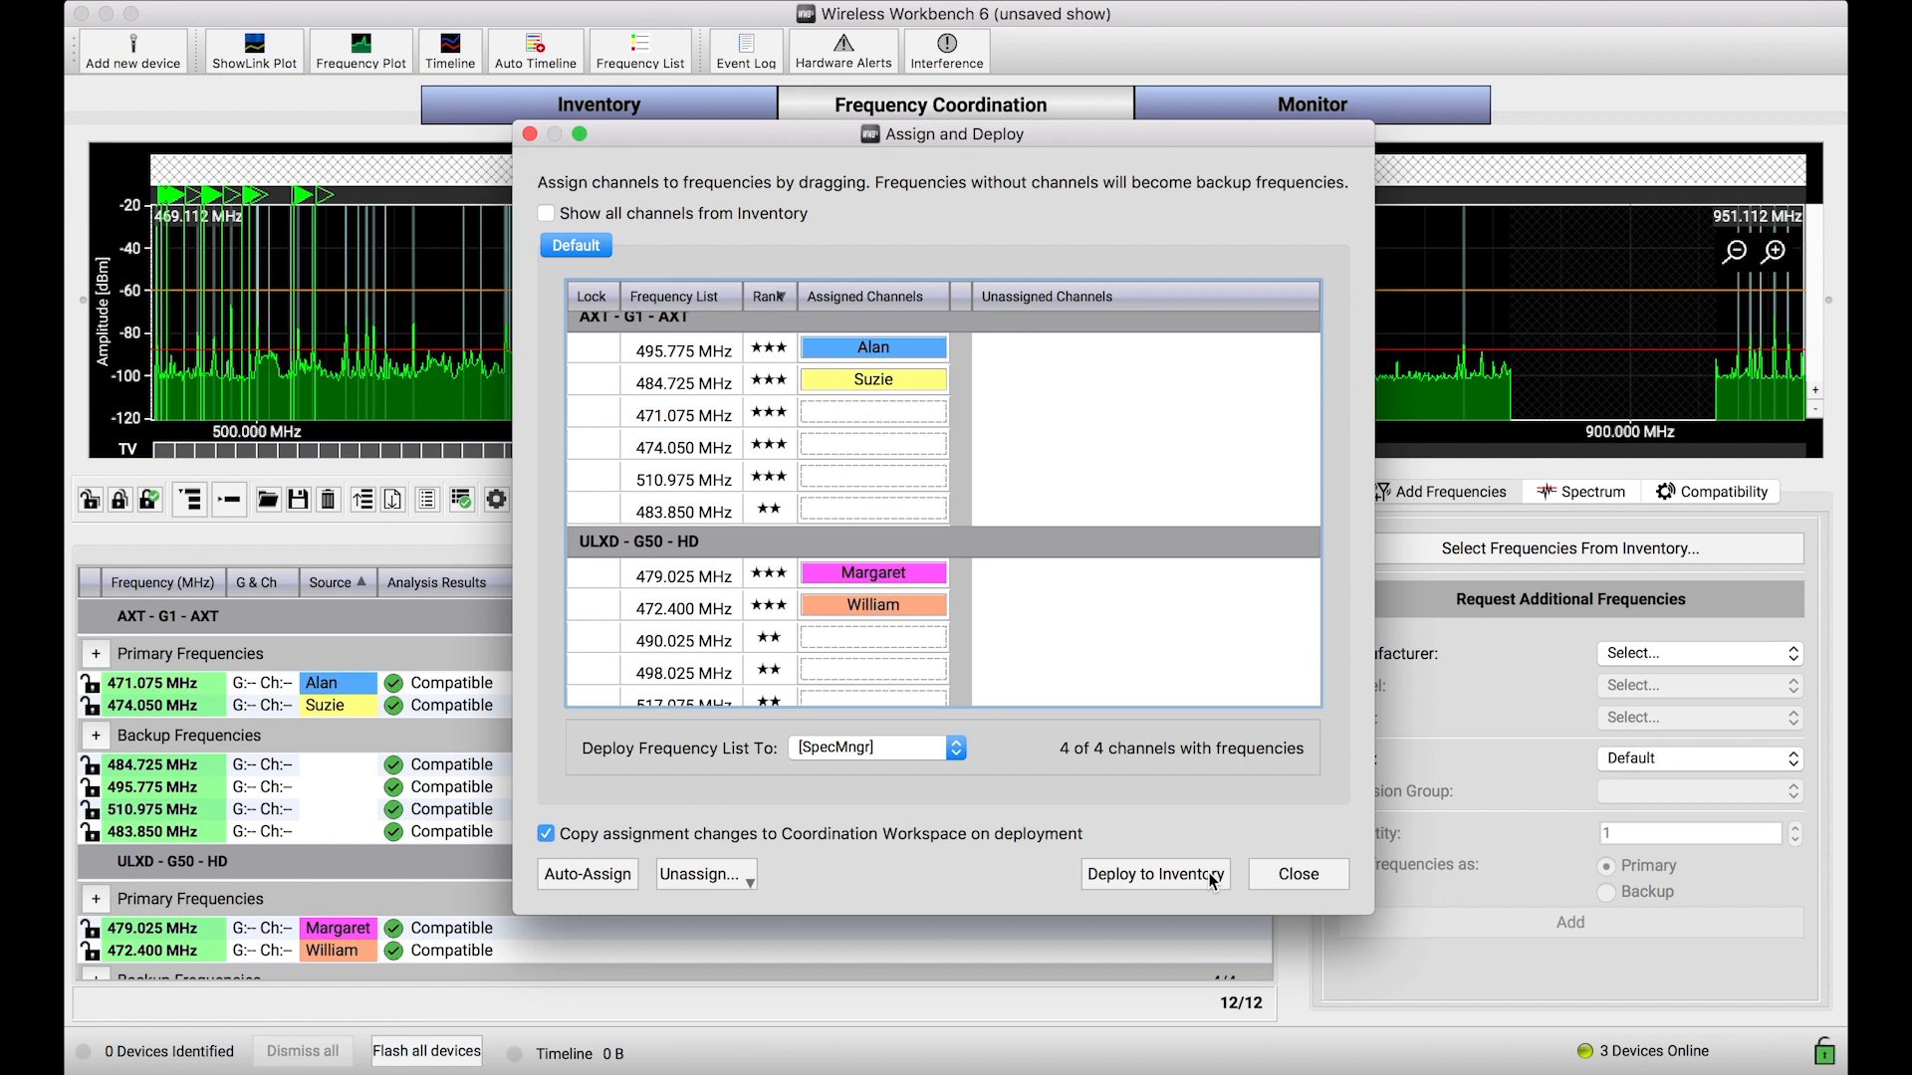
{"action": "mouse_move", "coordinate": [711, 366]}
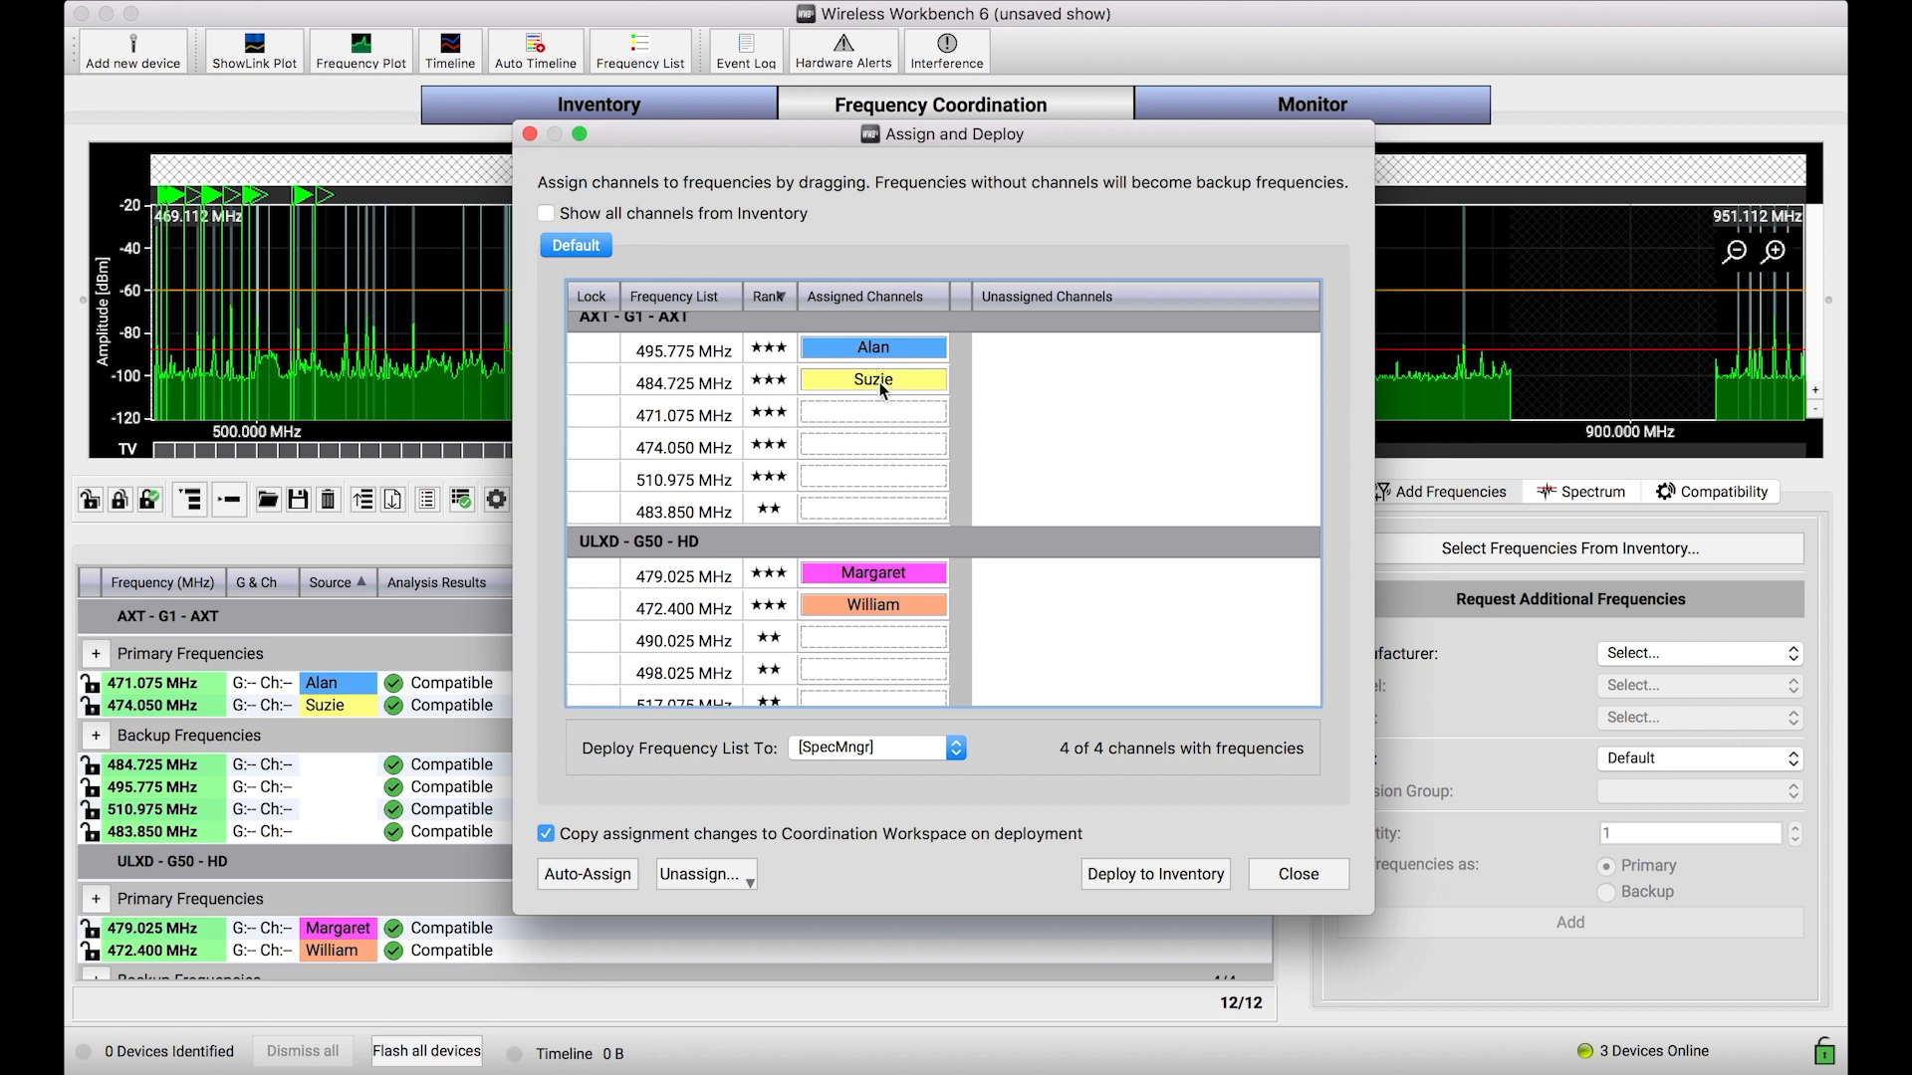
{"action": "mouse_move", "coordinate": [946, 727]}
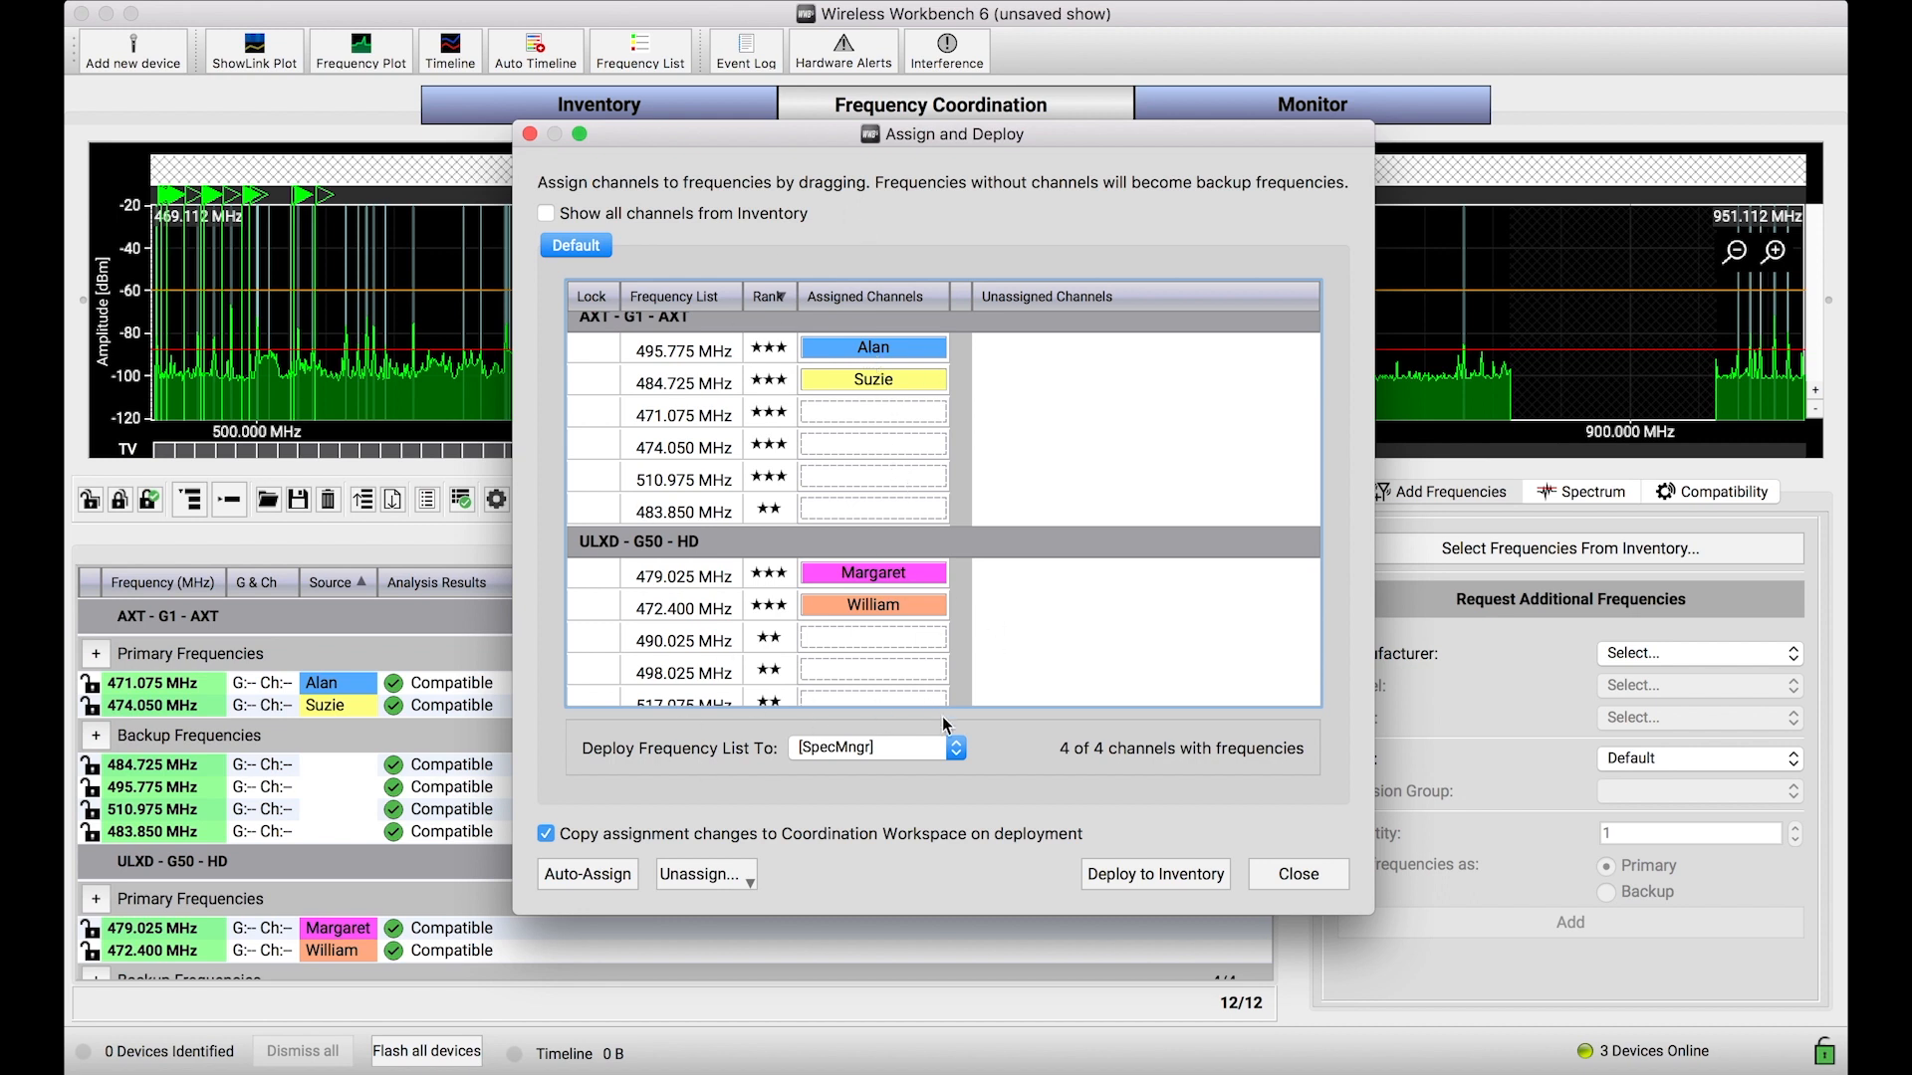
Deploy the 12 frequencies to the Spectrum Manager inventory and acknowledge the success message
{"action": "left_click", "coordinate": [1153, 874]}
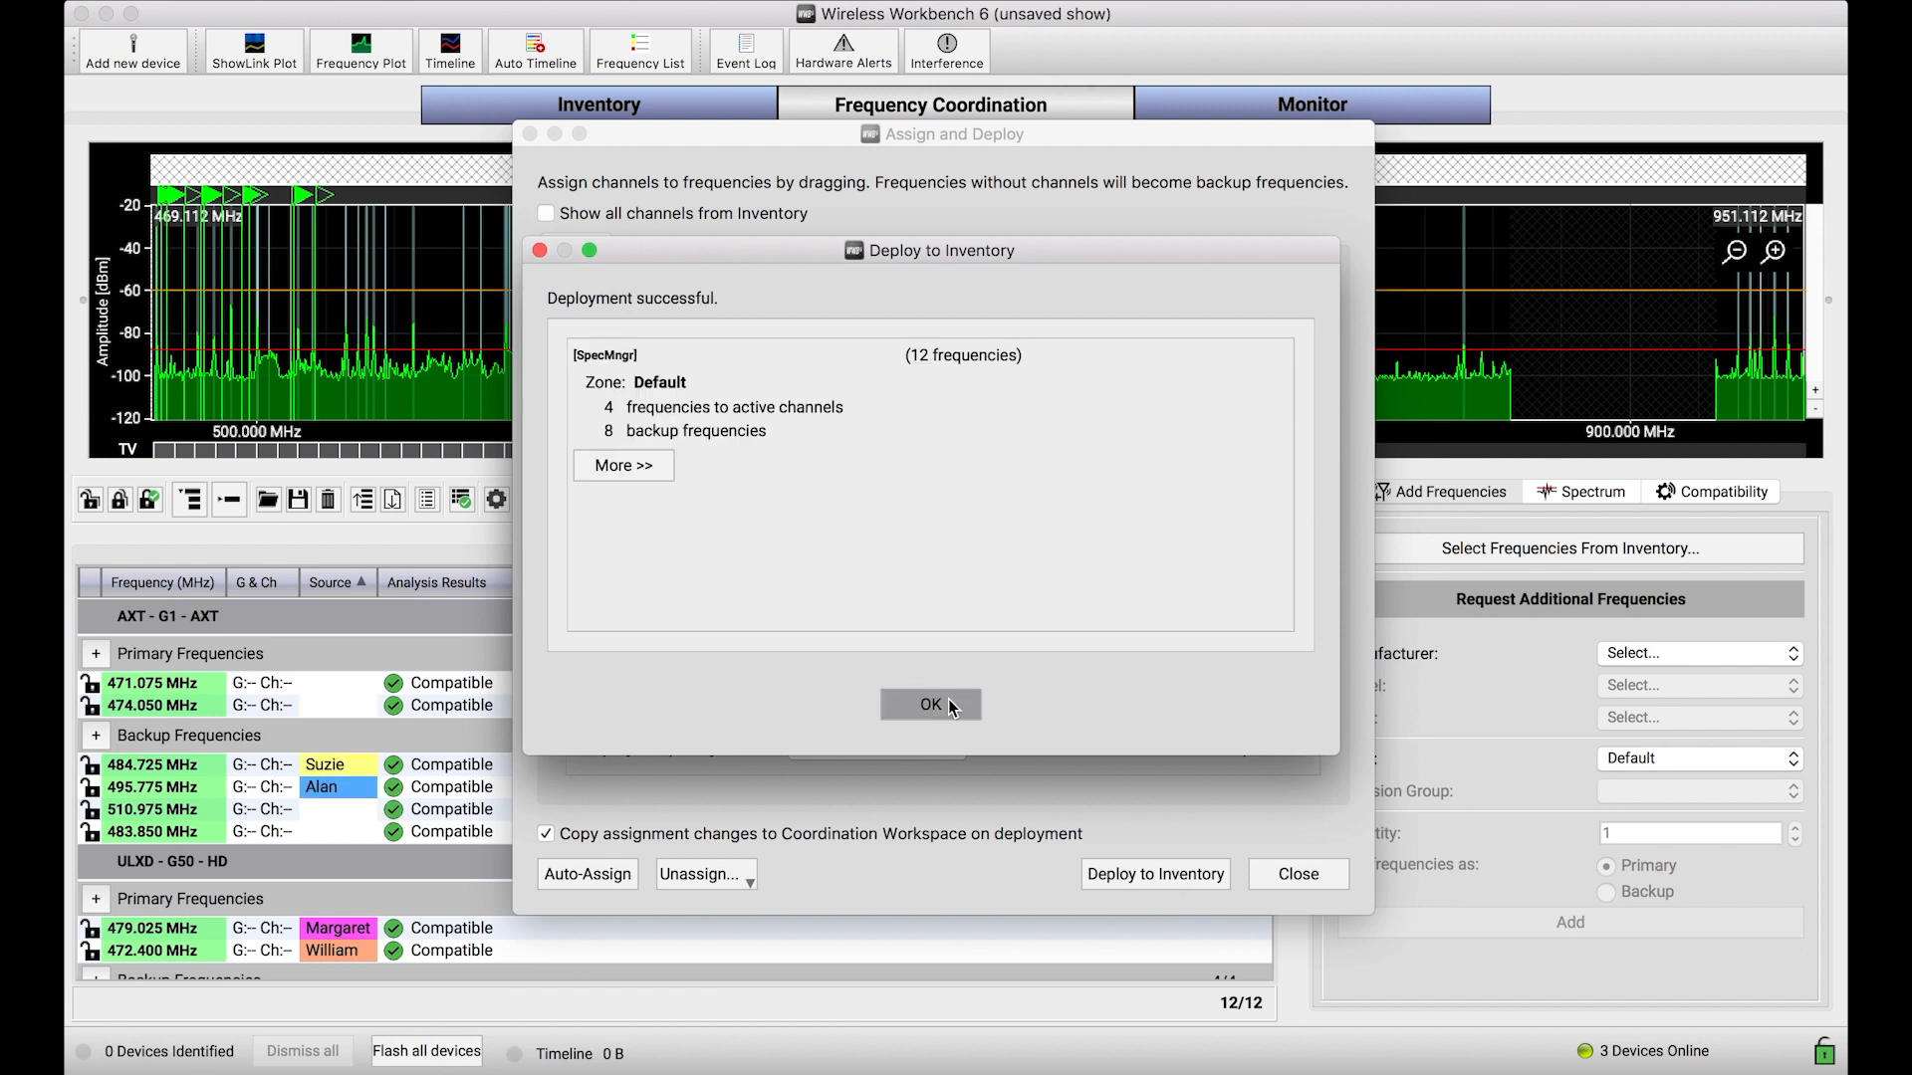
{"action": "left_click", "coordinate": [930, 706]}
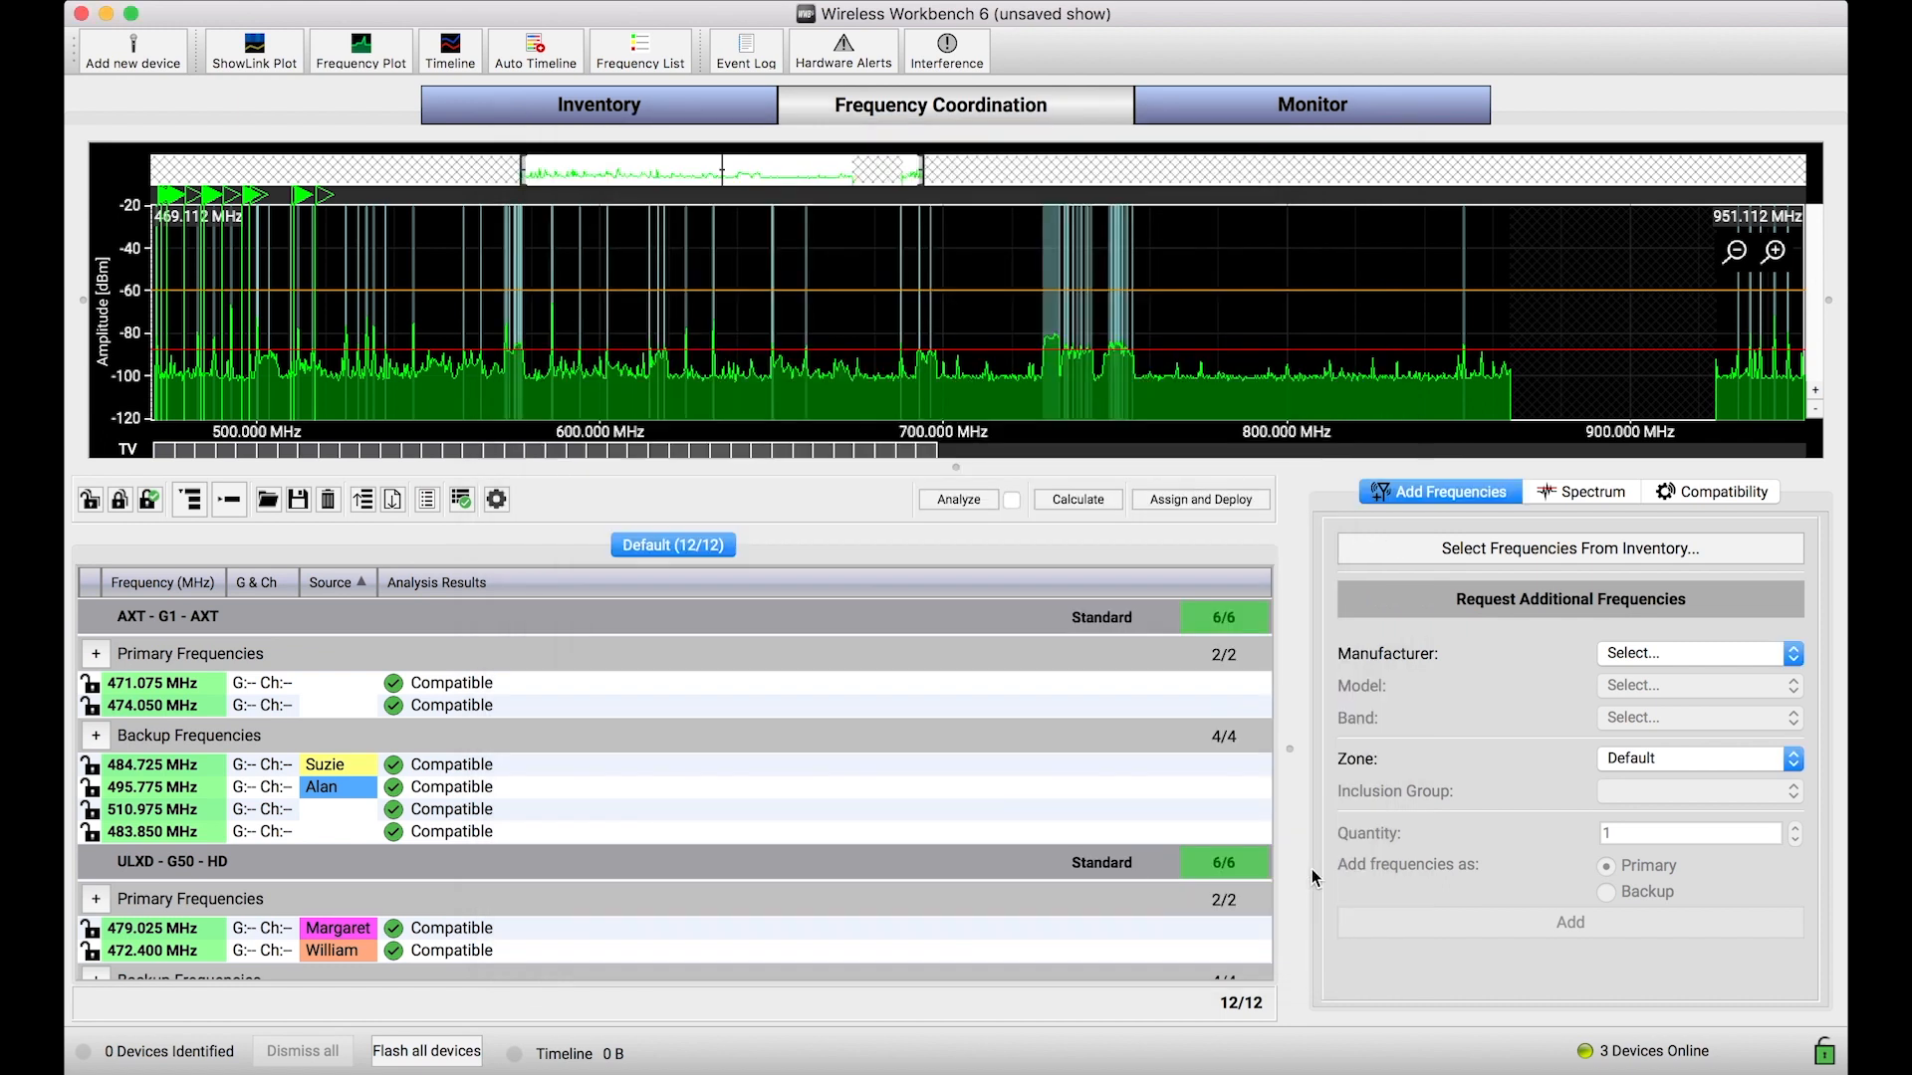
{"action": "mouse_move", "coordinate": [863, 394]}
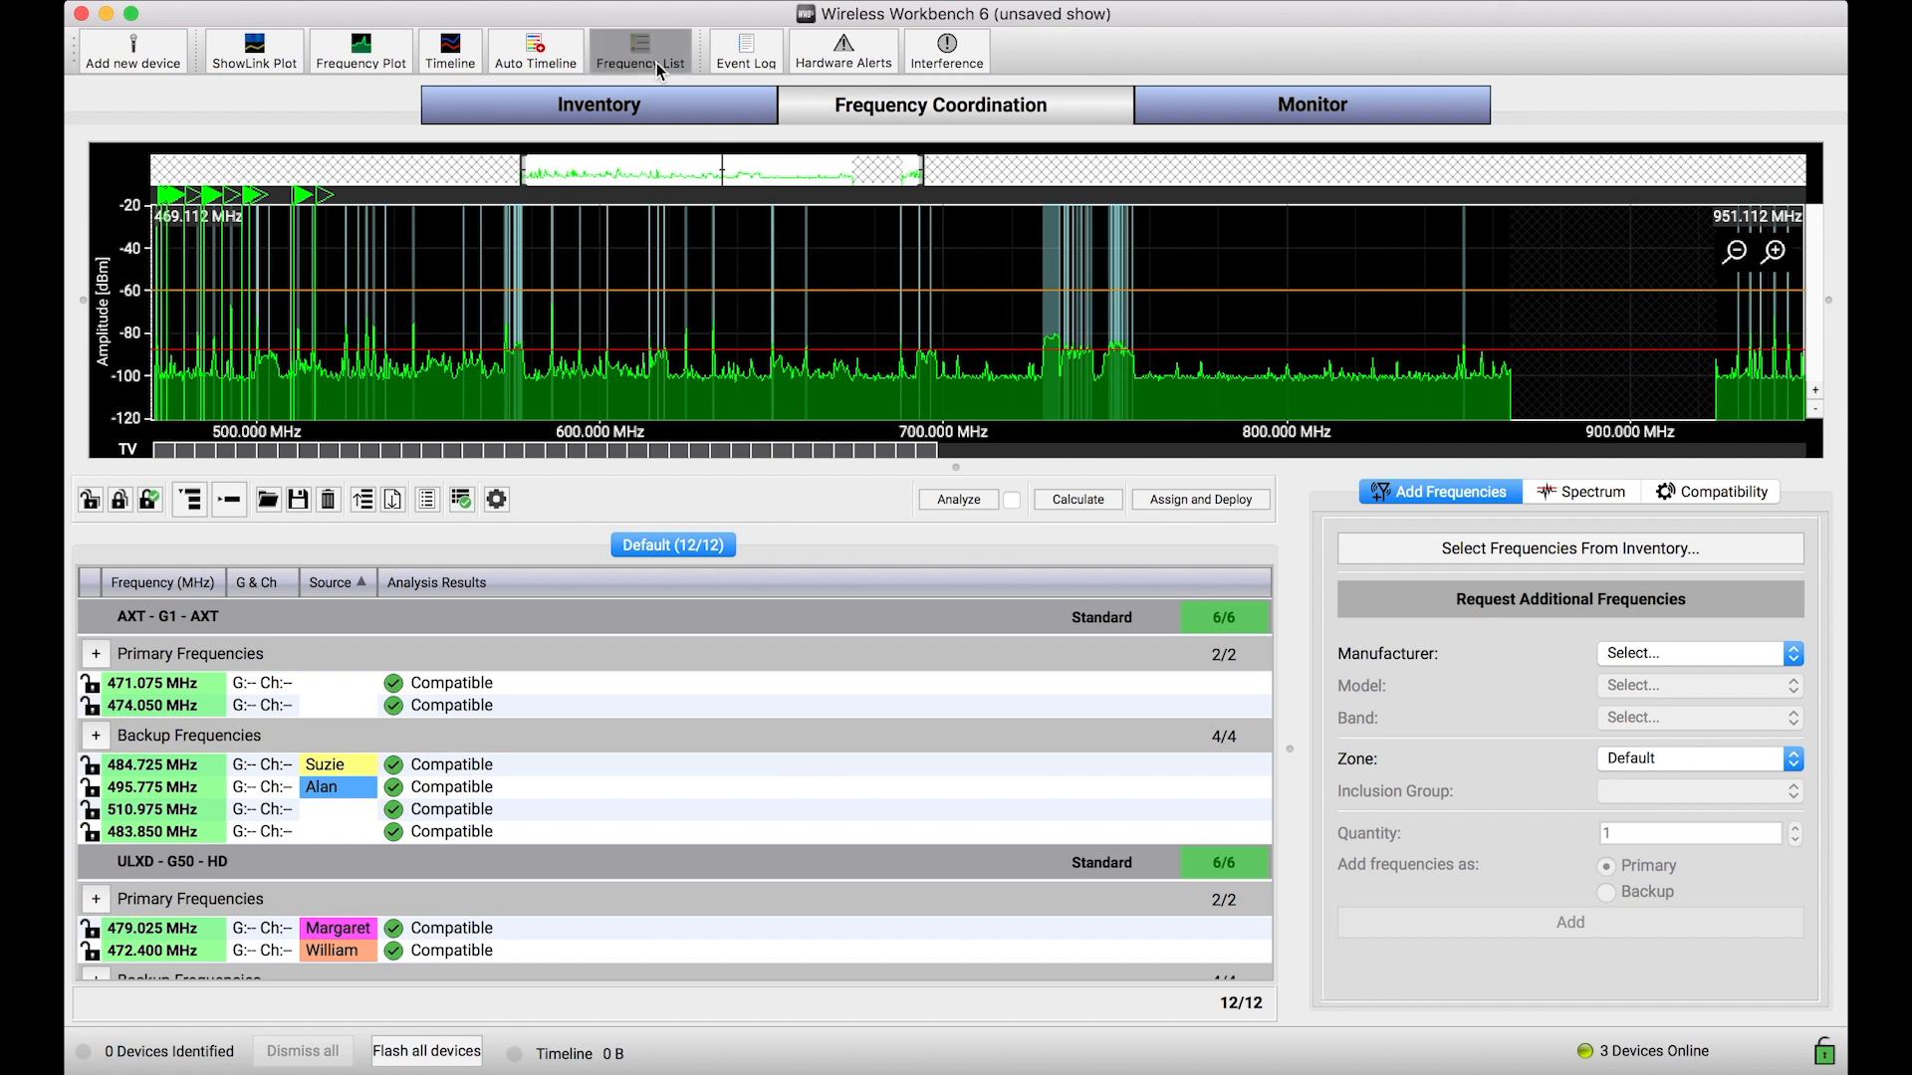
{"action": "mouse_move", "coordinate": [661, 18]}
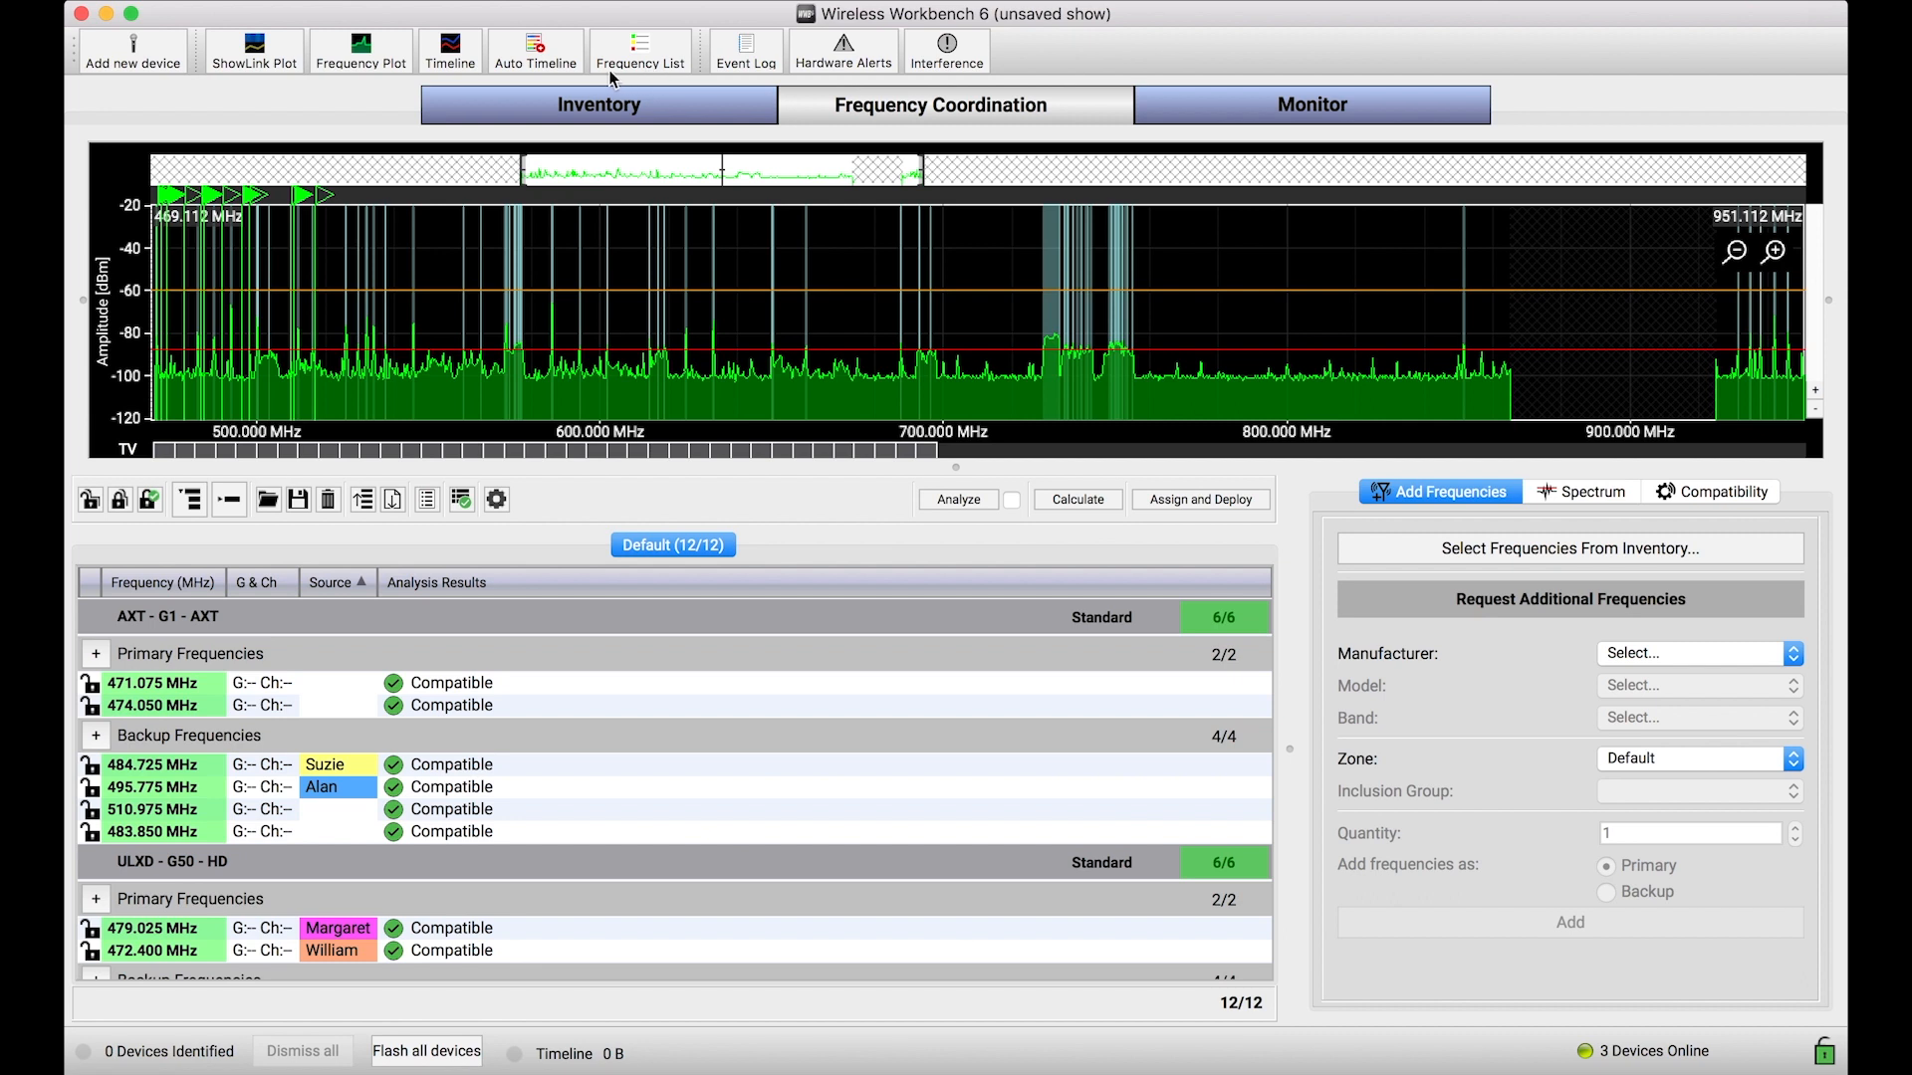
Review the Spectrum Manager frequency list of four in-use and eight backups, then close it
{"action": "left_click", "coordinate": [640, 51]}
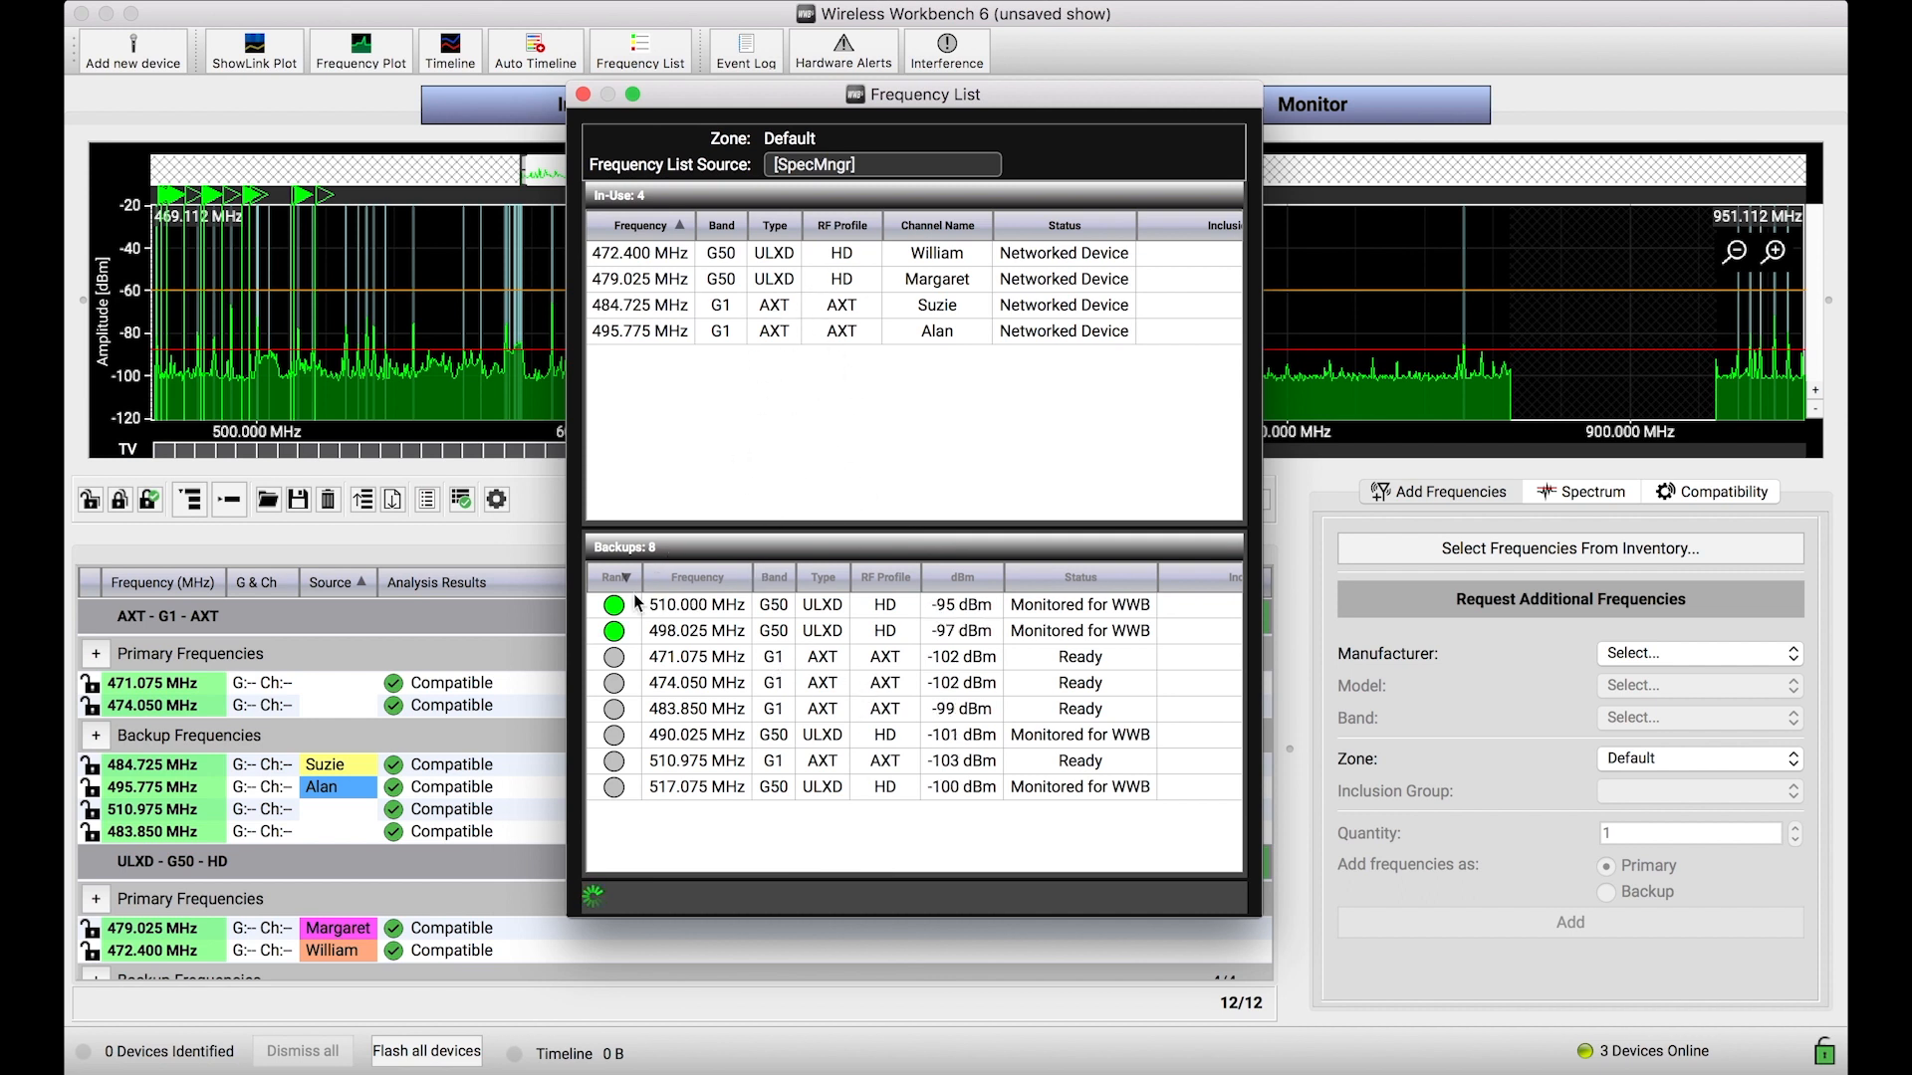
{"action": "left_click", "coordinate": [614, 576]}
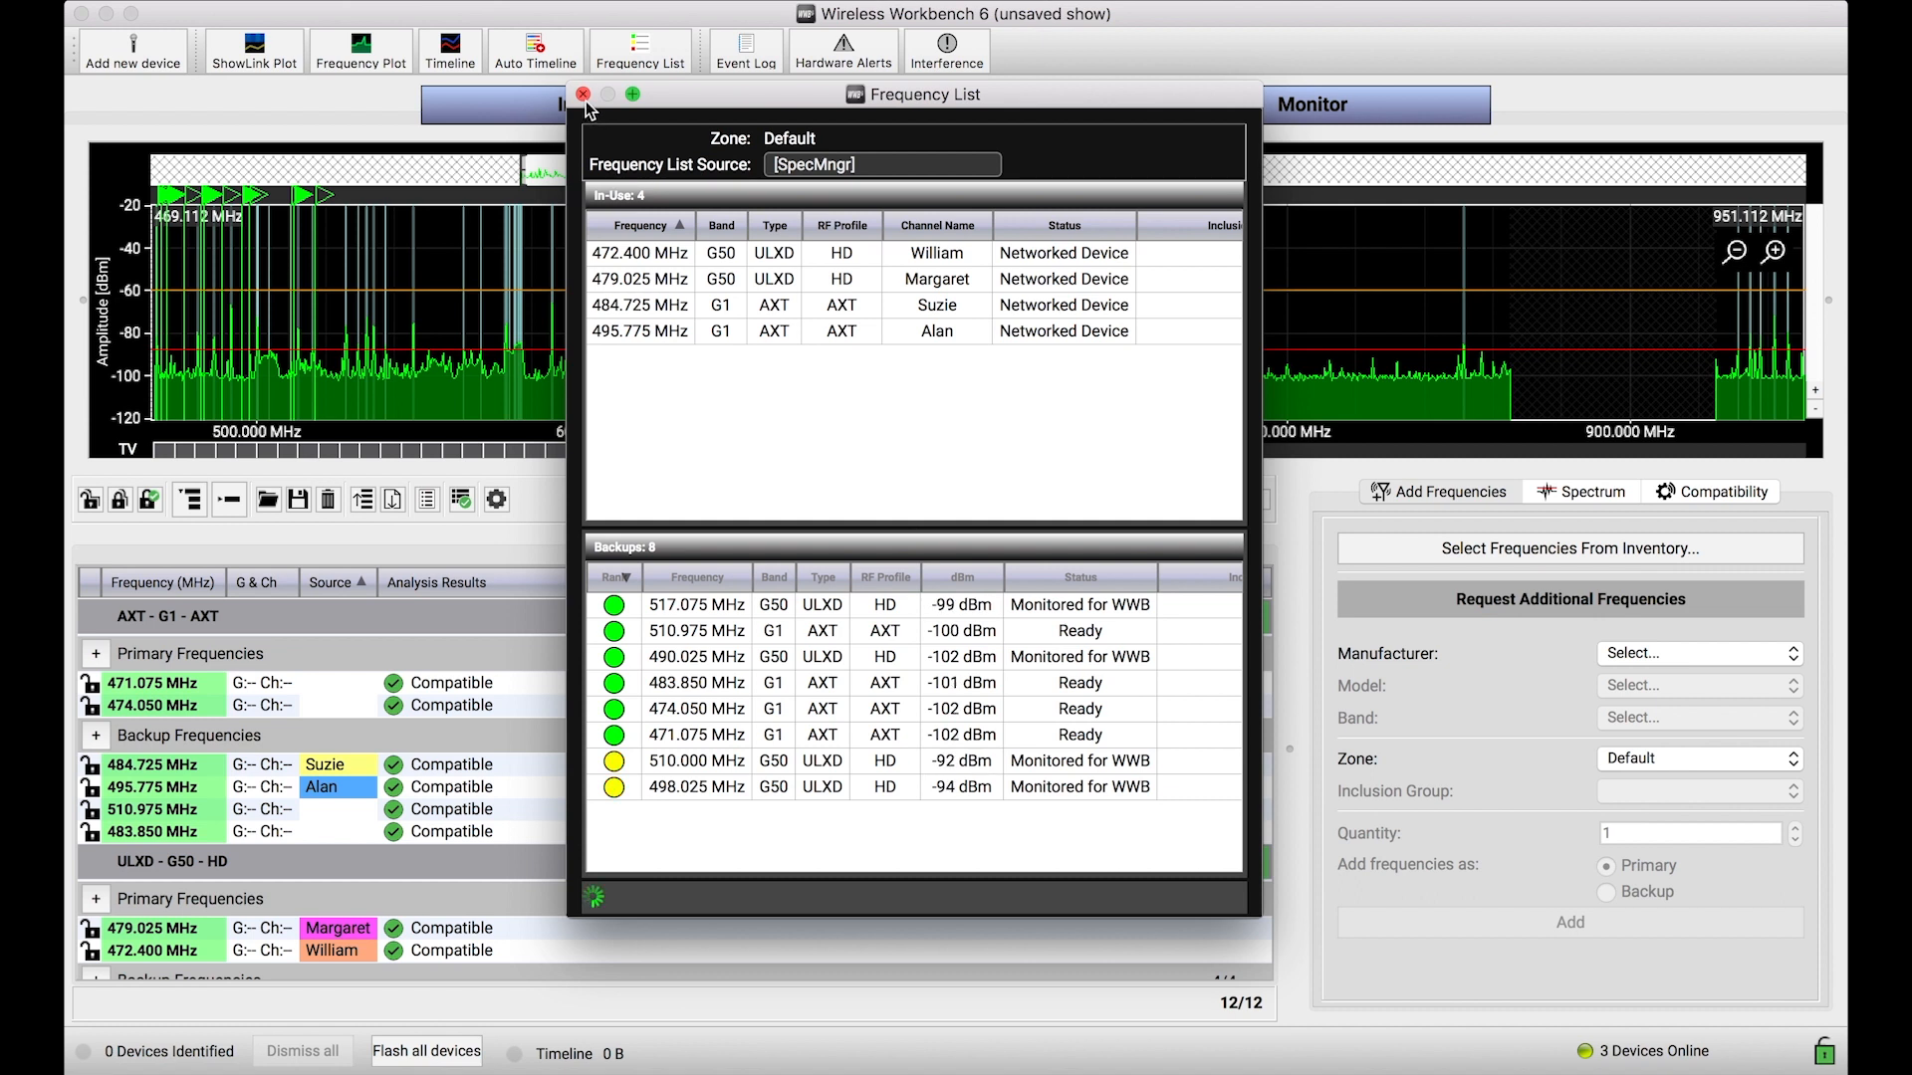
{"action": "left_click", "coordinate": [583, 94]}
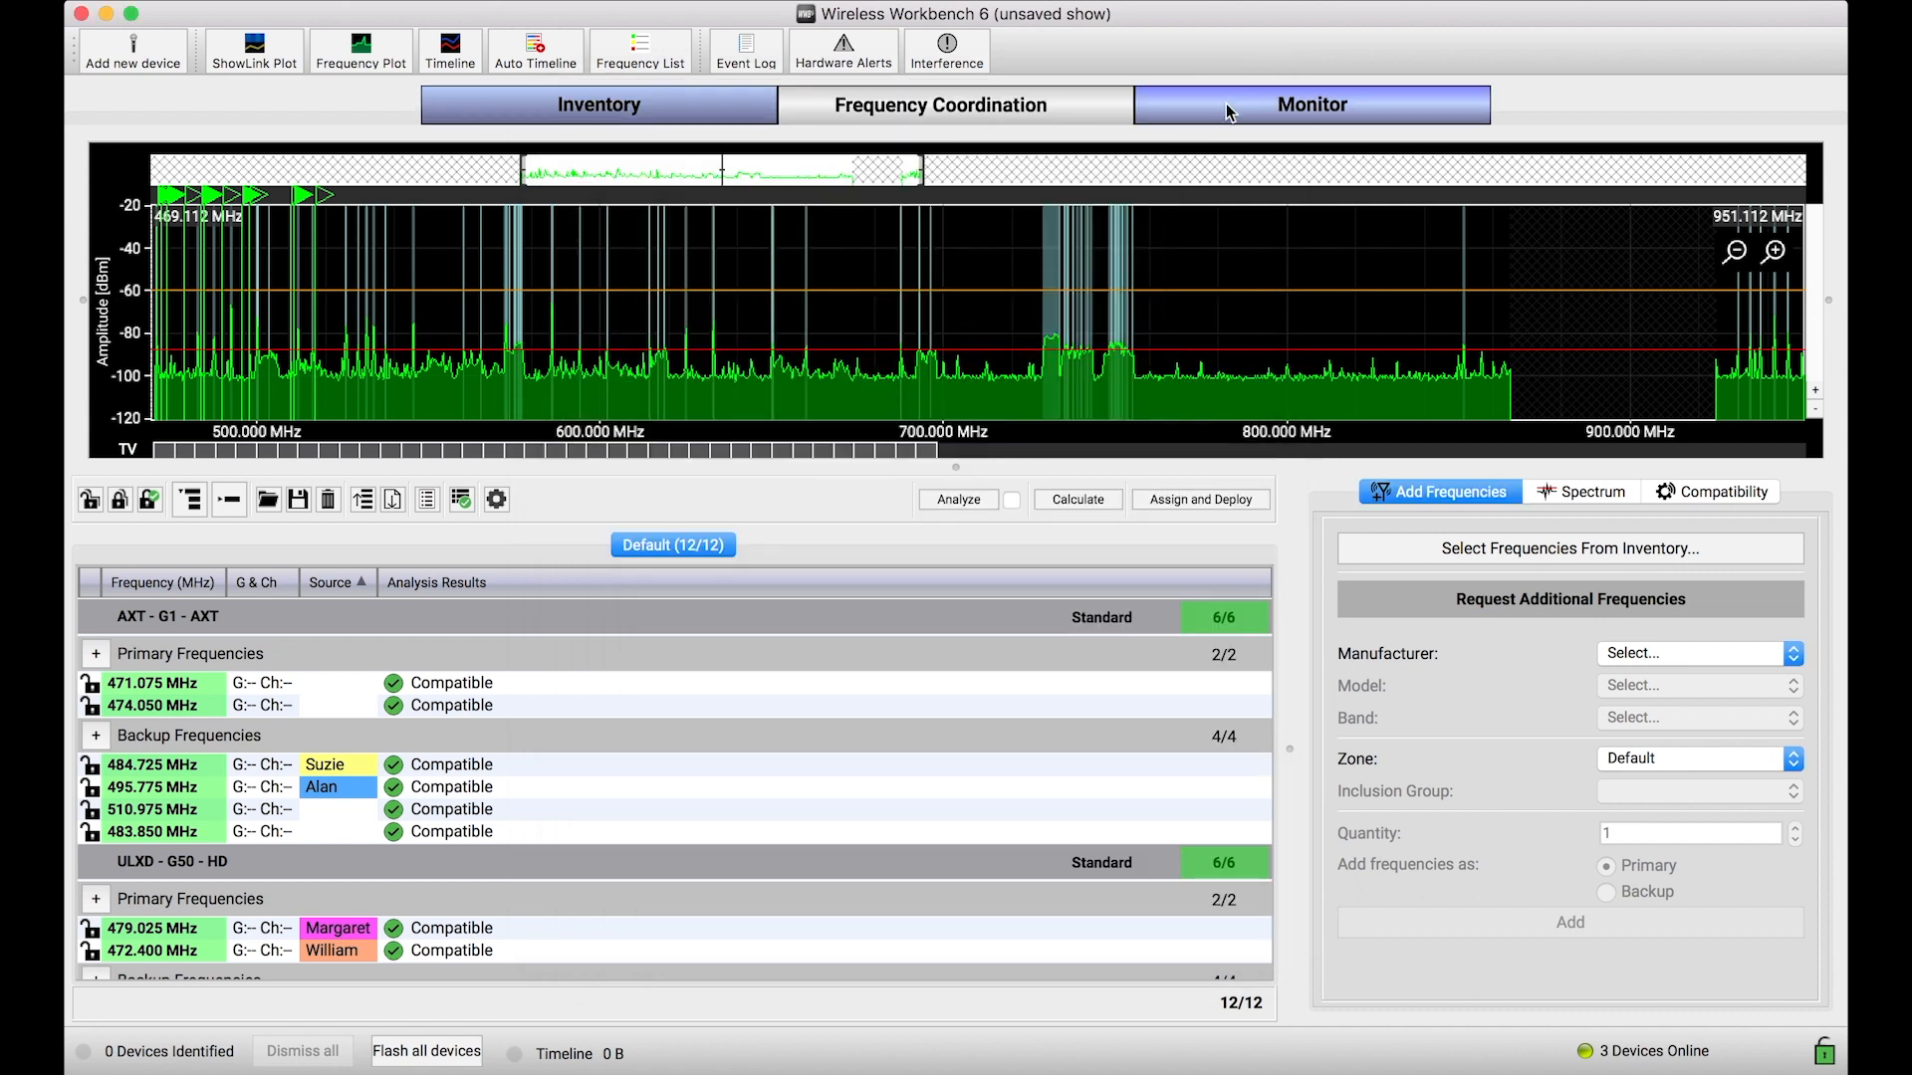
Show the Monitor workspace with Margaret's 479.025 MHz channel strip
{"action": "left_click", "coordinate": [1311, 103]}
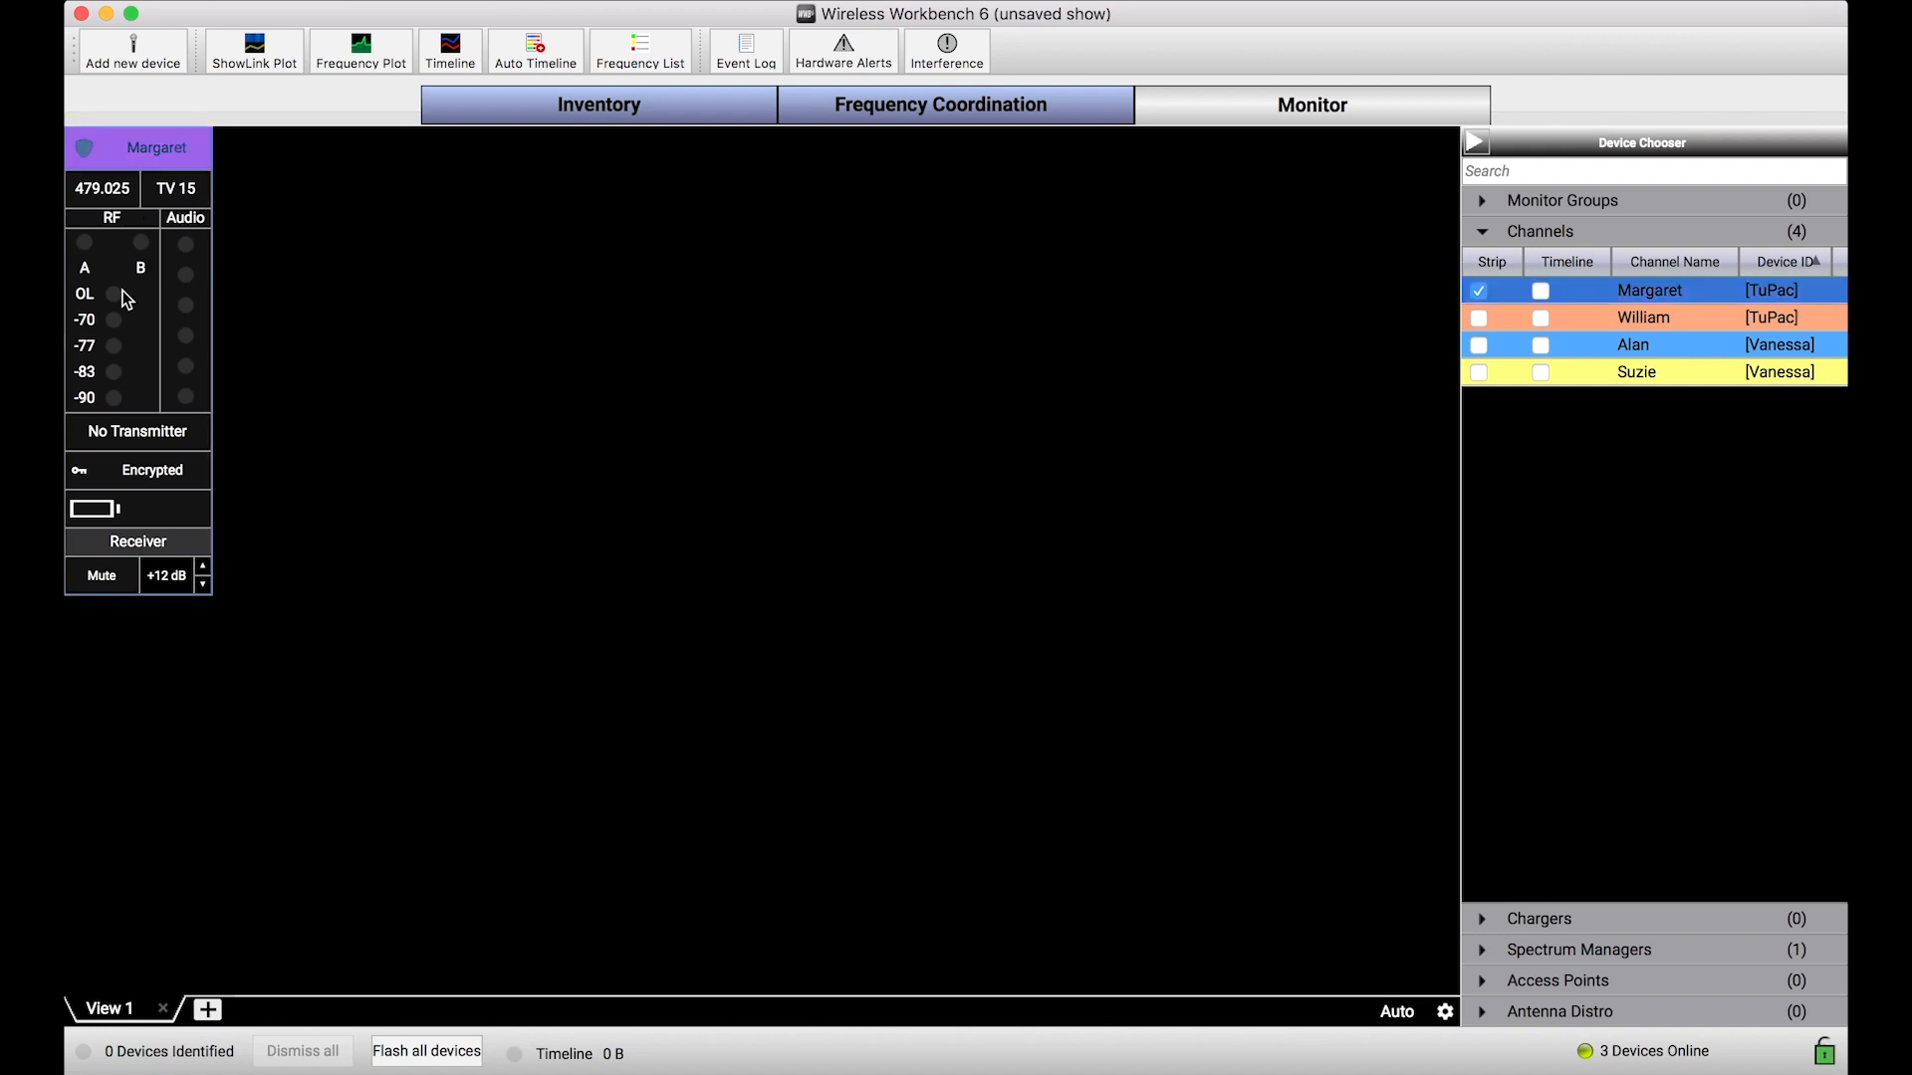
{"action": "mouse_move", "coordinate": [171, 223]}
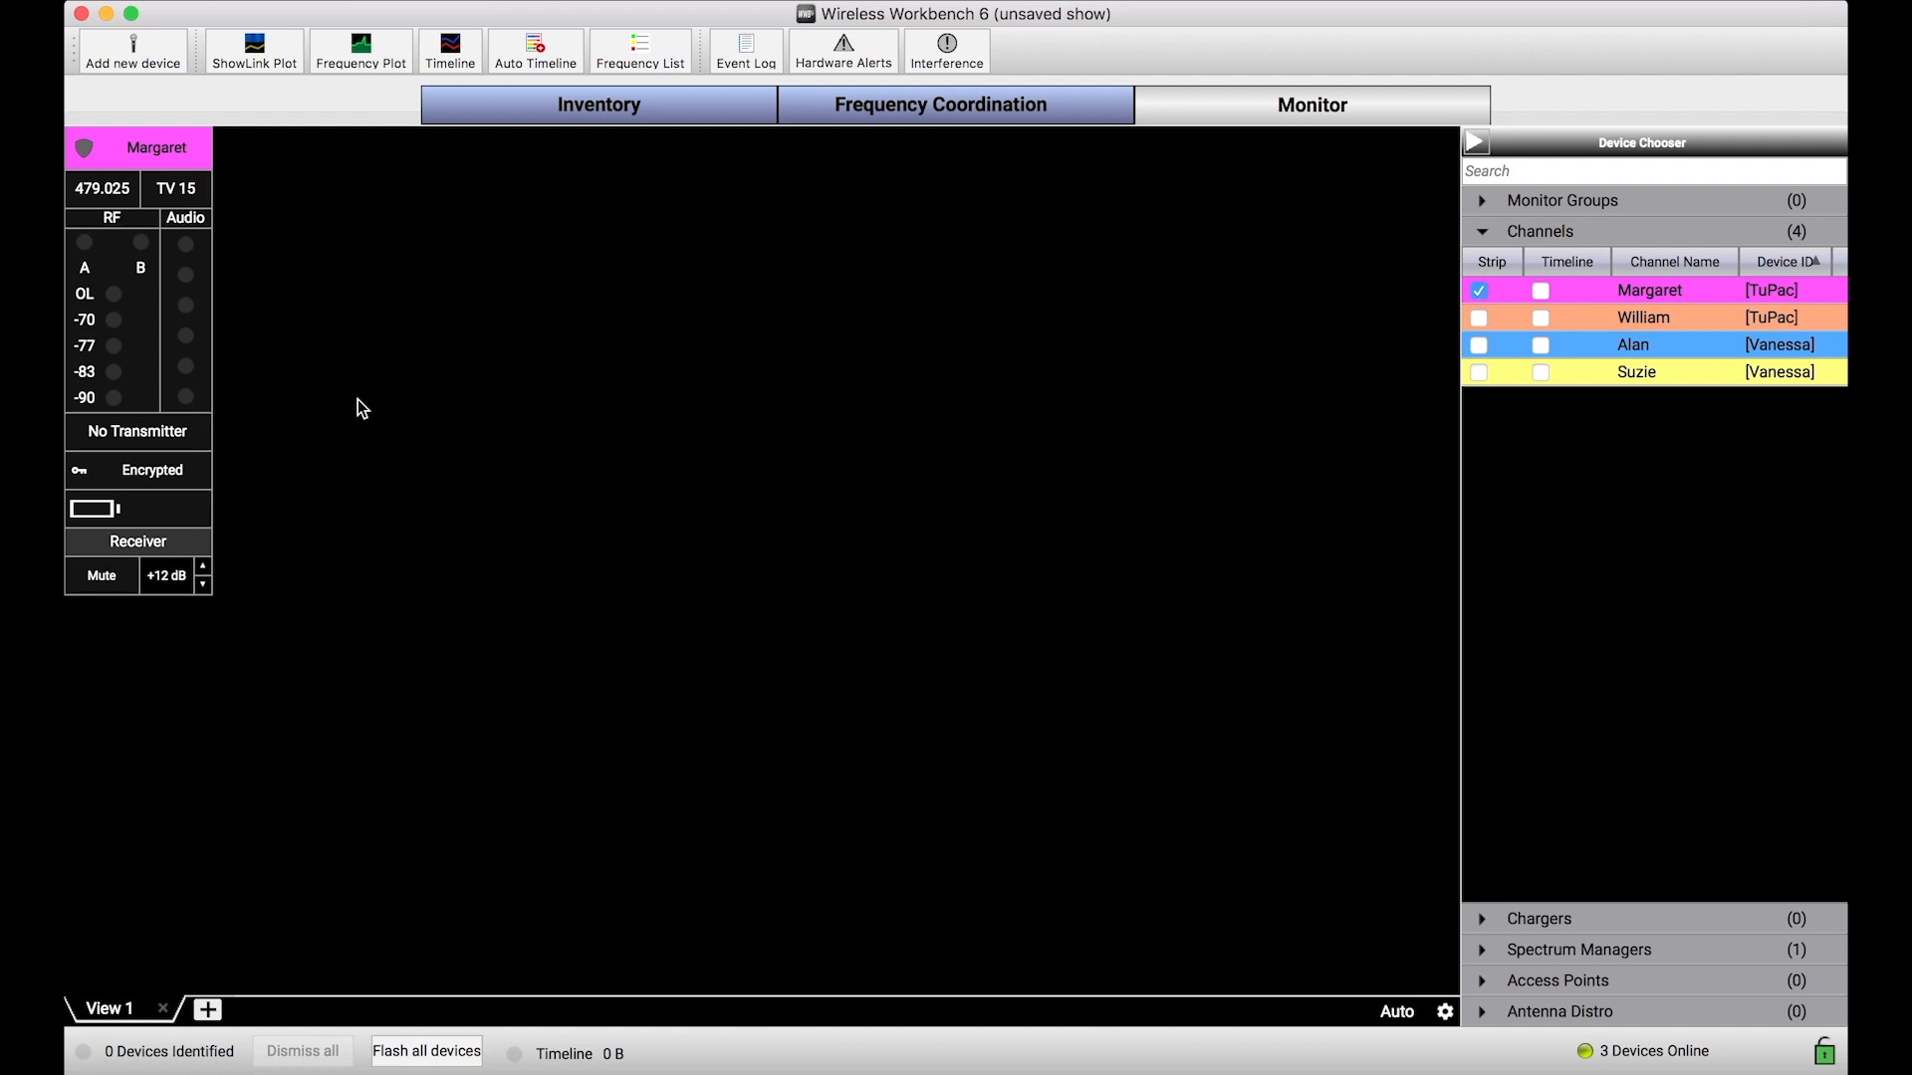
{"action": "mouse_move", "coordinate": [314, 368]}
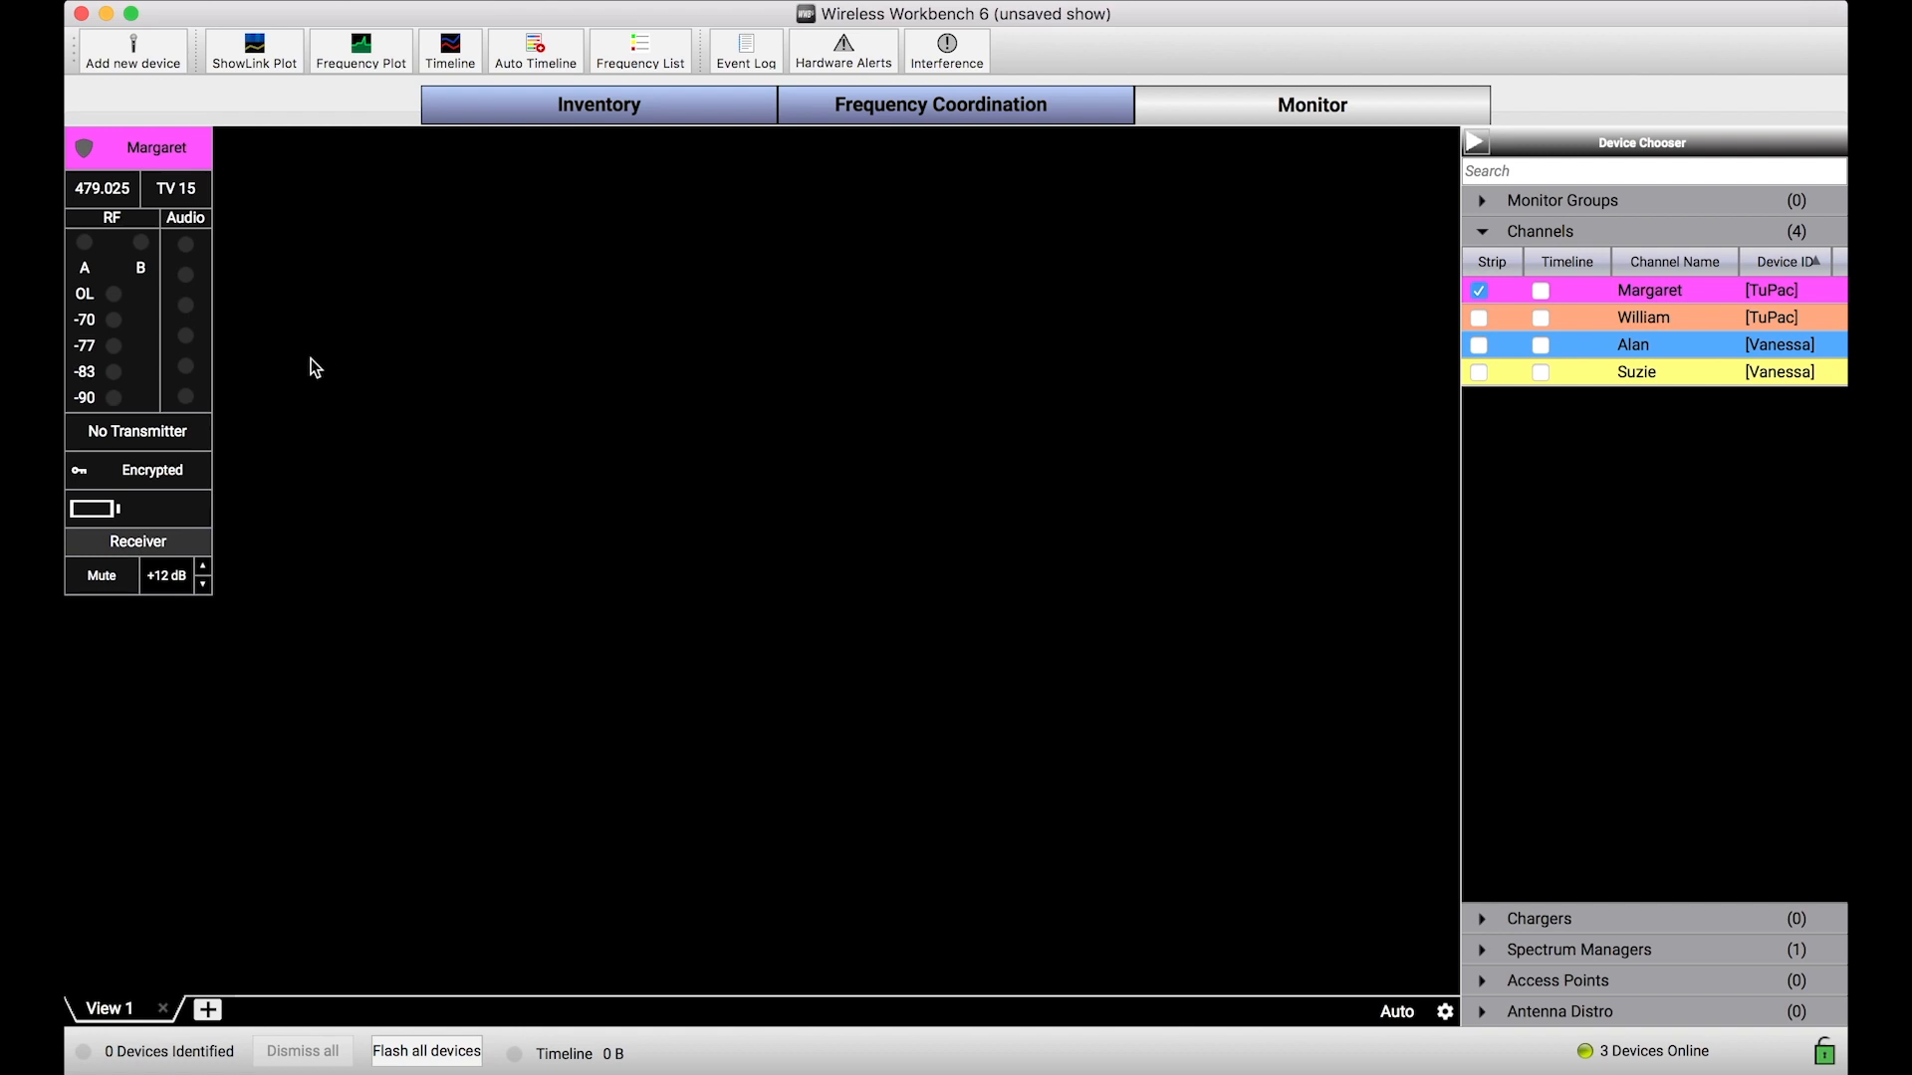
{"action": "mouse_move", "coordinate": [156, 292]}
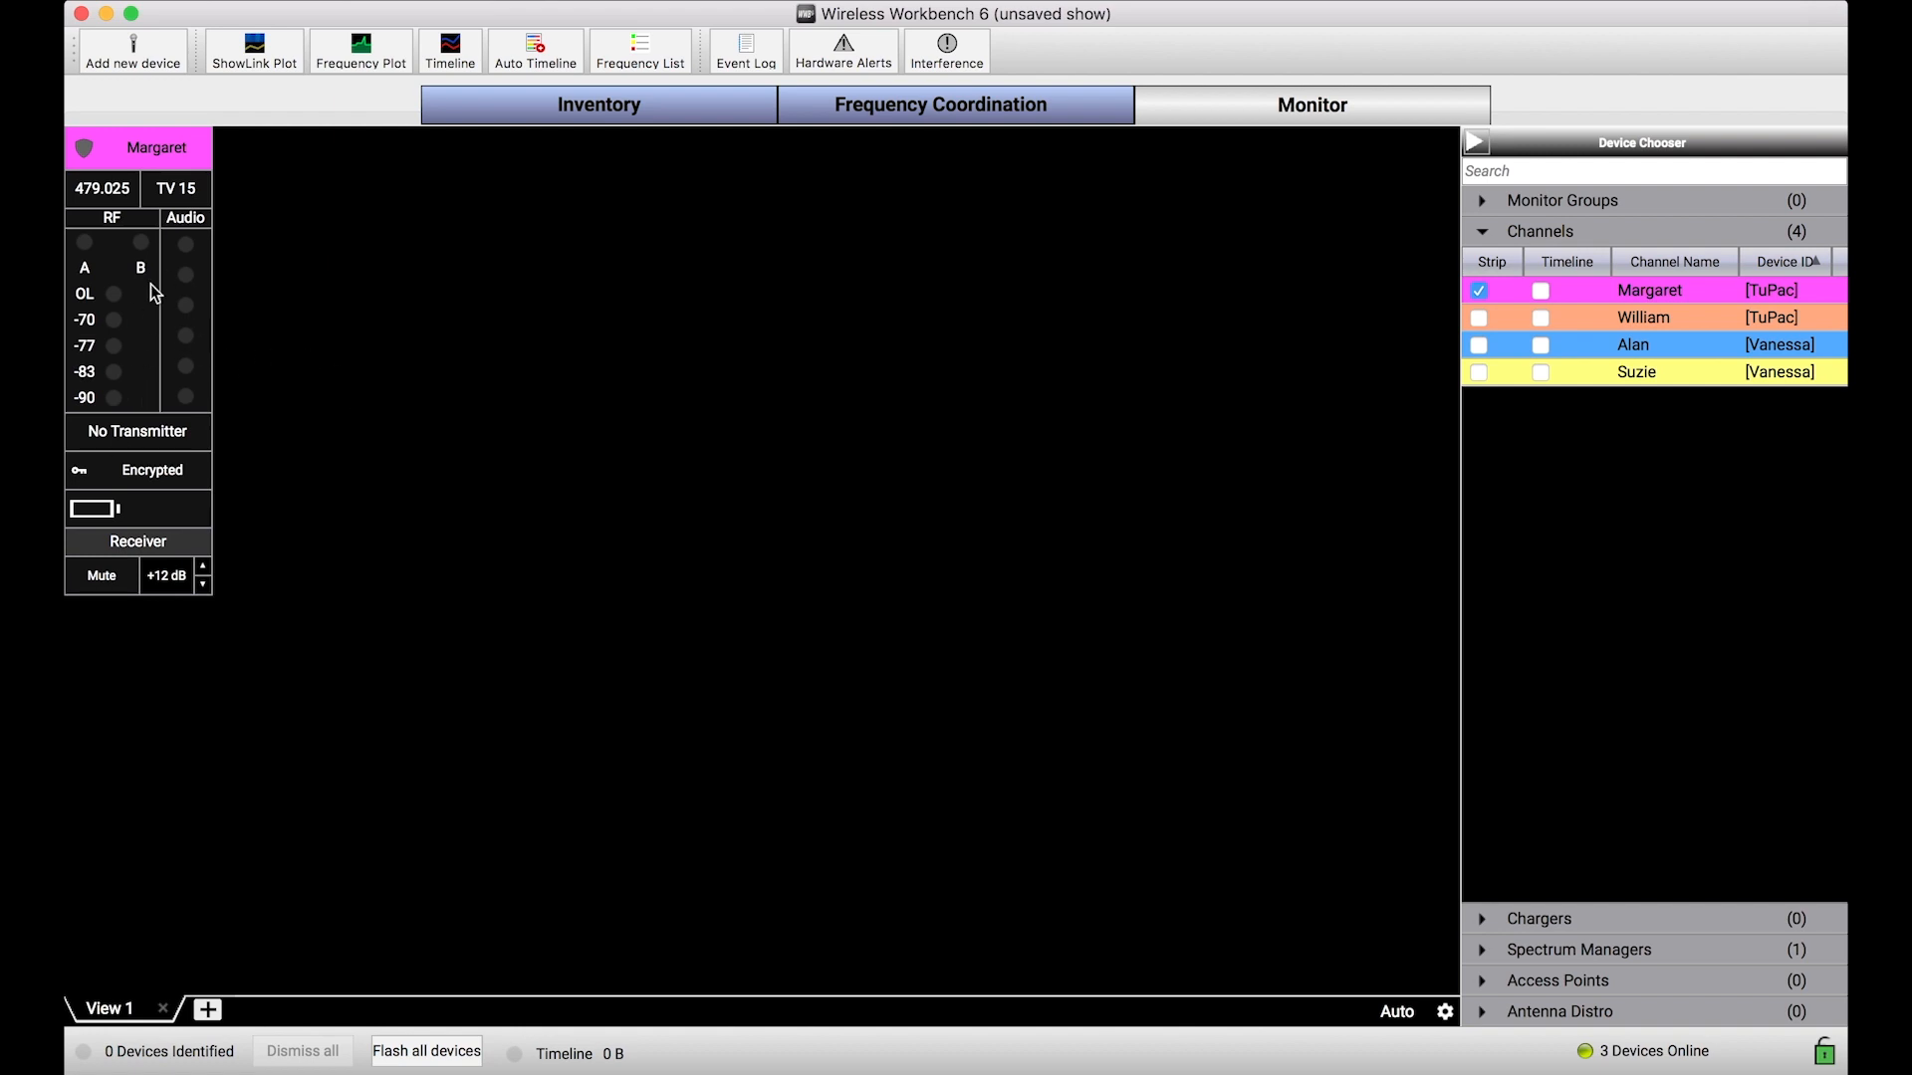
{"action": "mouse_move", "coordinate": [275, 409]}
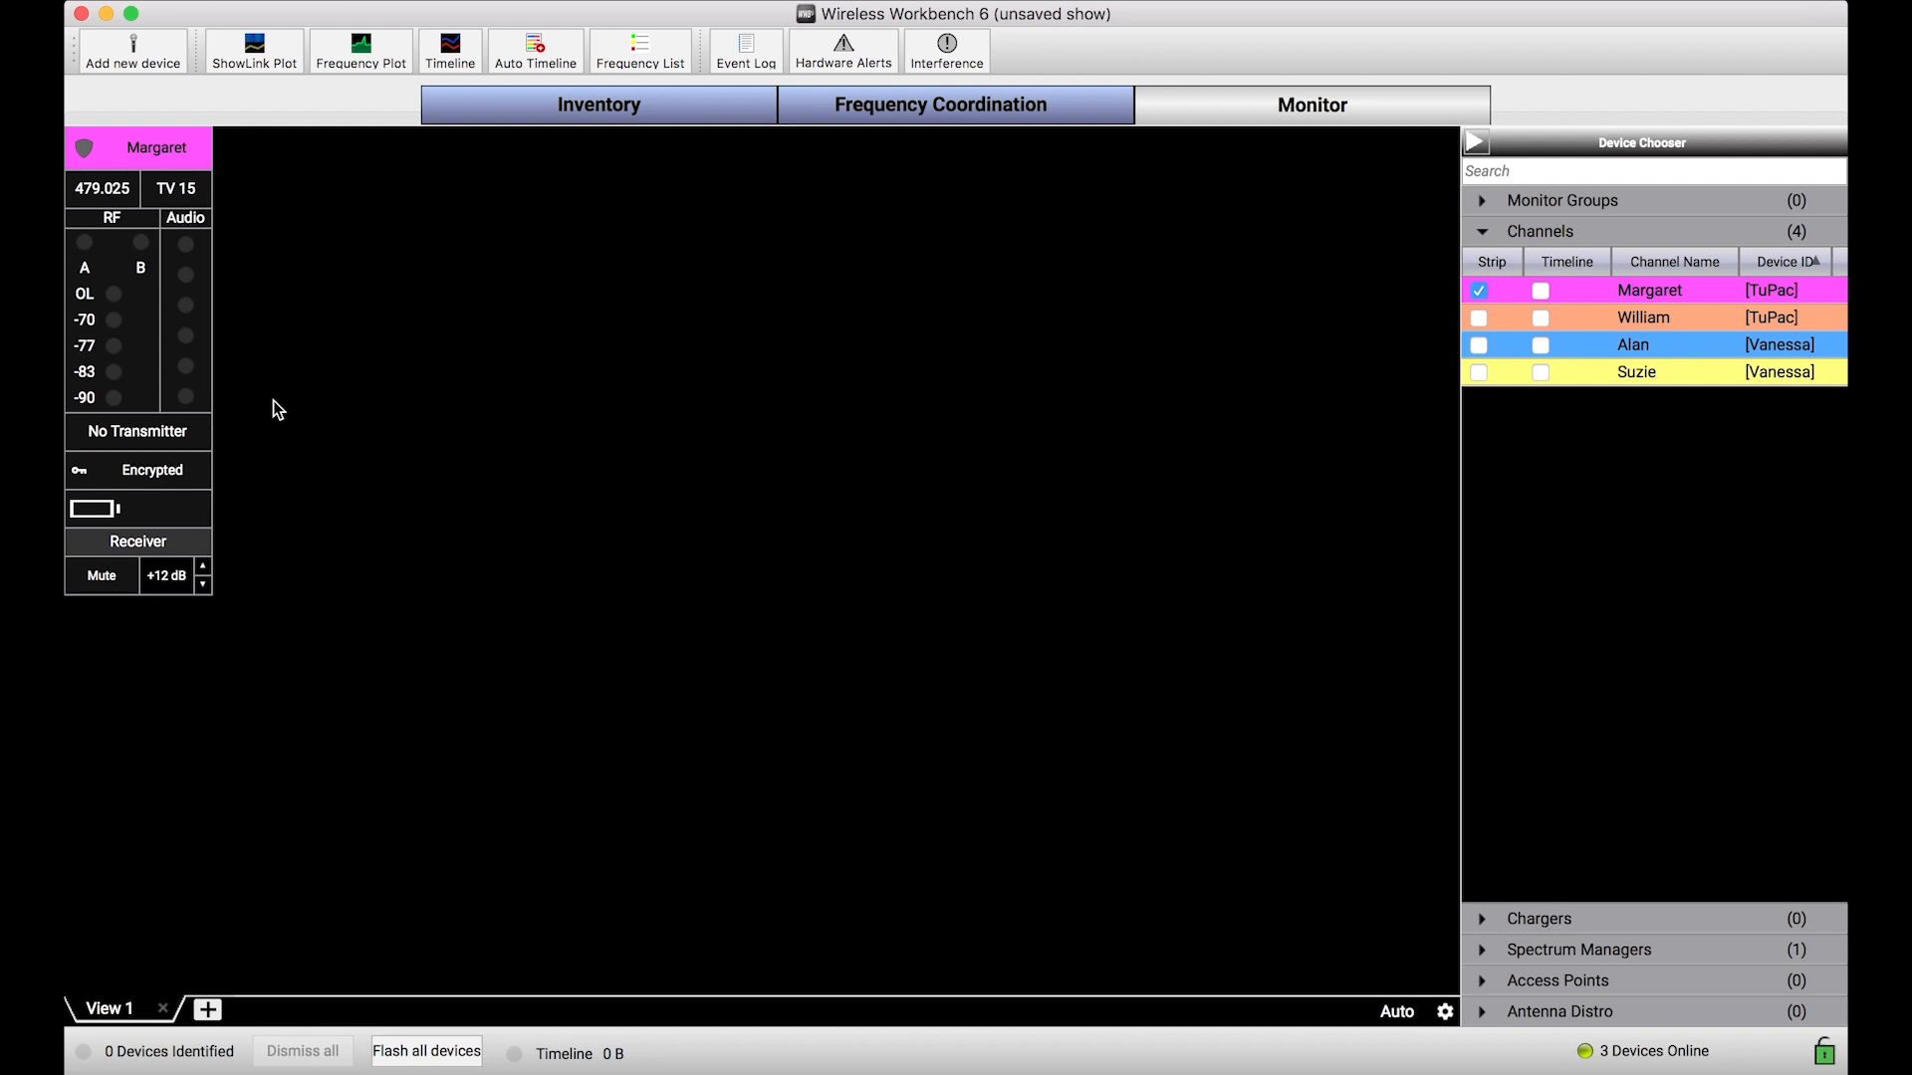
{"action": "mouse_move", "coordinate": [265, 372]}
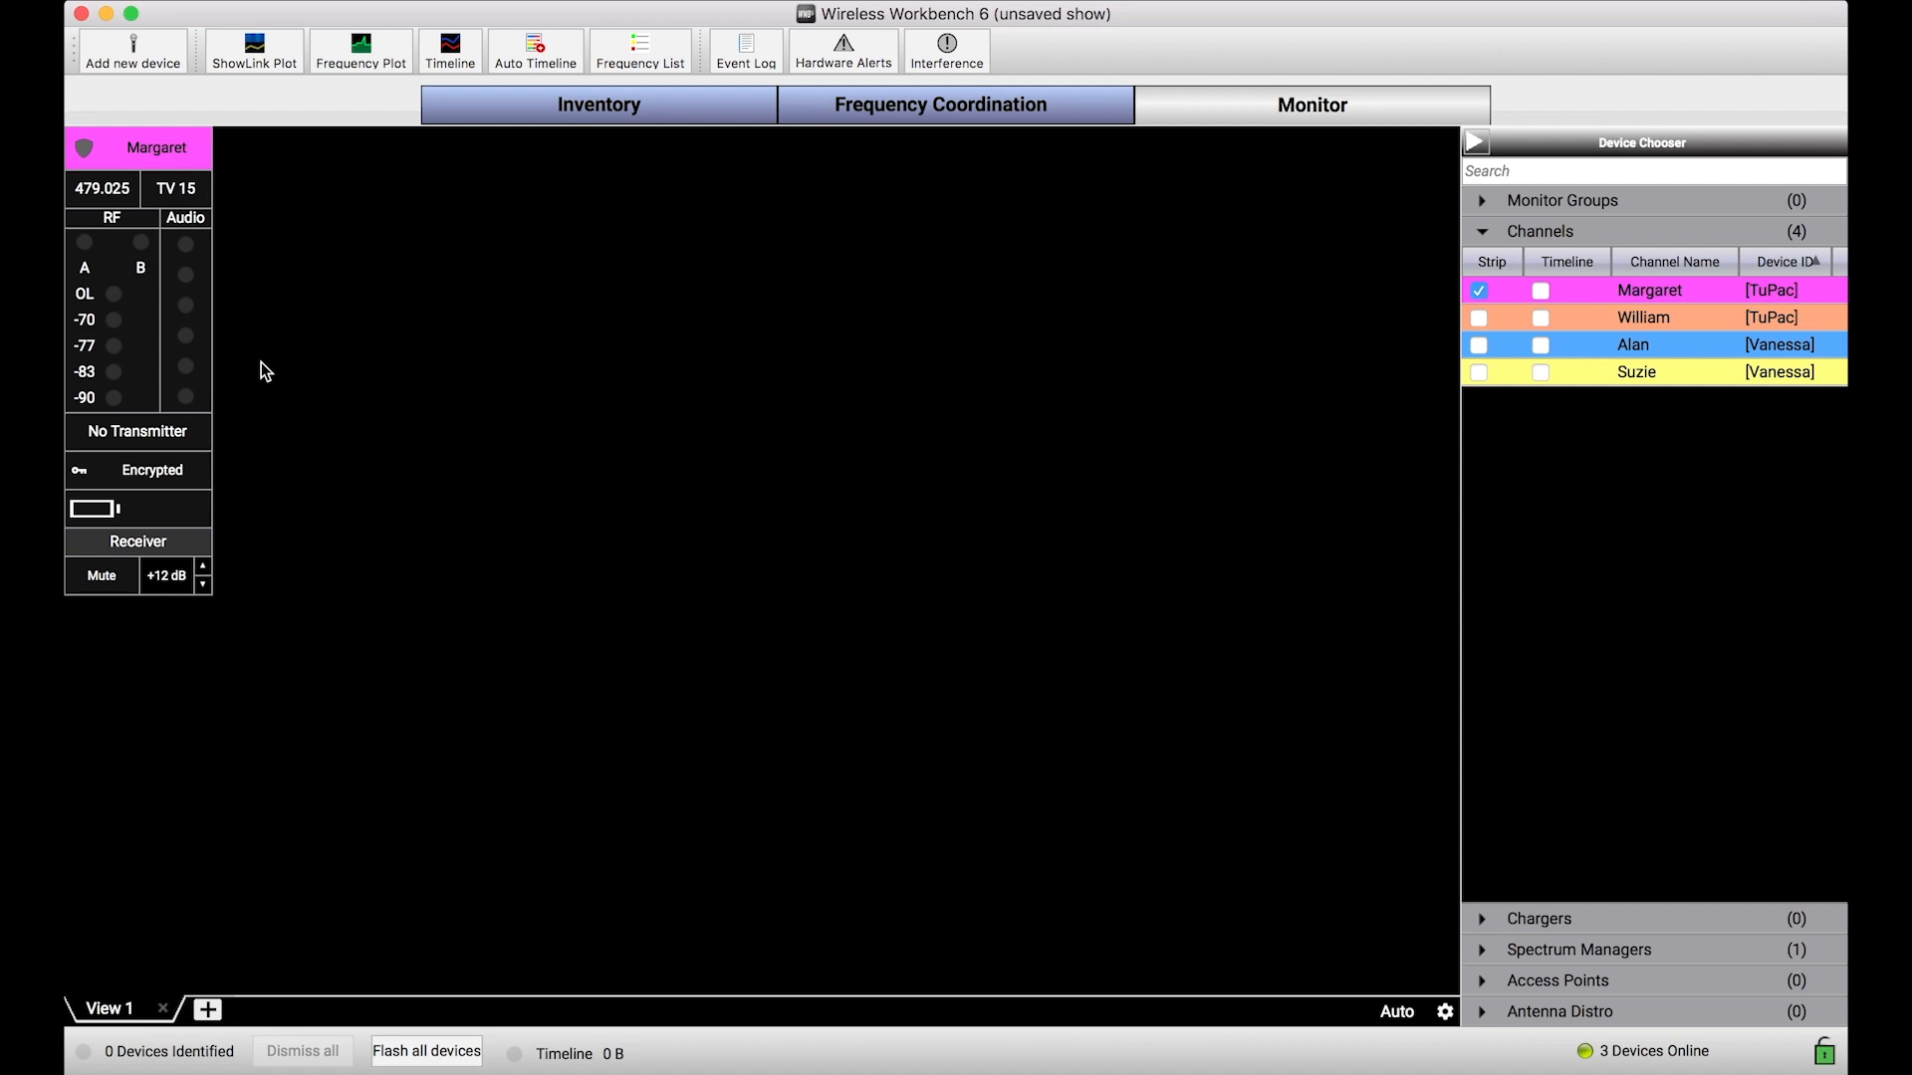
{"action": "mouse_move", "coordinate": [159, 301]}
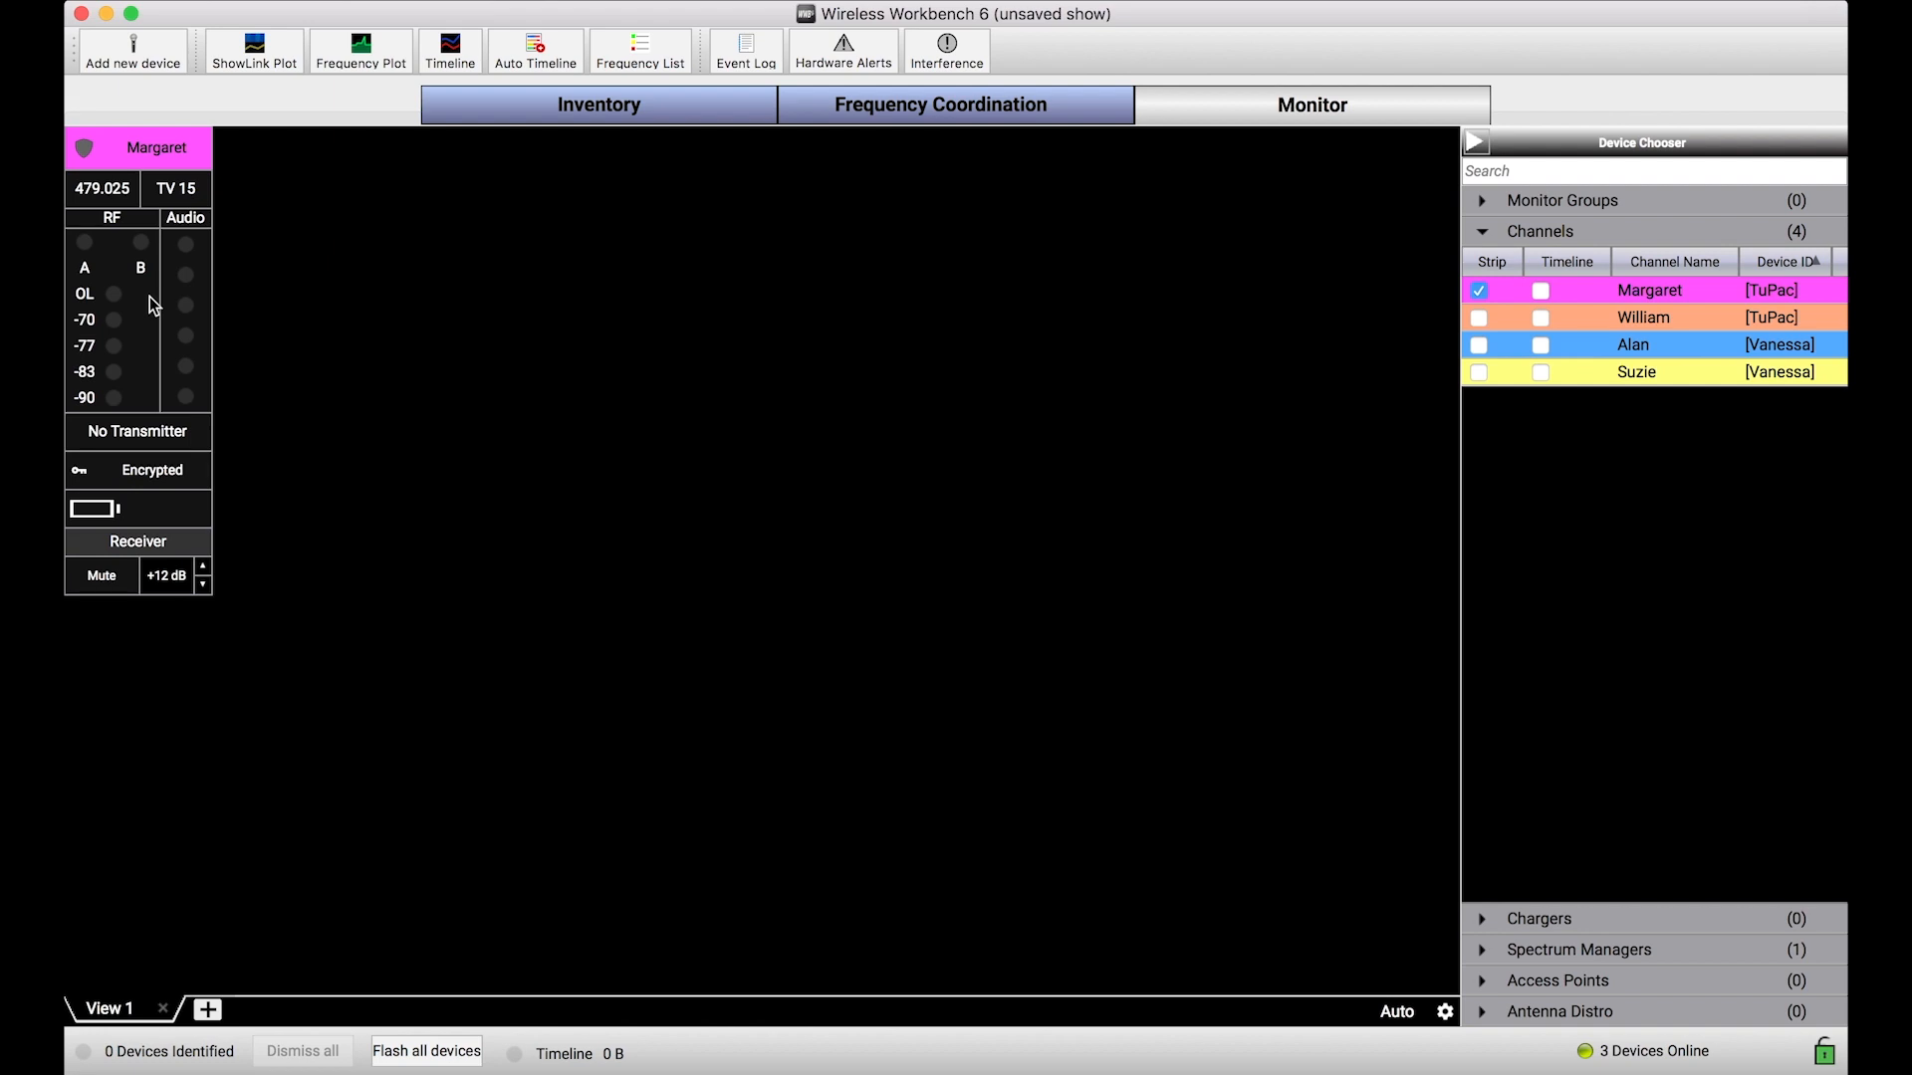
From the 479.025 channel strip's context menu choose Select from Frequency List
{"action": "right_click", "coordinate": [146, 303]}
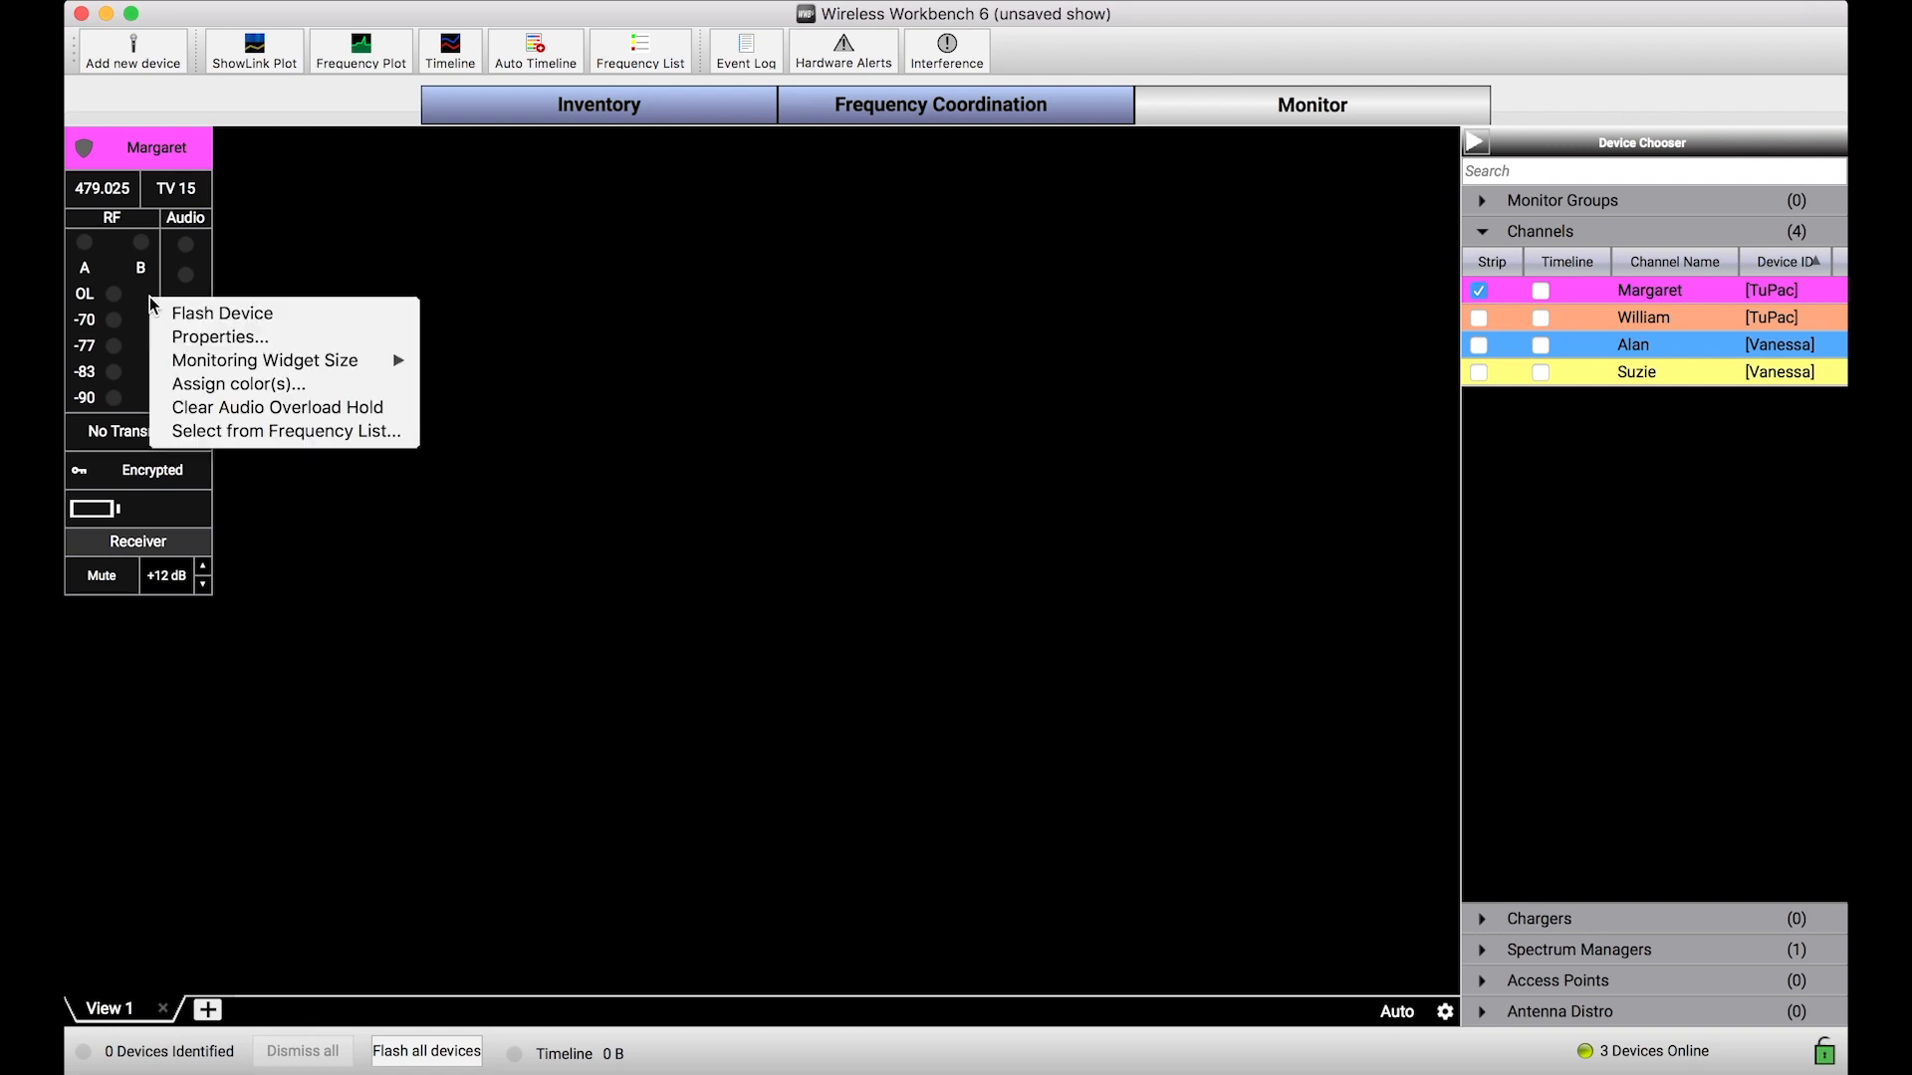
{"action": "mouse_move", "coordinate": [285, 430]}
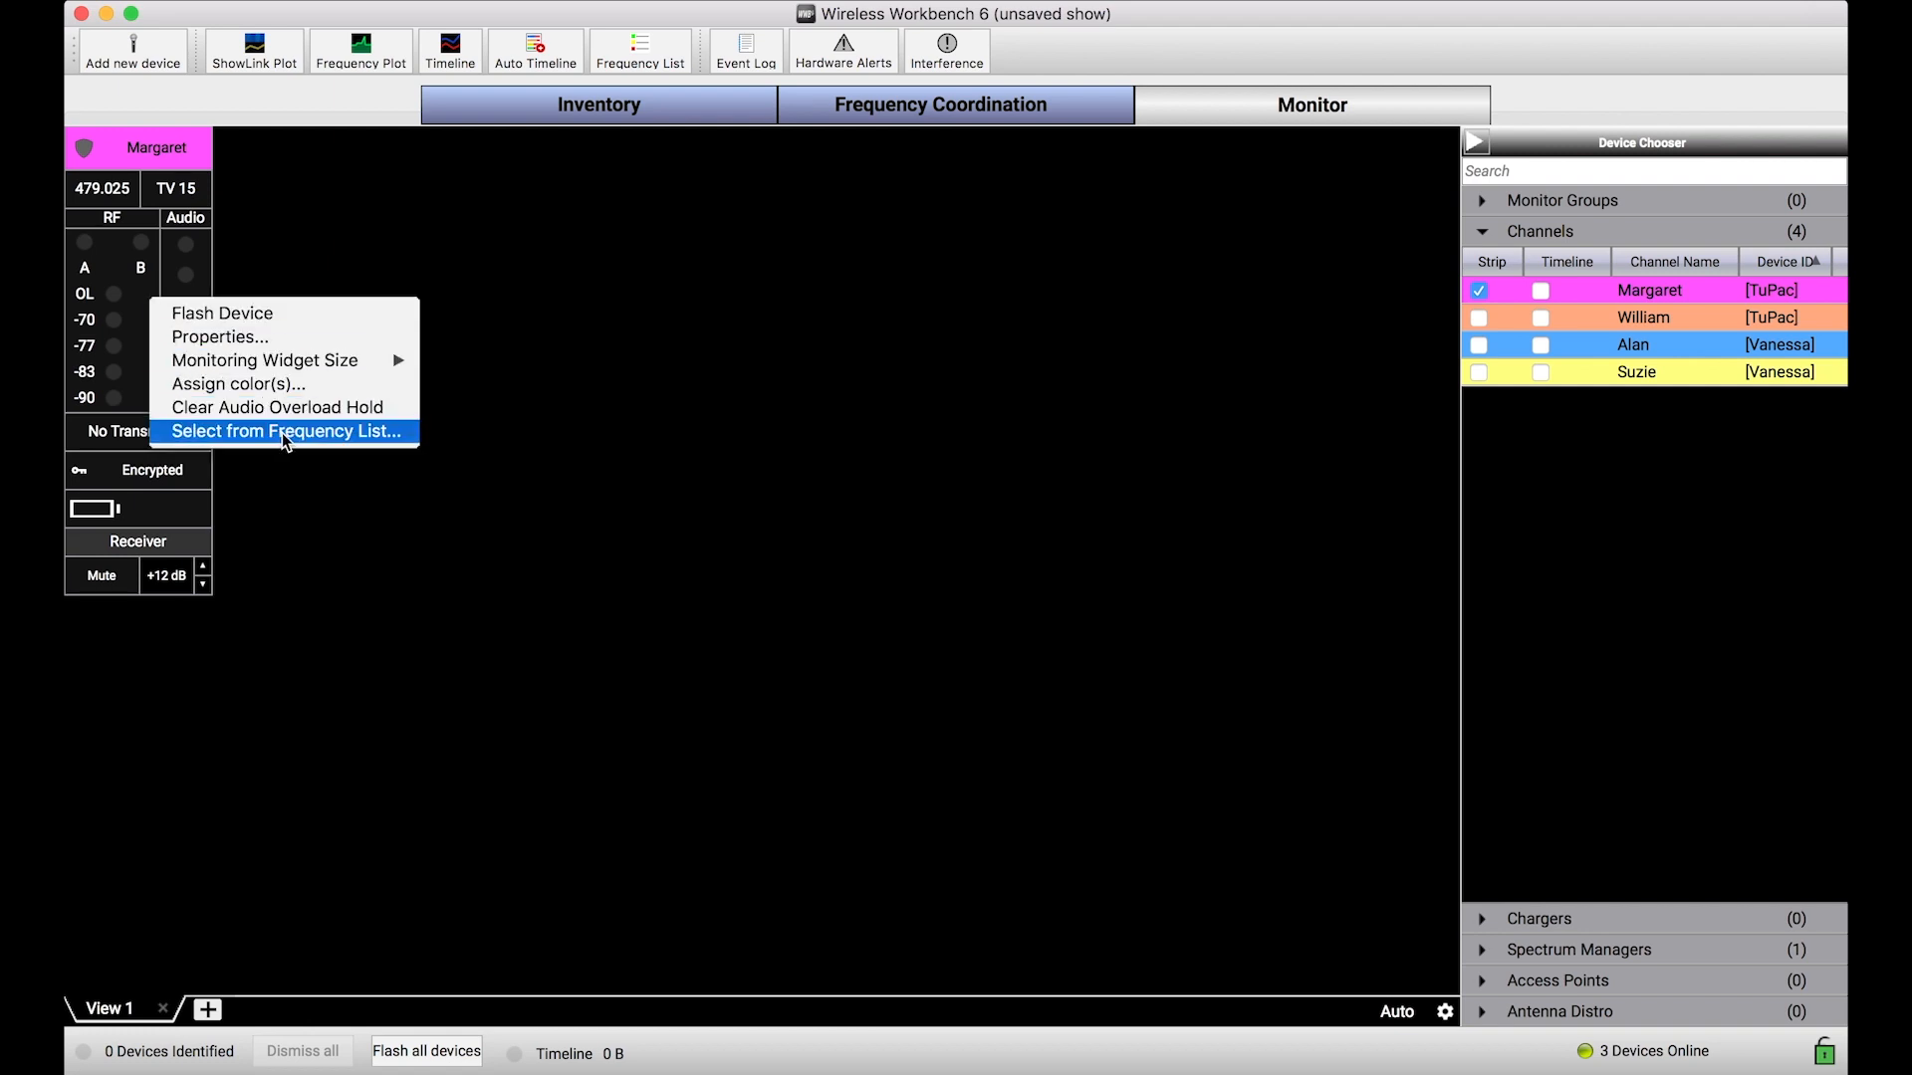
{"action": "left_click", "coordinate": [285, 431]}
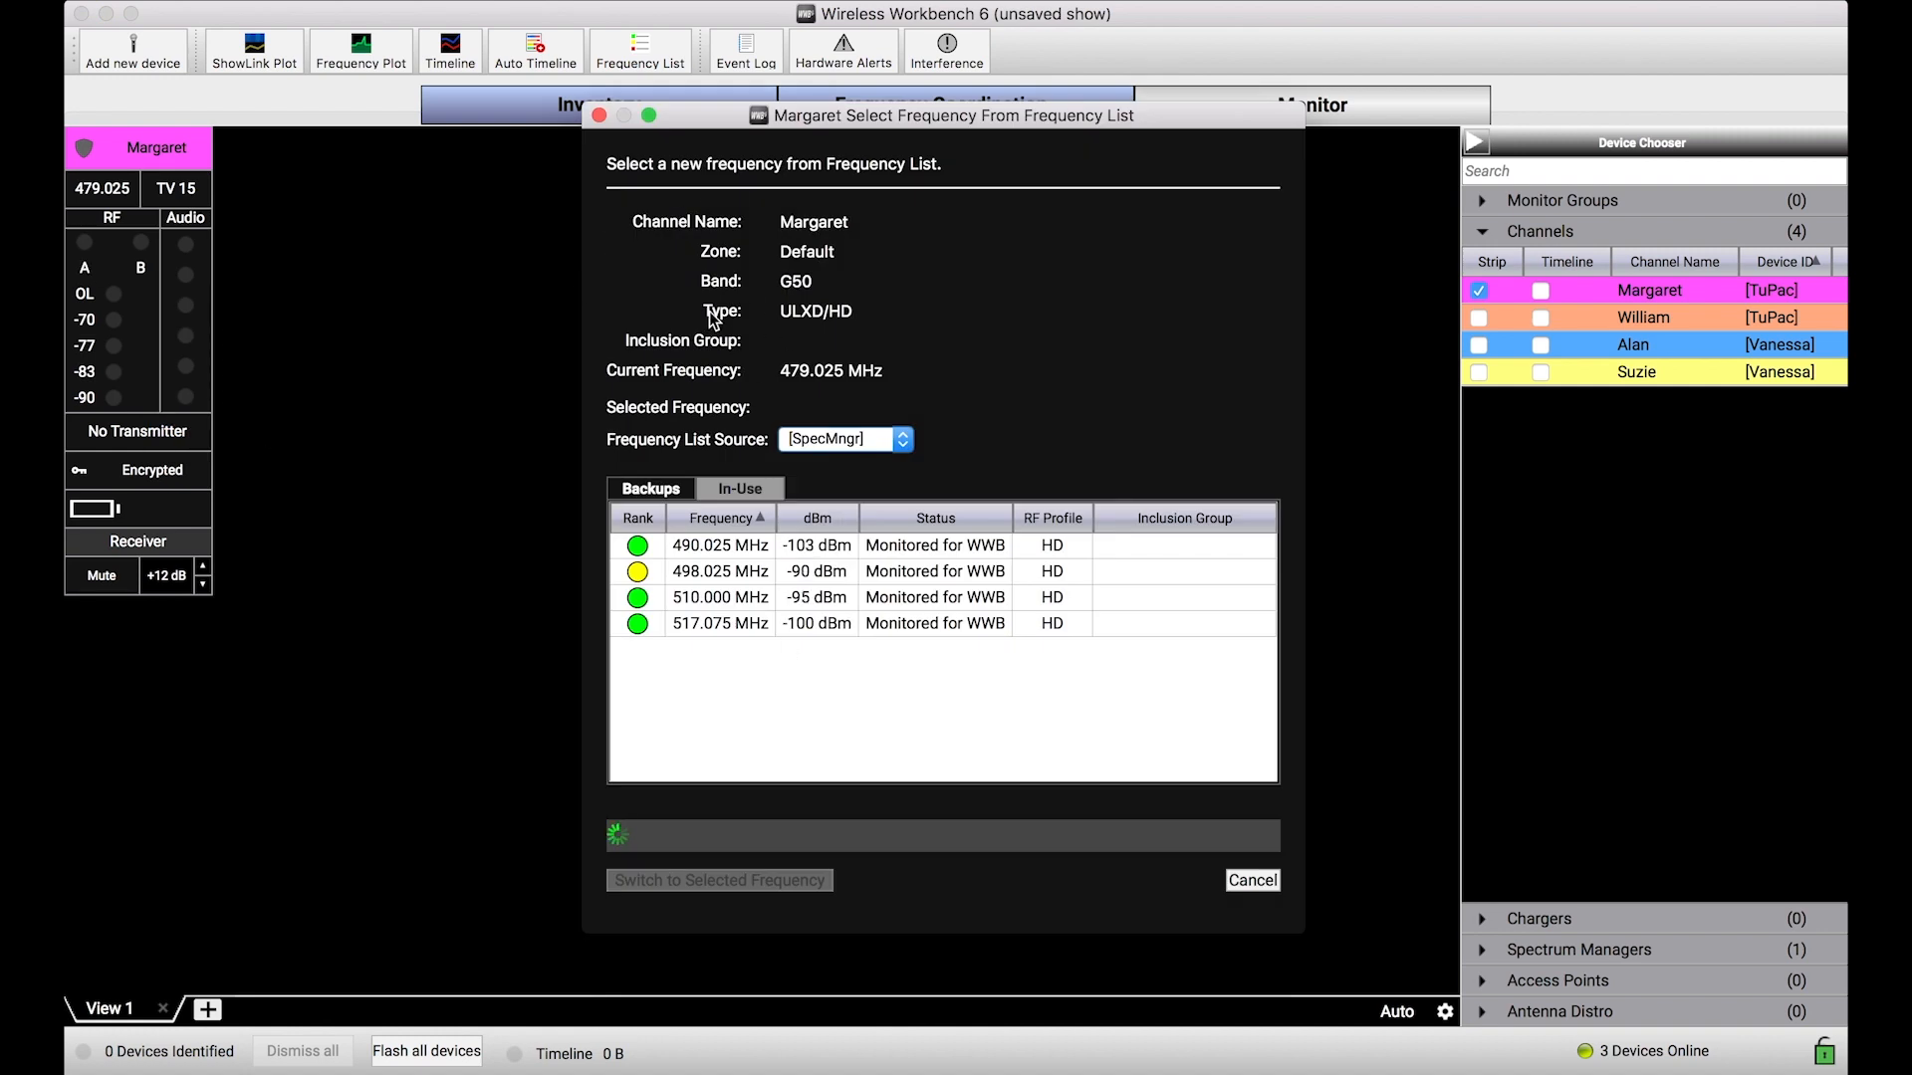
{"action": "mouse_move", "coordinate": [922, 769]}
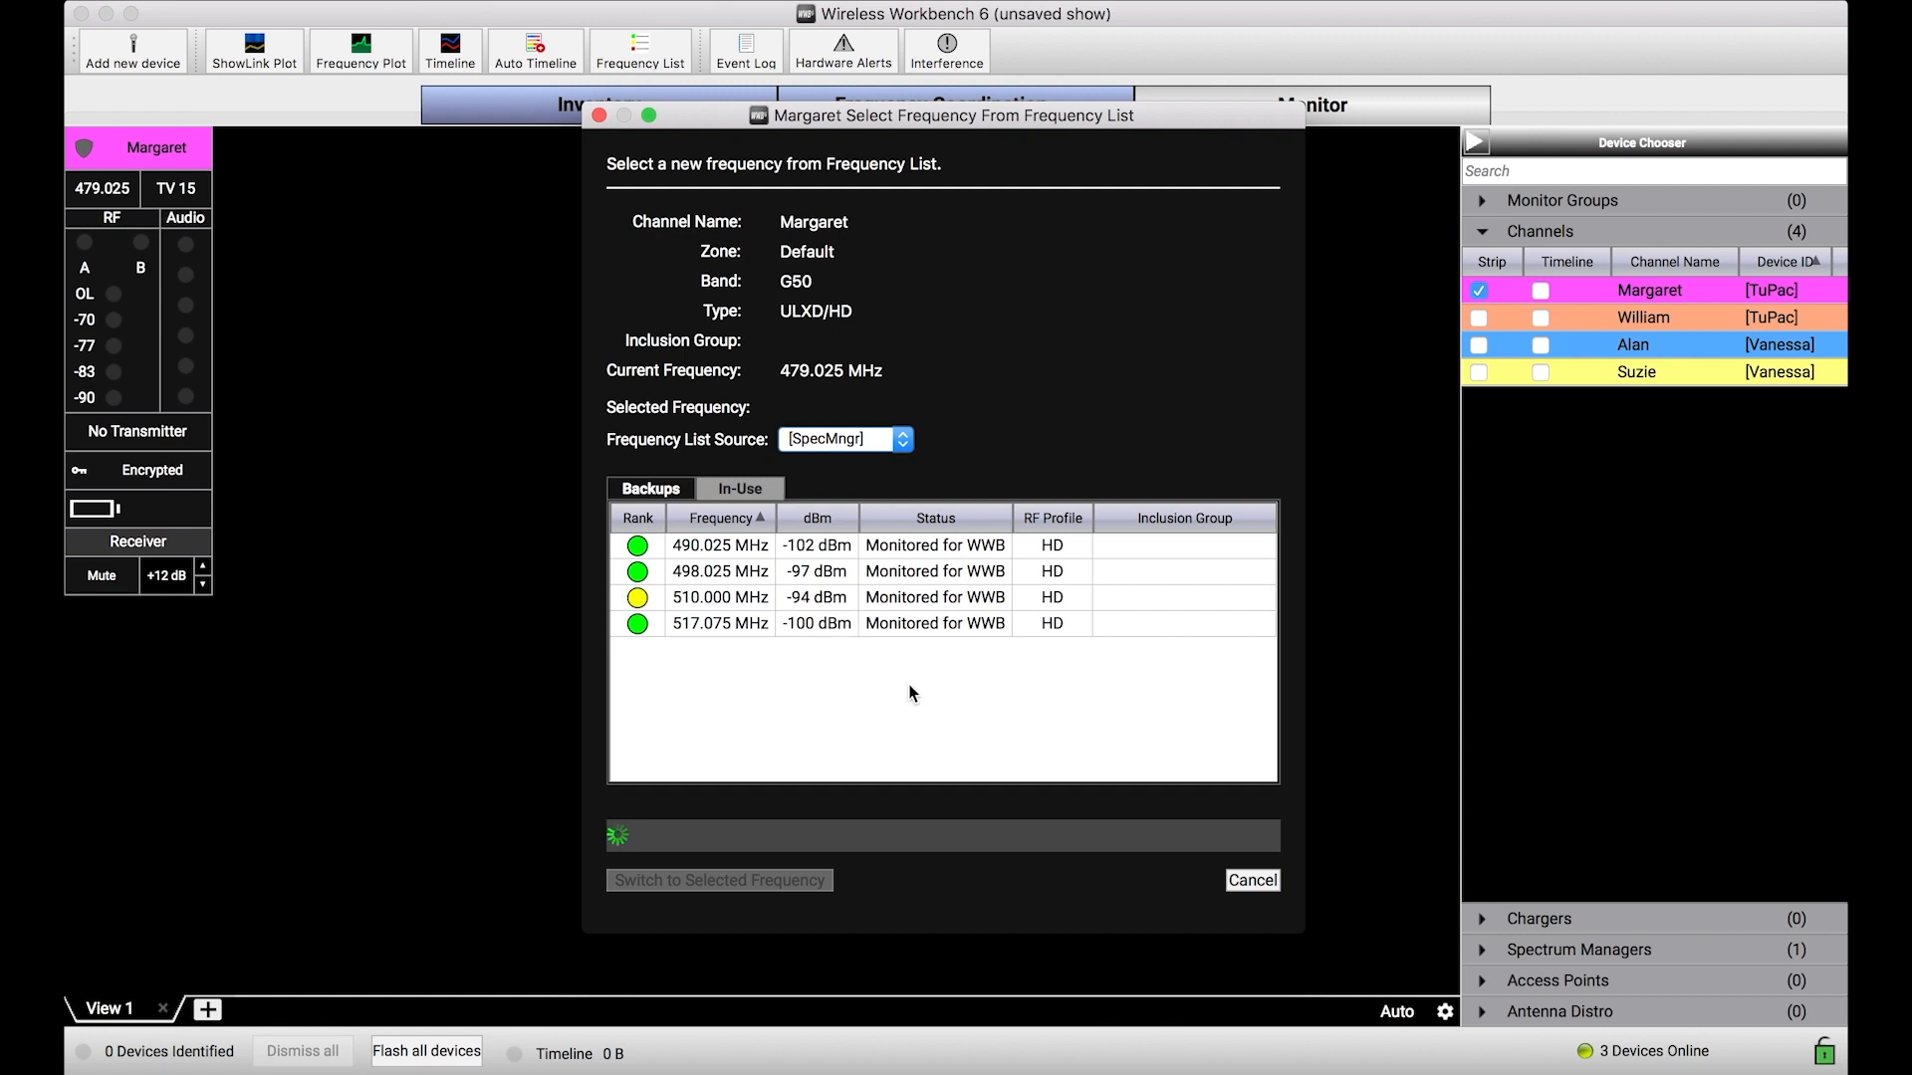
{"action": "mouse_move", "coordinate": [803, 221]}
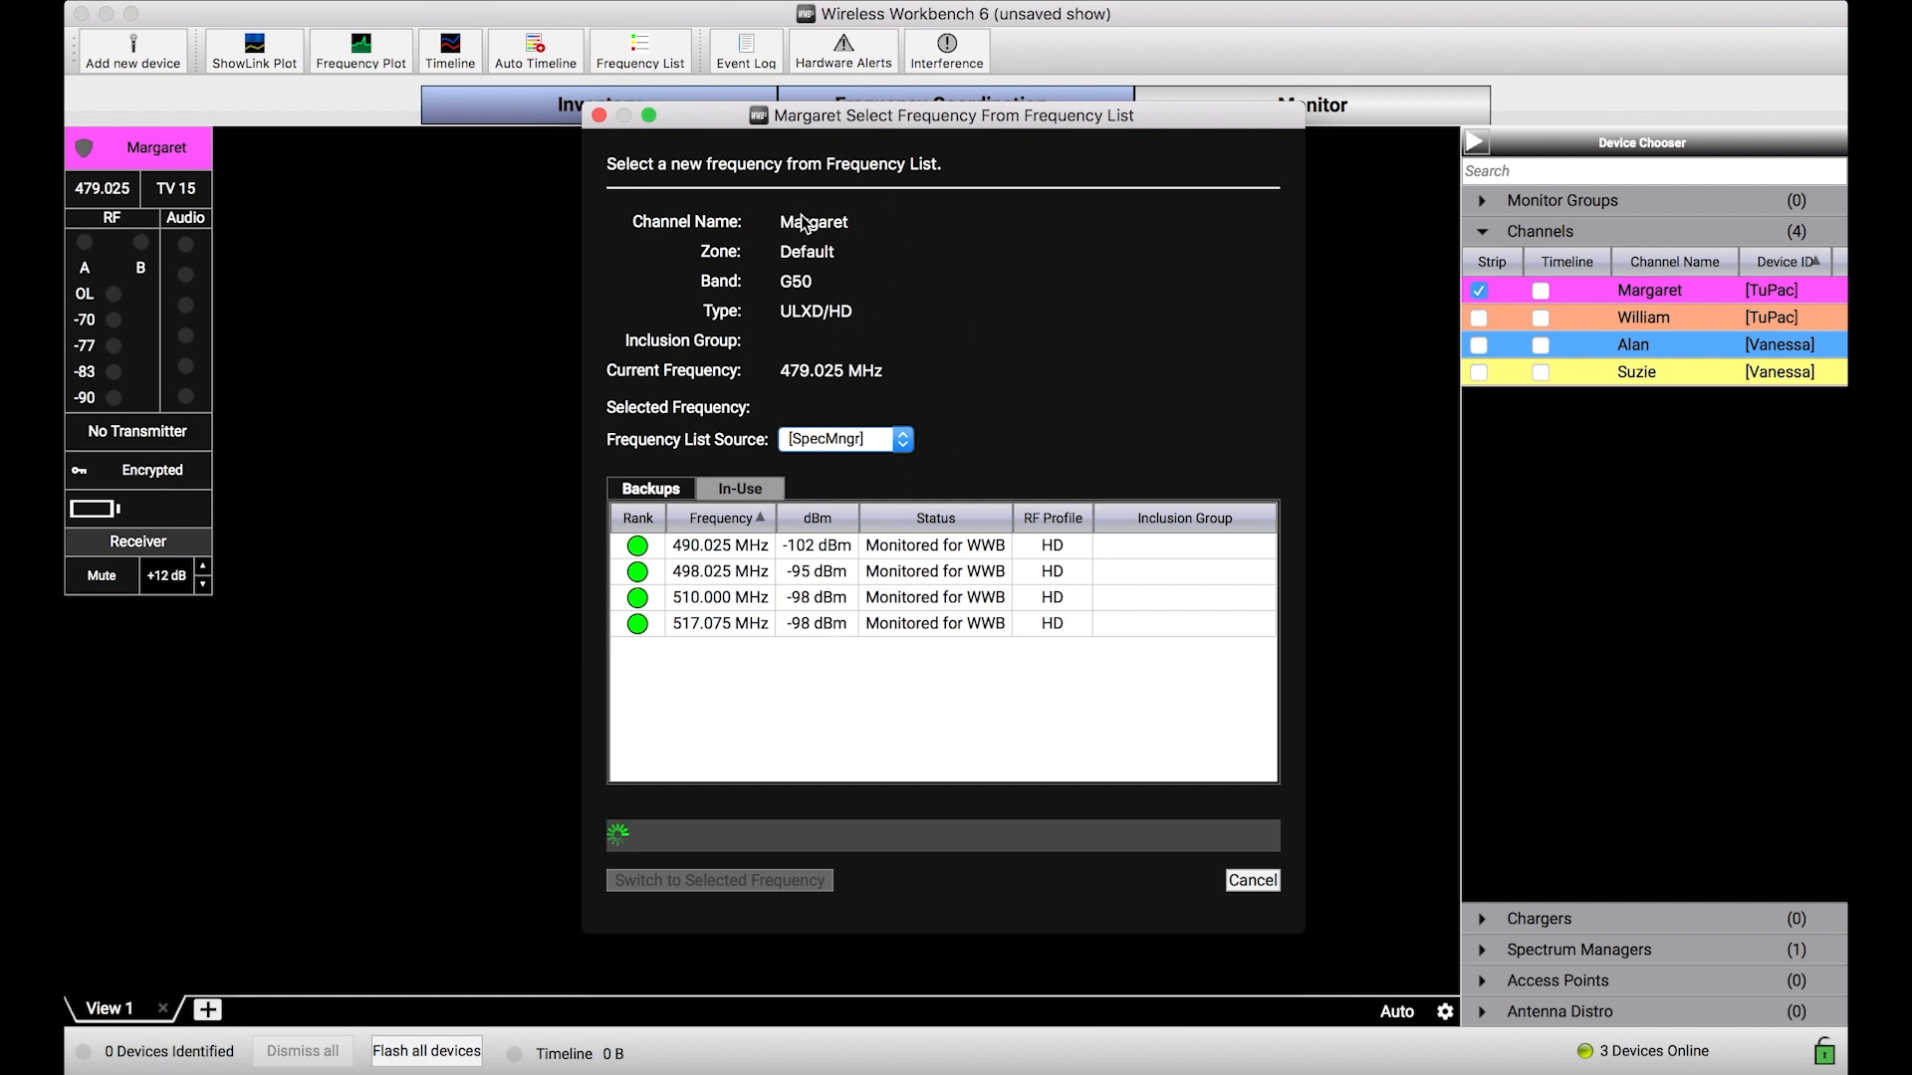
{"action": "mouse_move", "coordinate": [329, 335]}
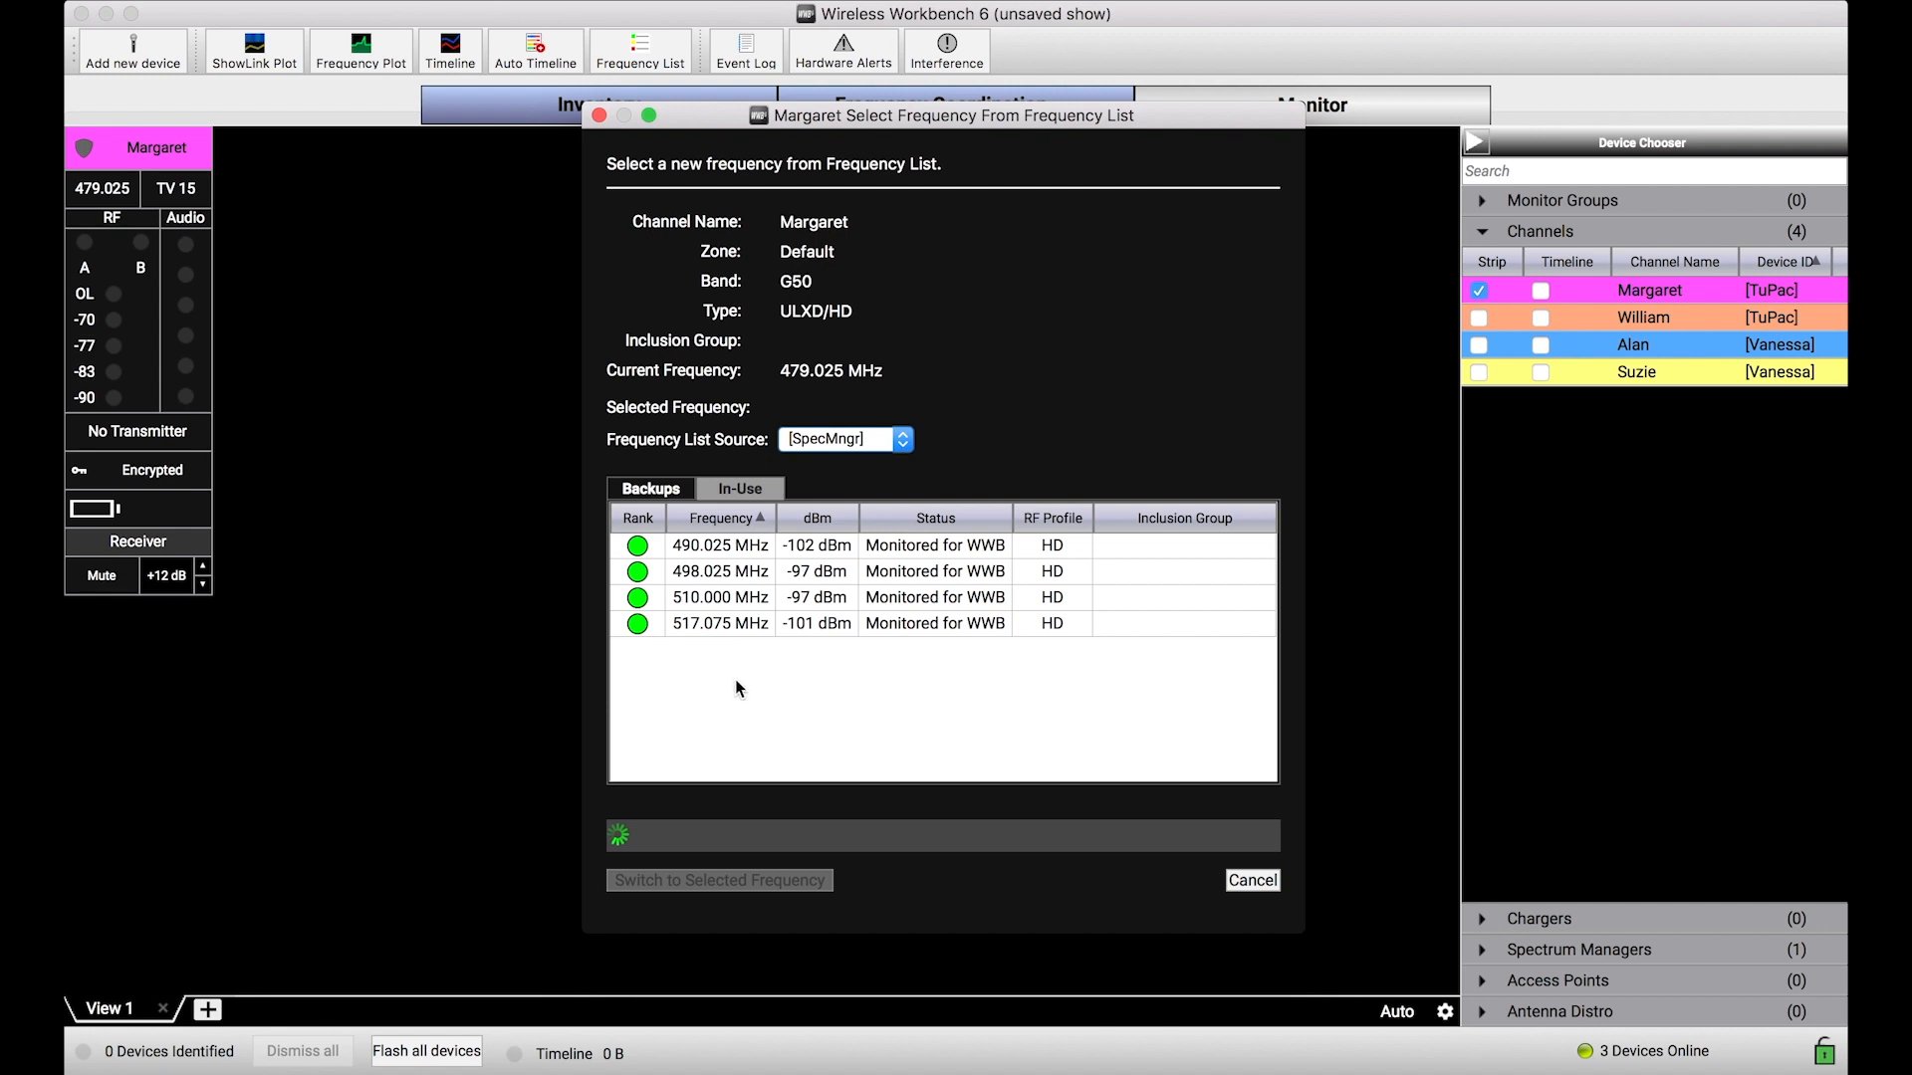
{"action": "mouse_move", "coordinate": [675, 705]}
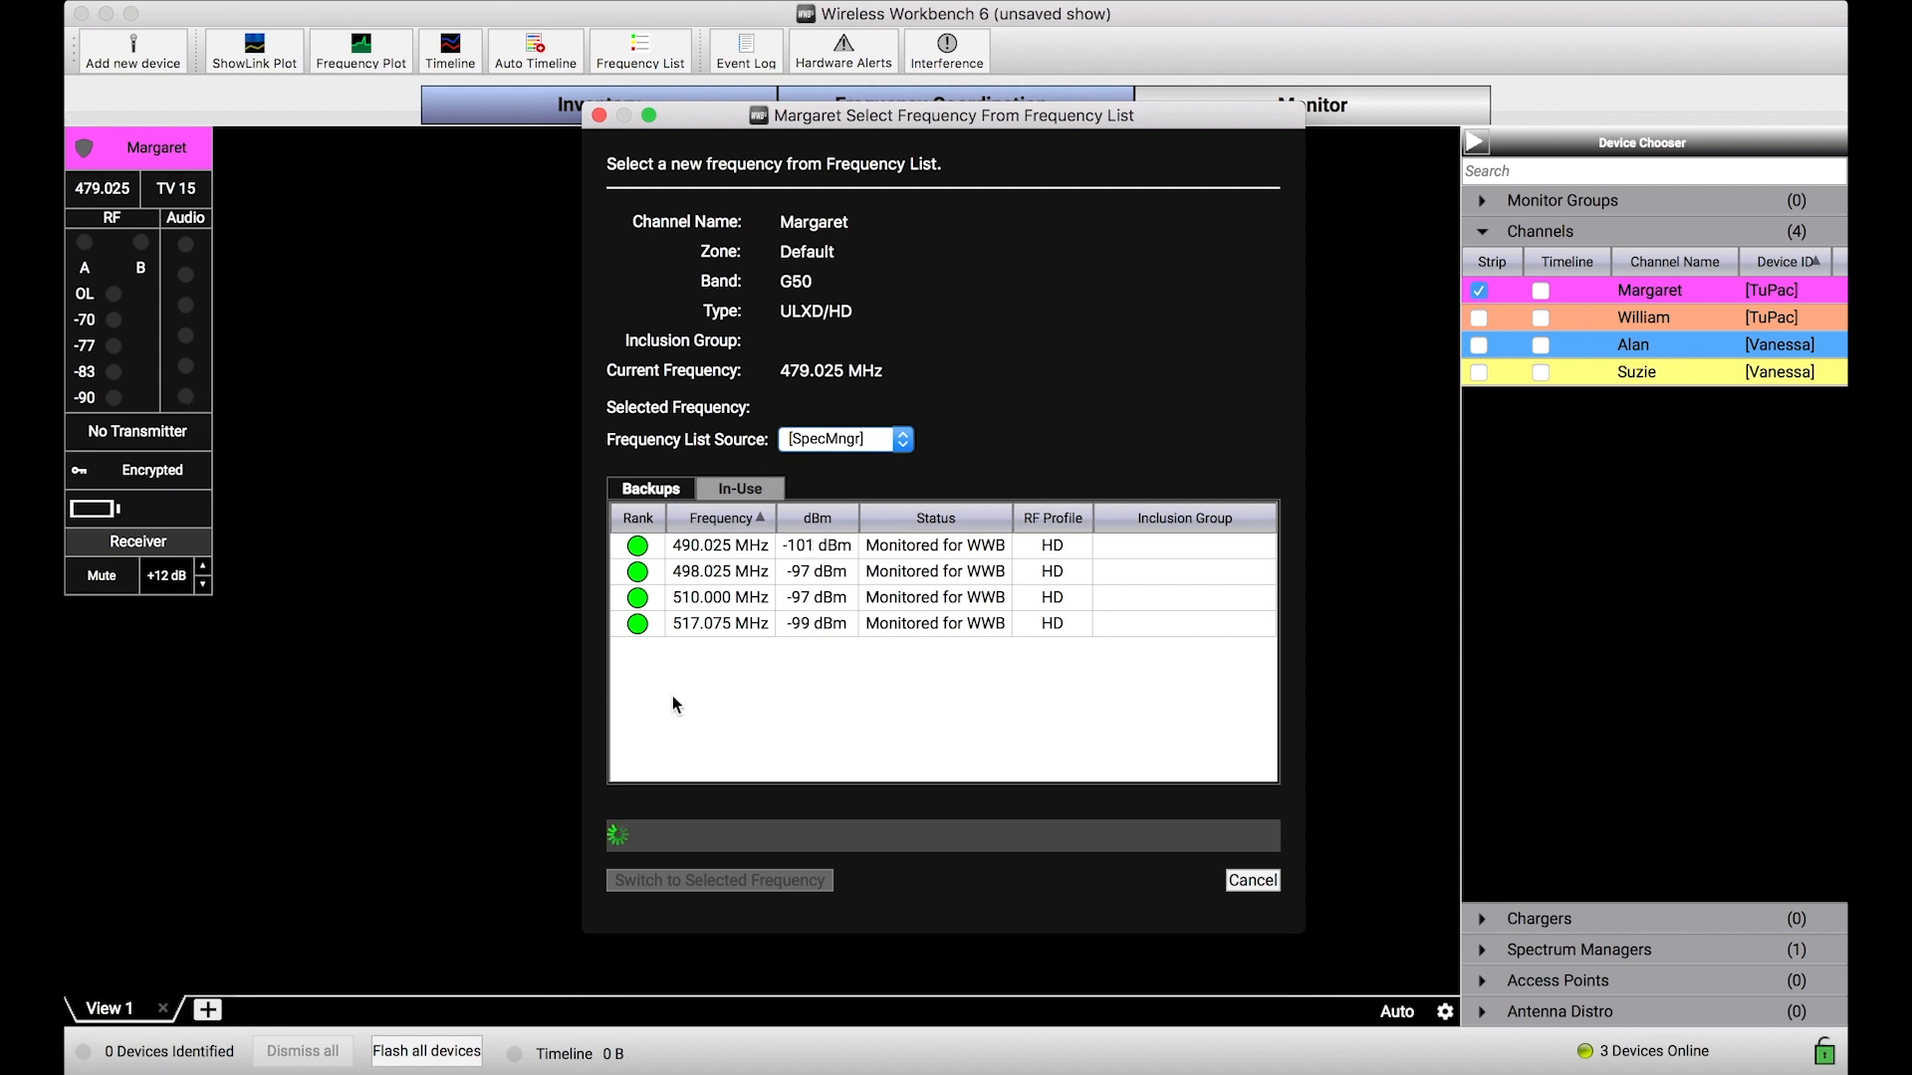
{"action": "mouse_move", "coordinate": [1004, 562]}
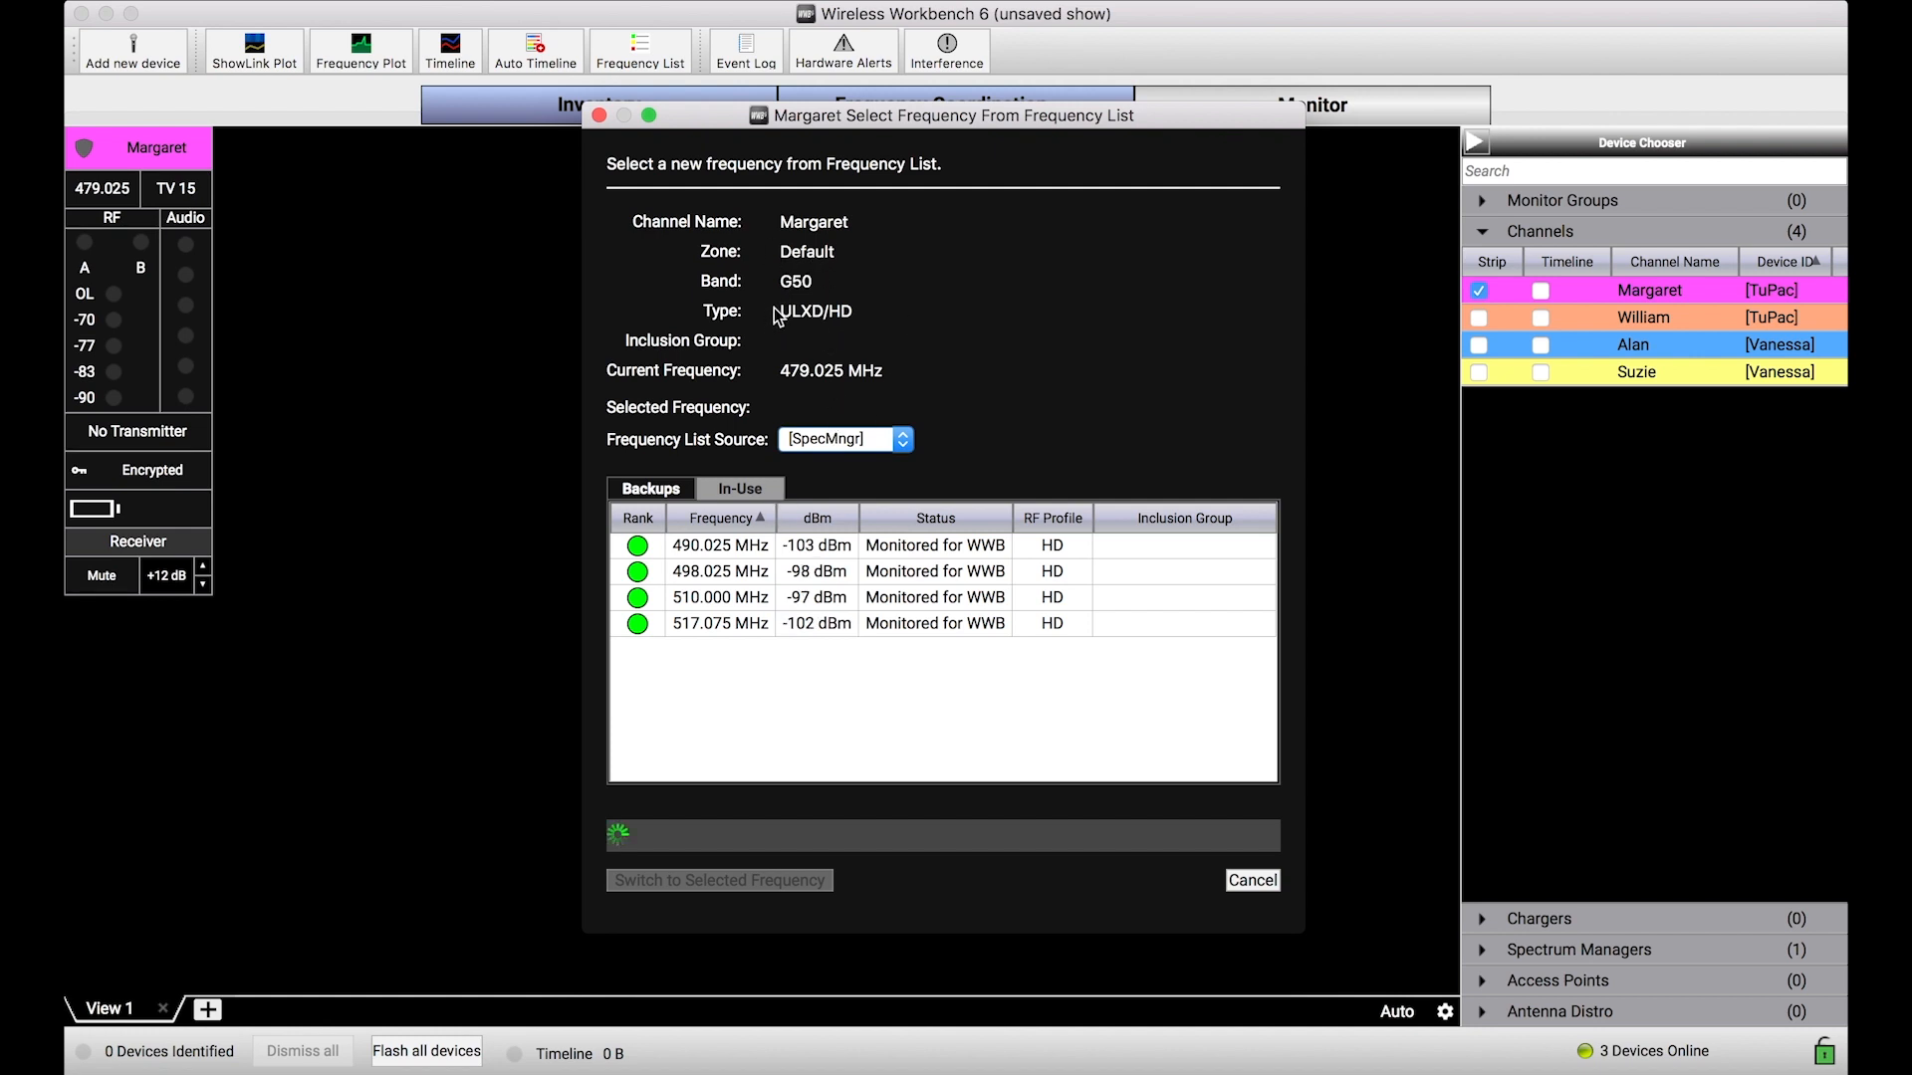
{"action": "mouse_move", "coordinate": [667, 678]}
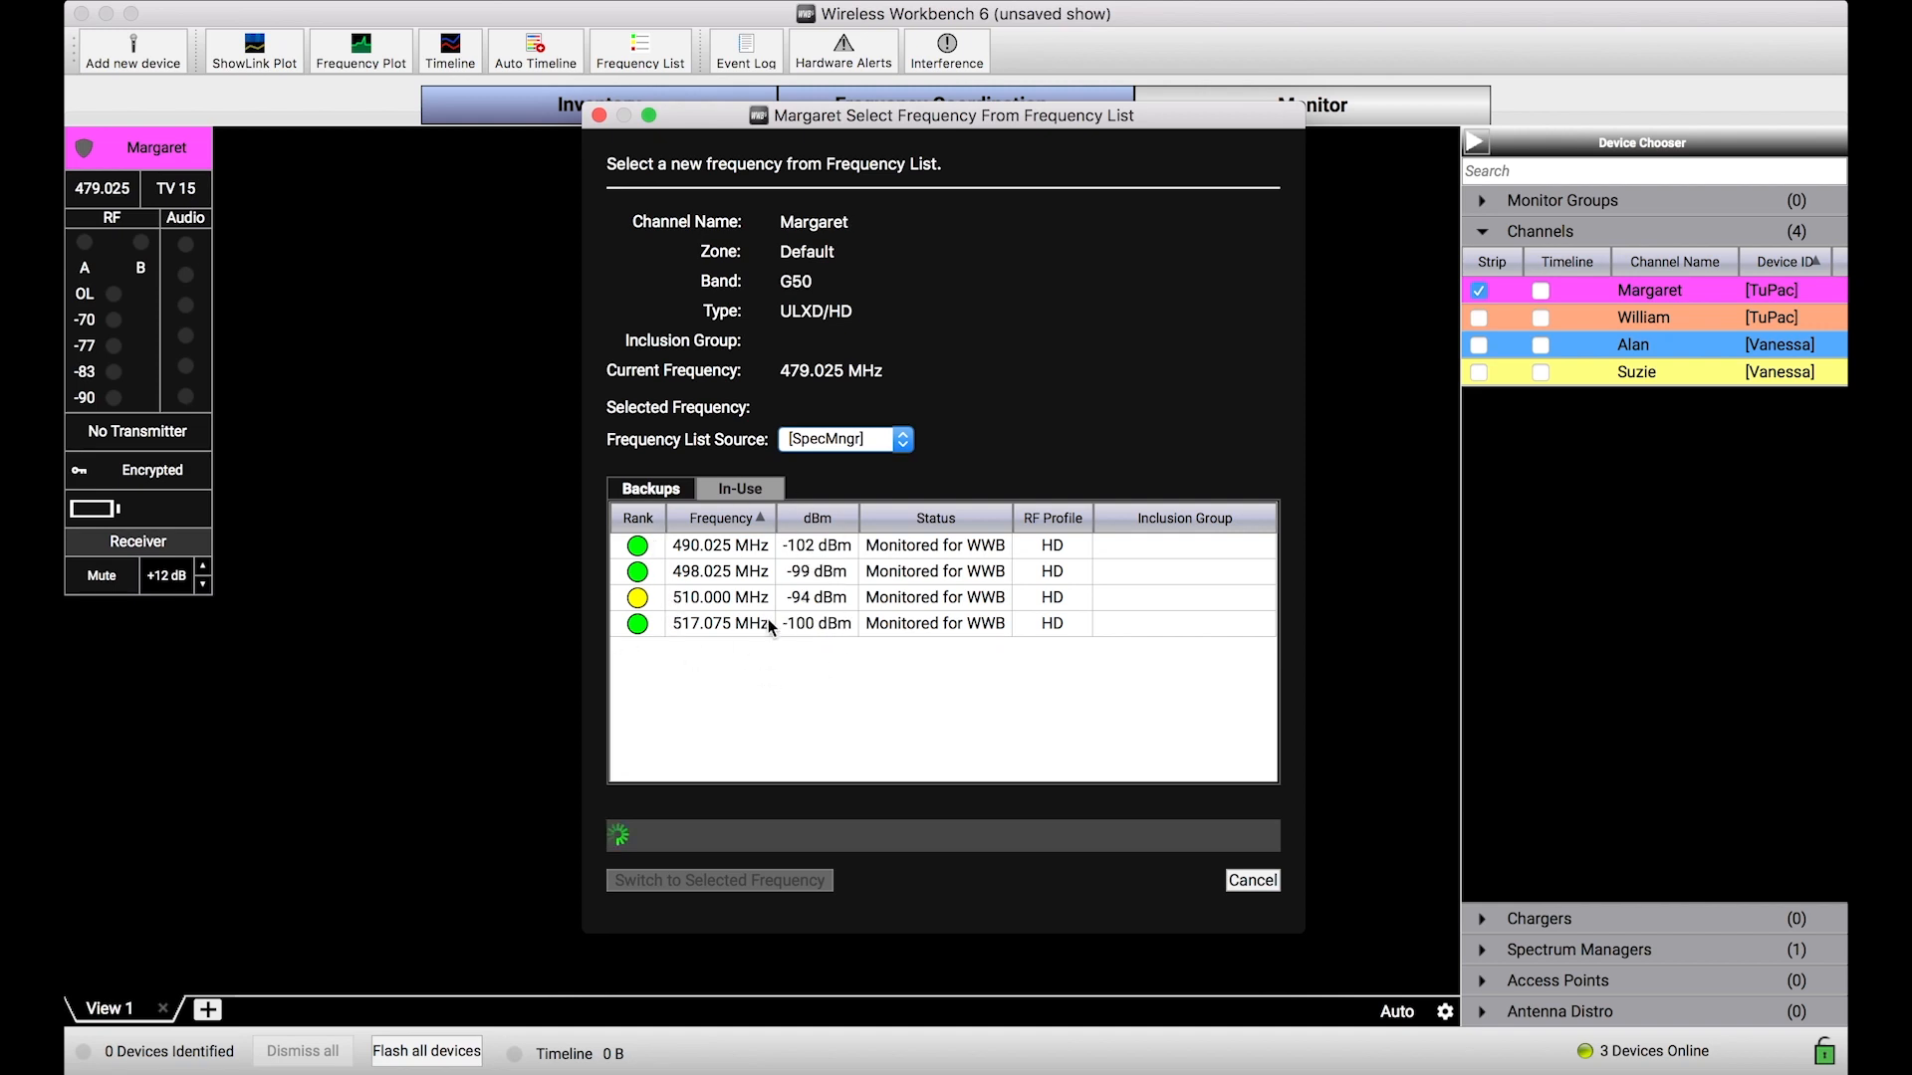
{"action": "left_click", "coordinate": [719, 545]}
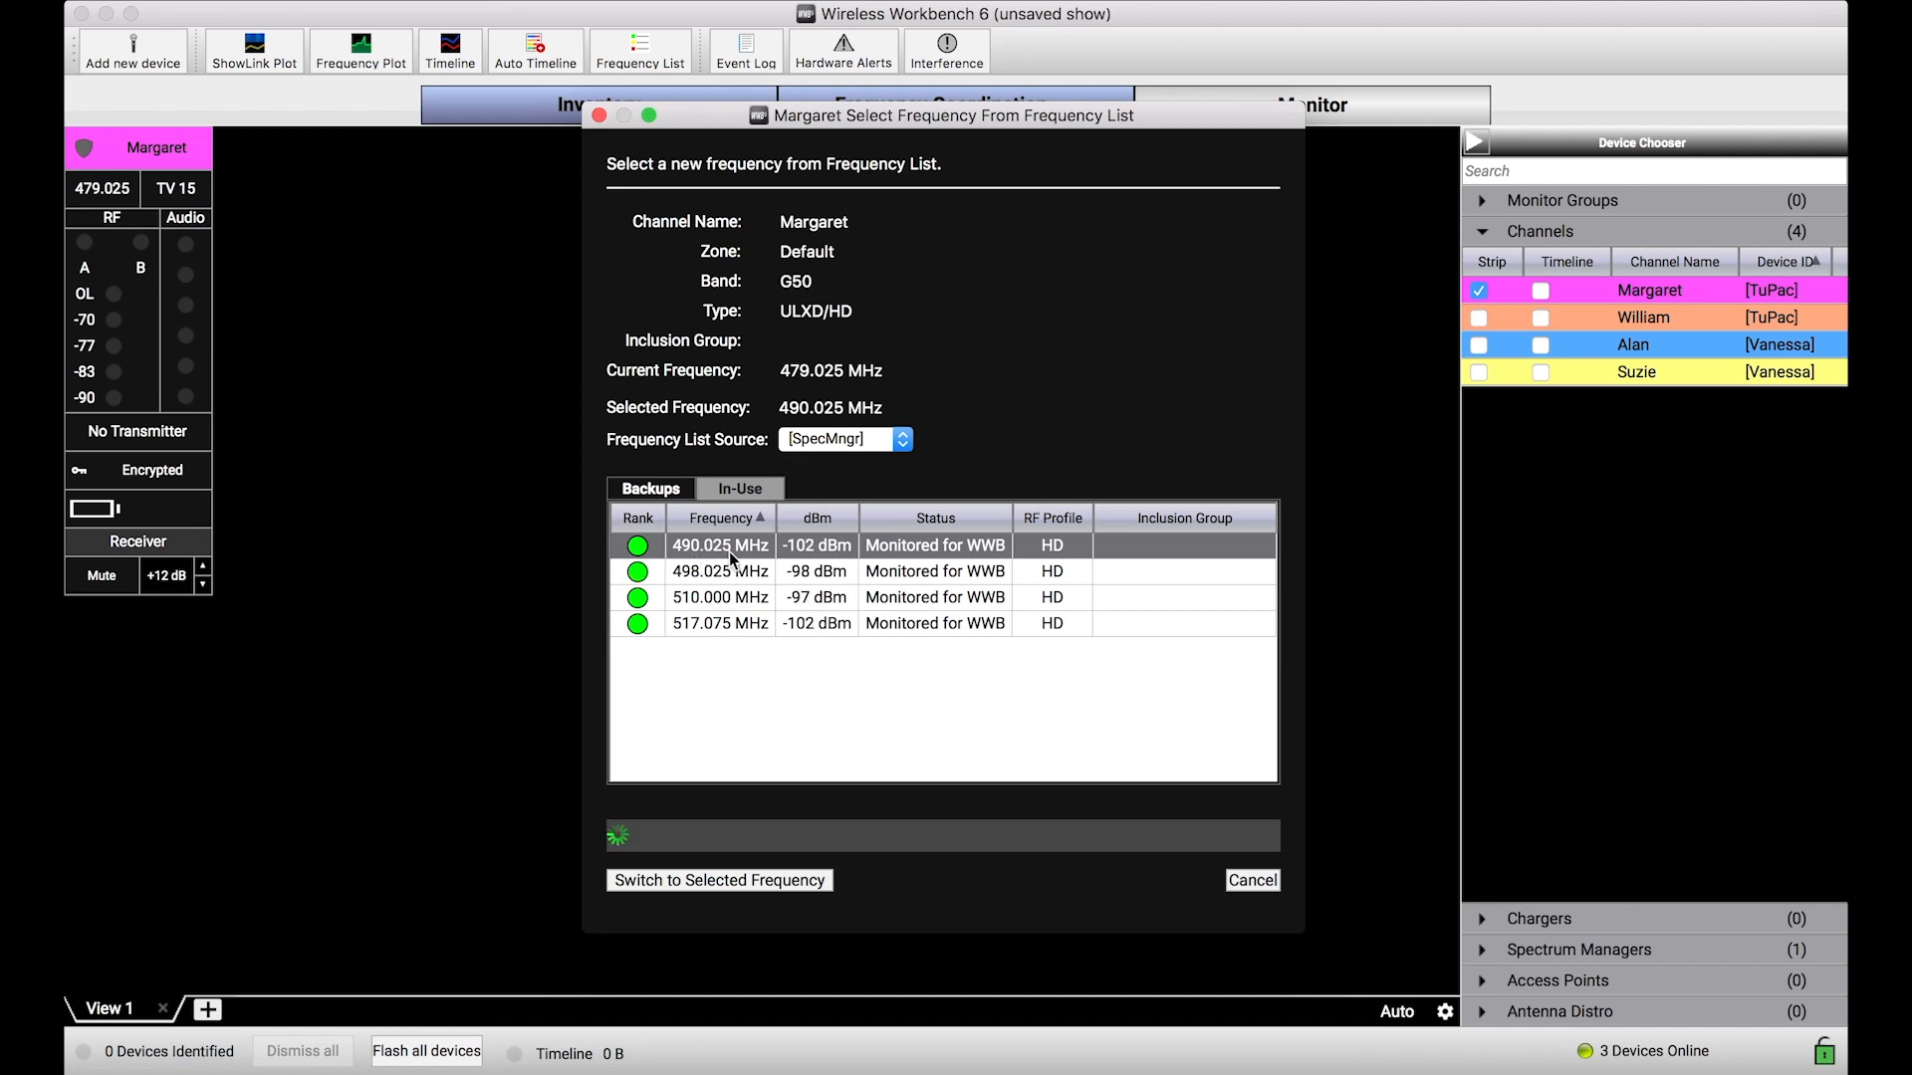
{"action": "mouse_move", "coordinate": [747, 685]}
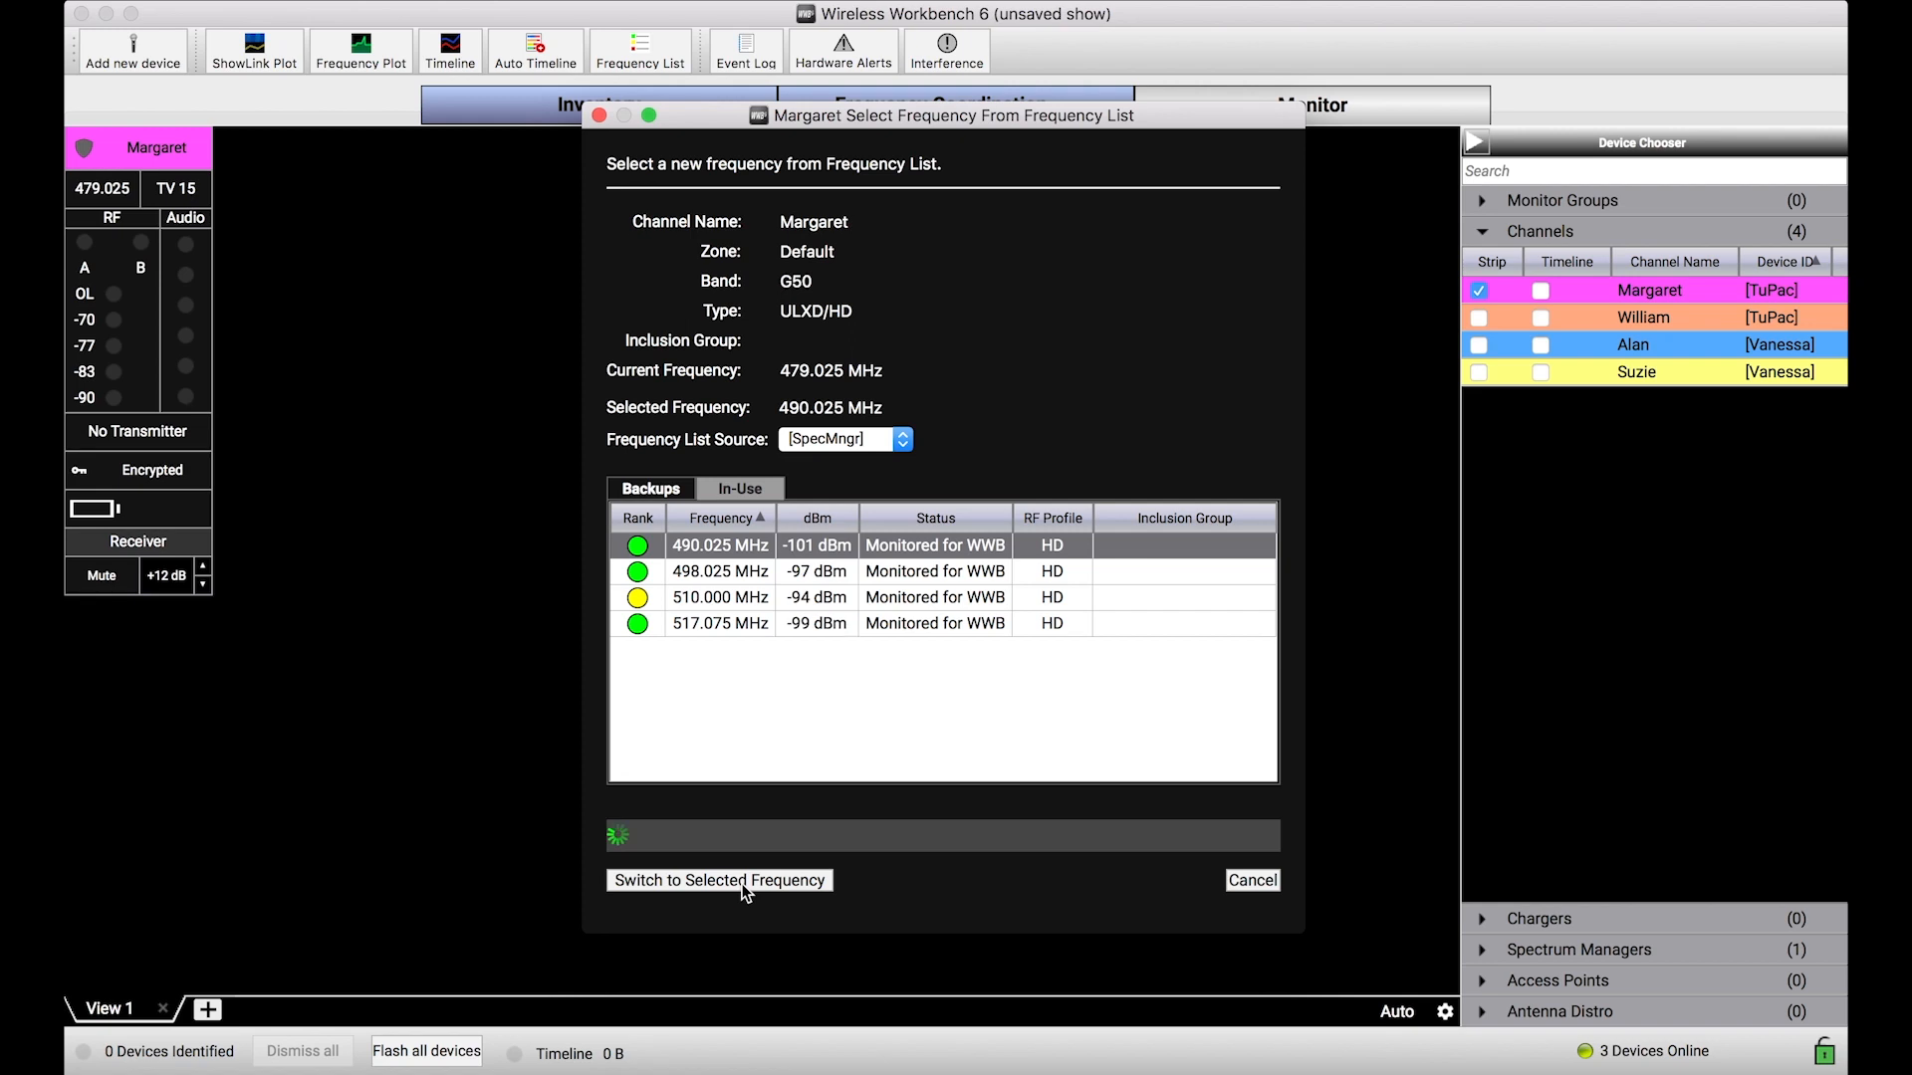
{"action": "left_click", "coordinate": [718, 878]}
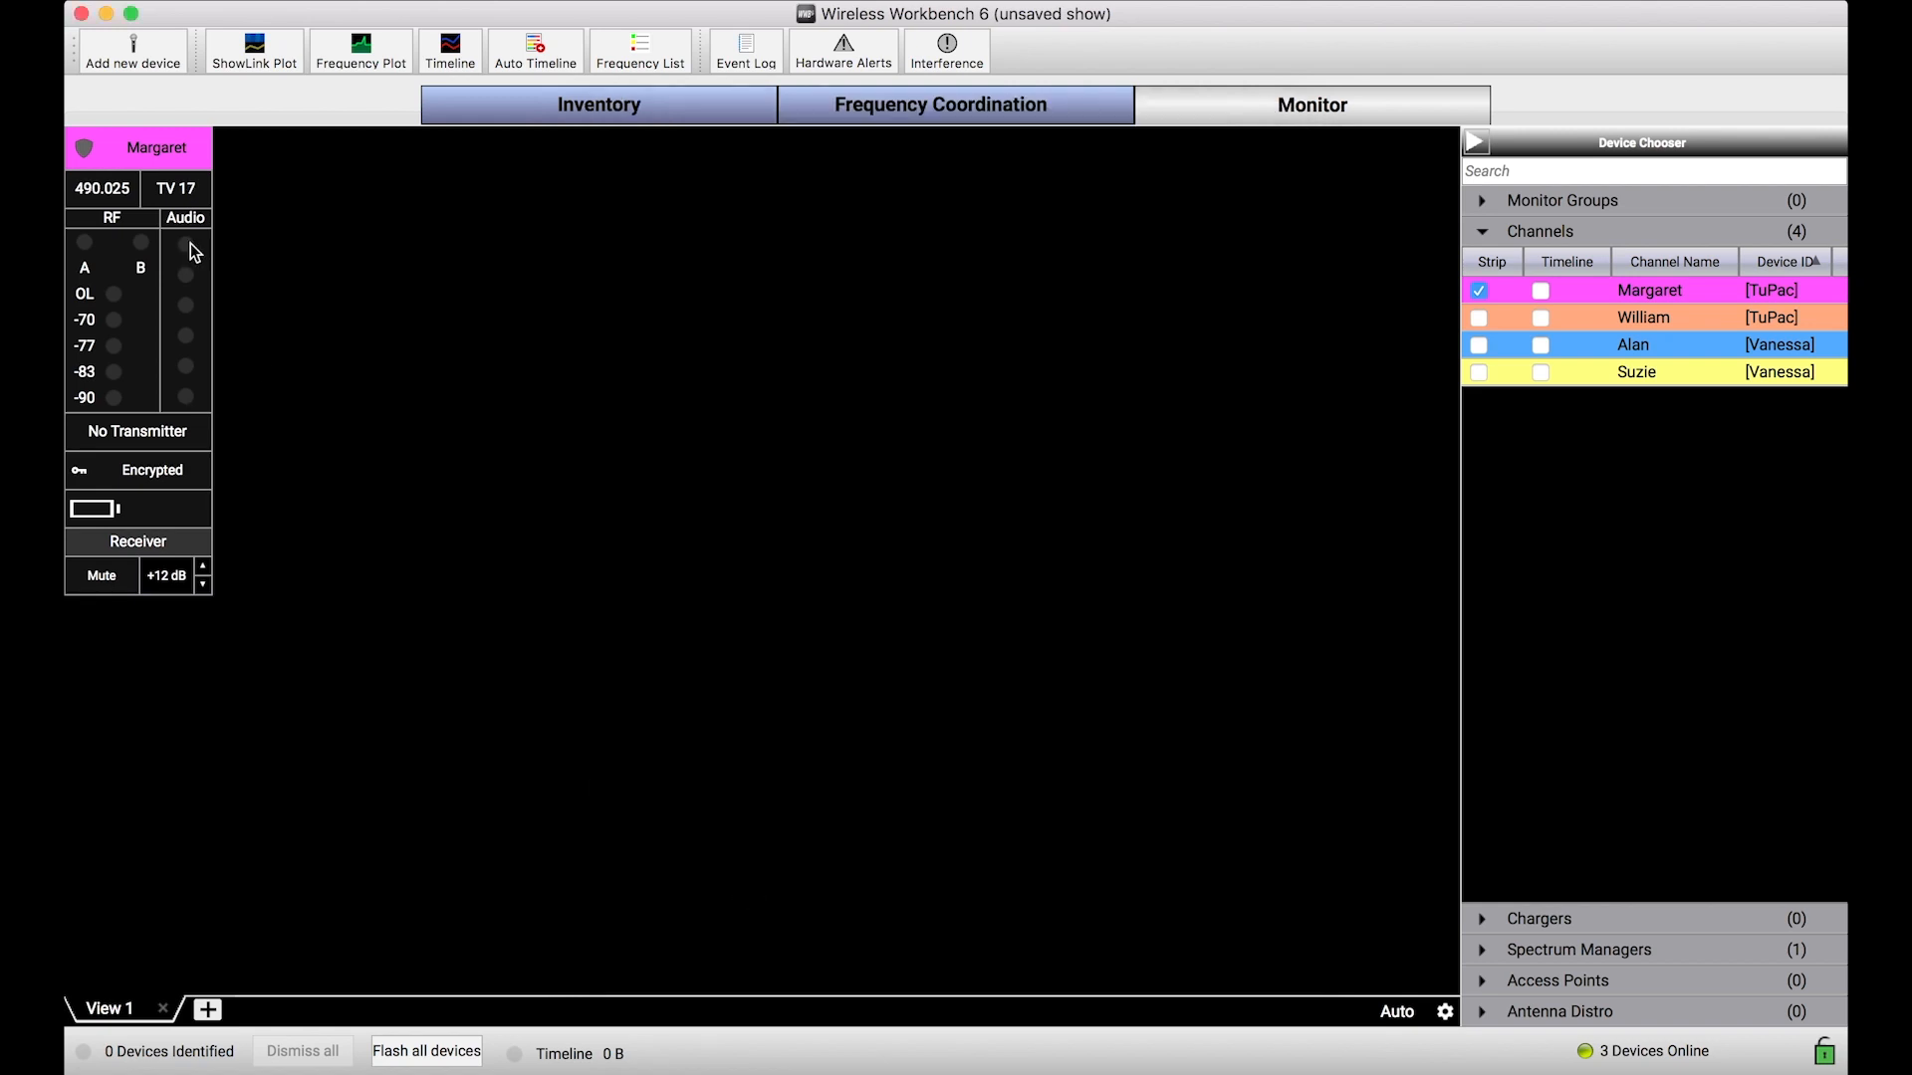
{"action": "mouse_move", "coordinate": [133, 205]}
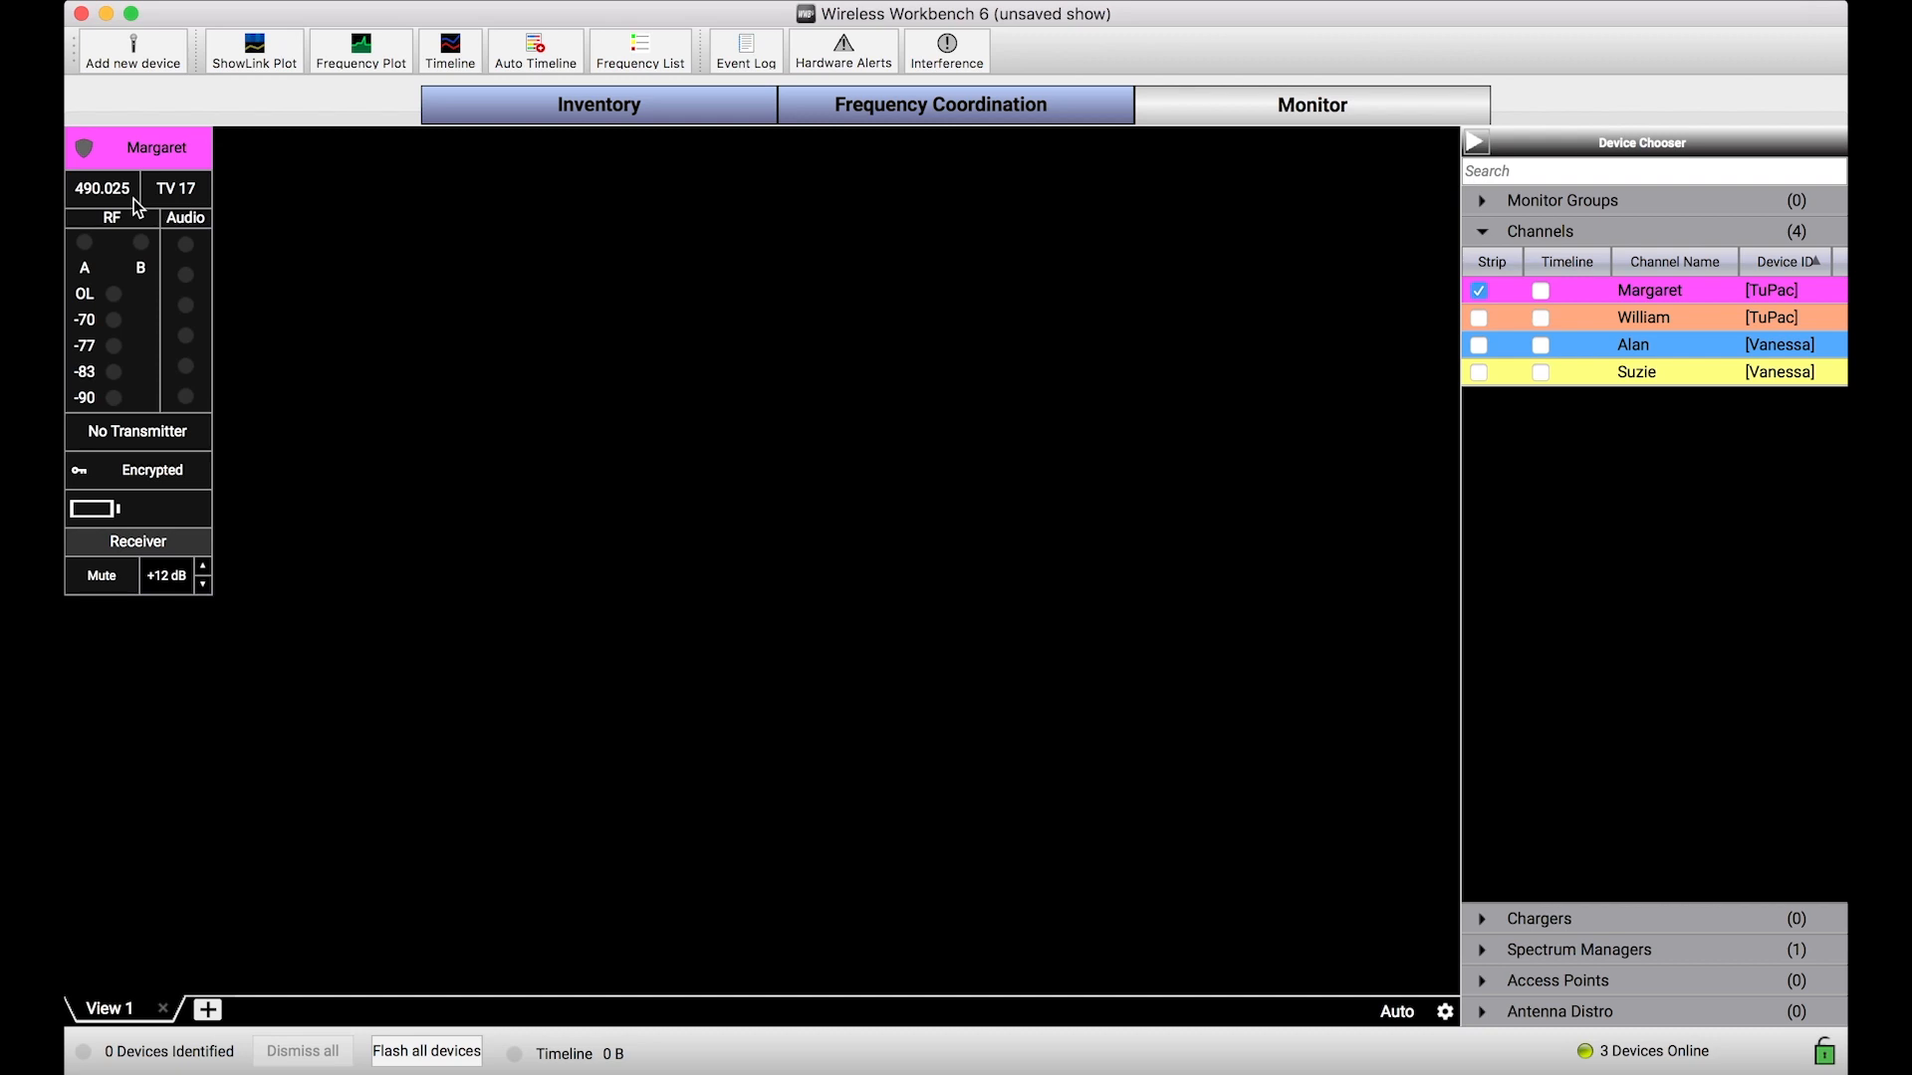
{"action": "mouse_move", "coordinate": [534, 322]}
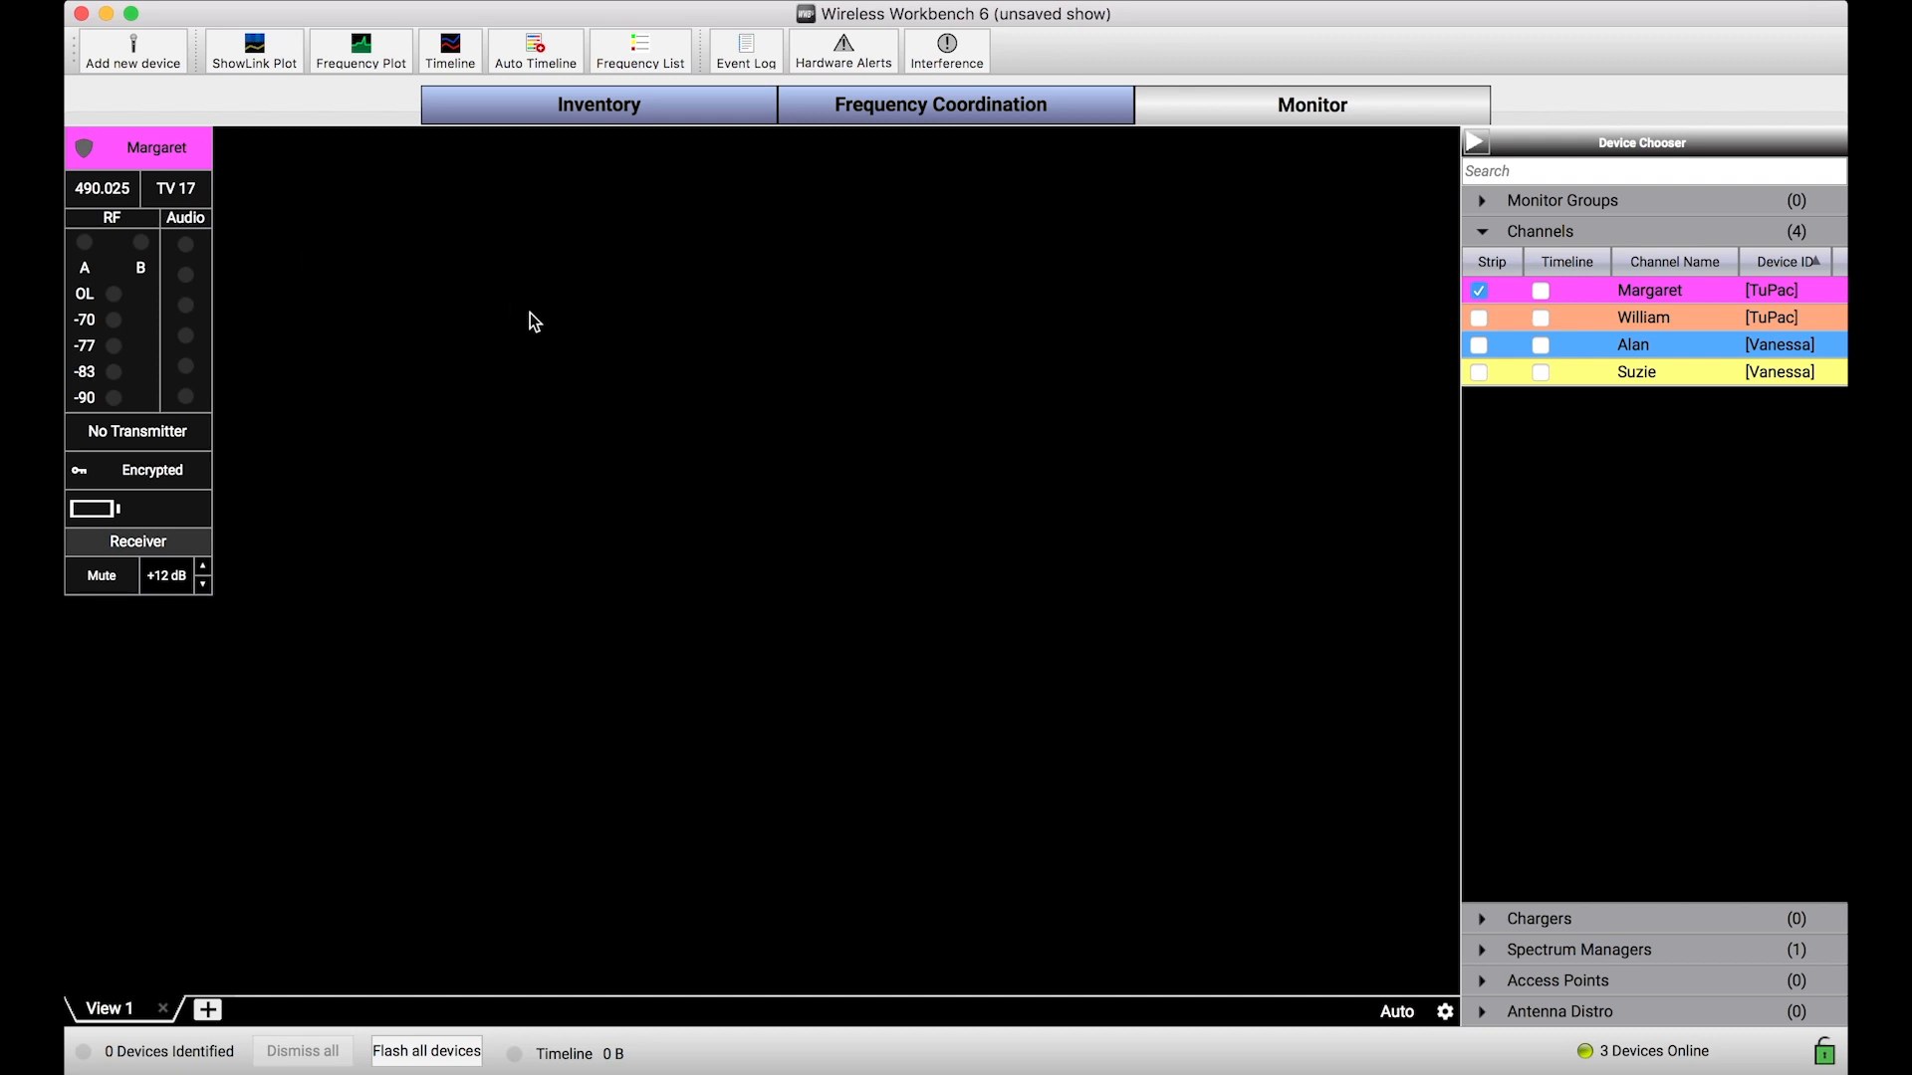
{"action": "mouse_move", "coordinate": [347, 510]}
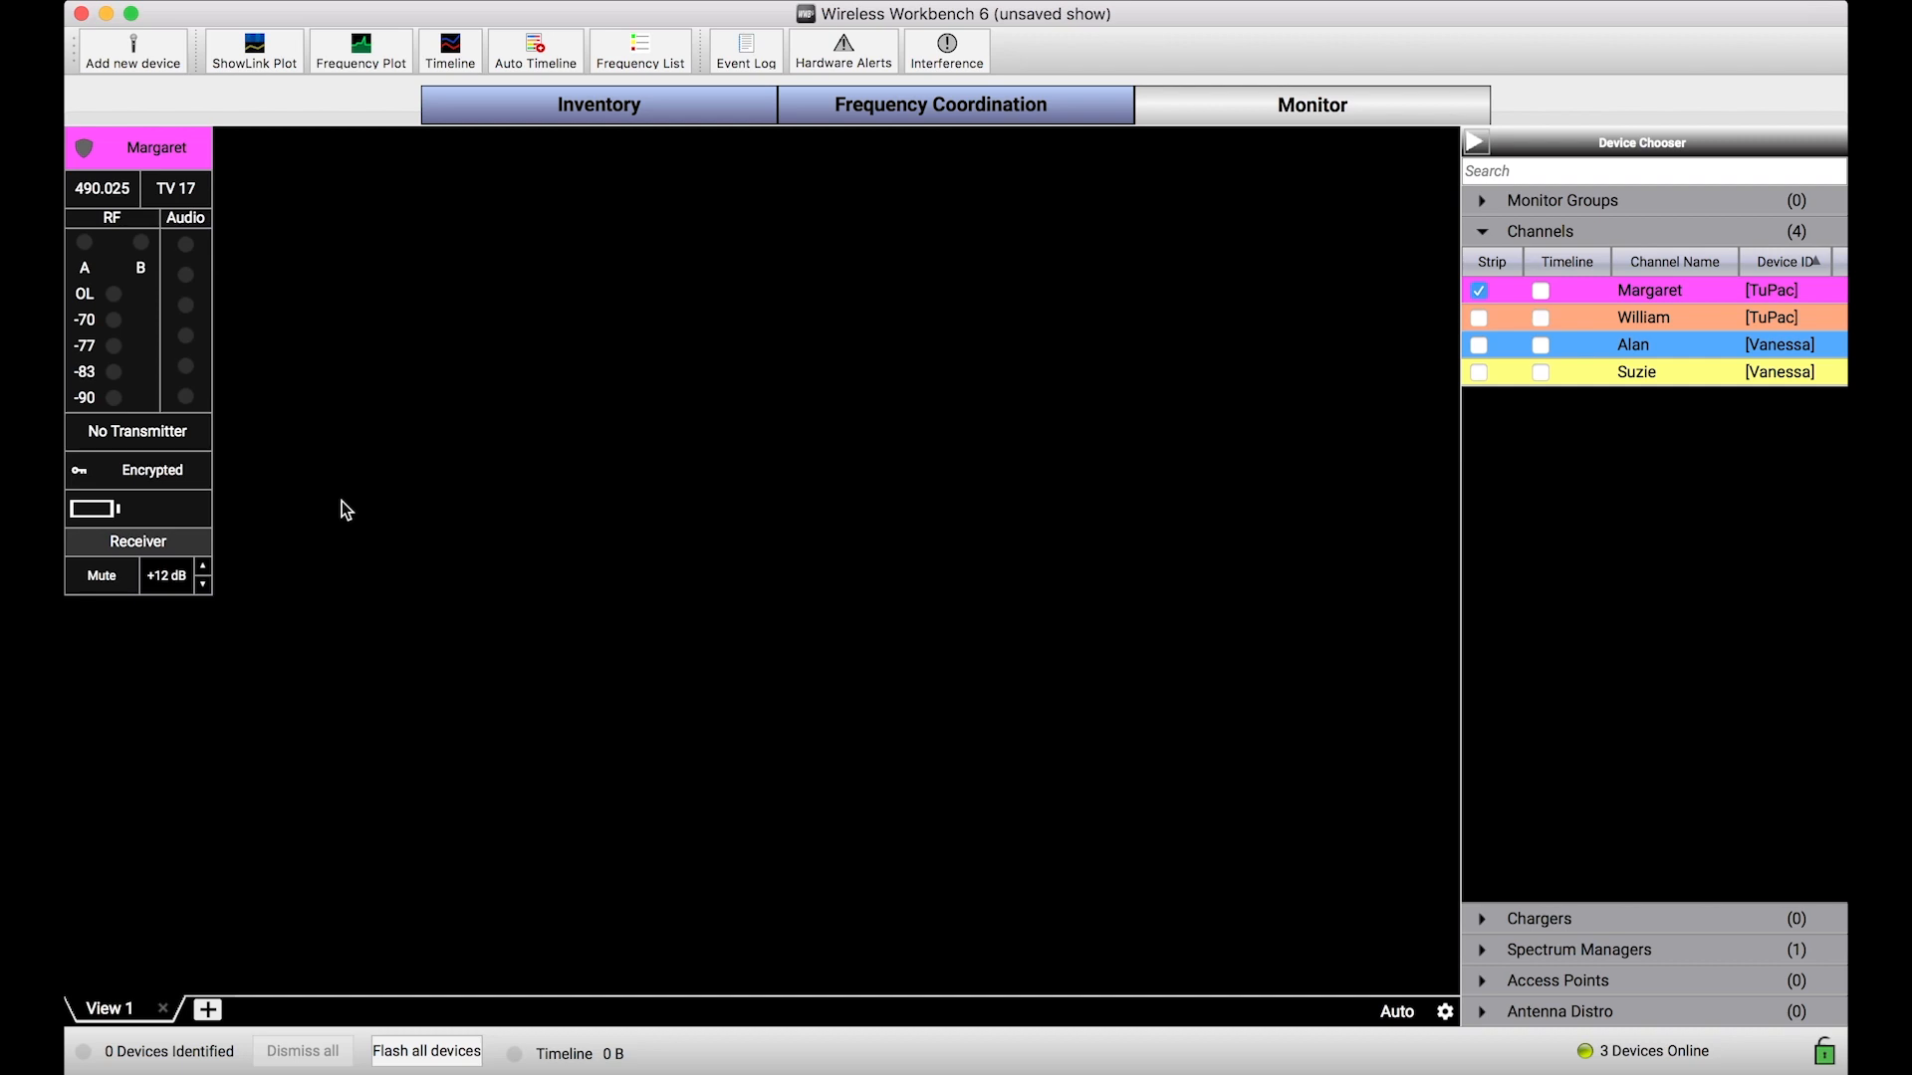
{"action": "mouse_move", "coordinate": [133, 379]}
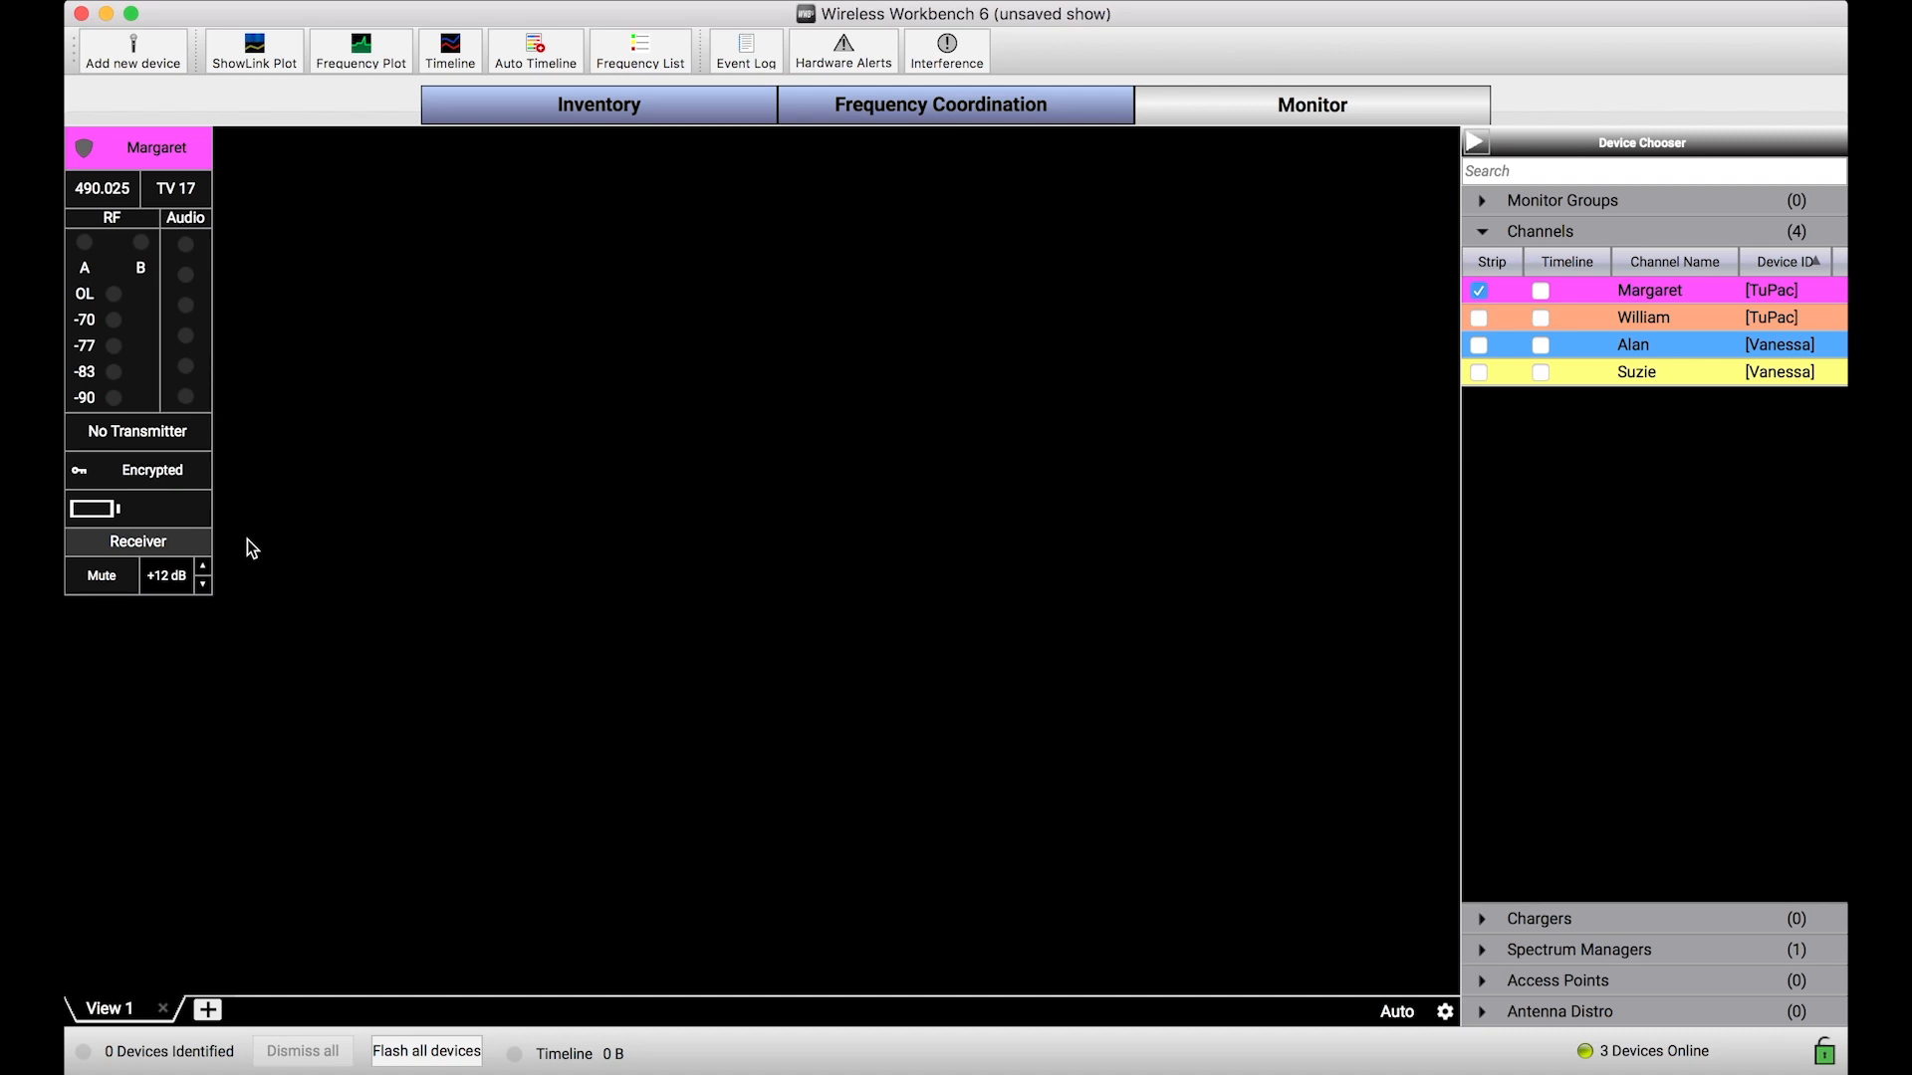
{"action": "mouse_move", "coordinate": [498, 526]}
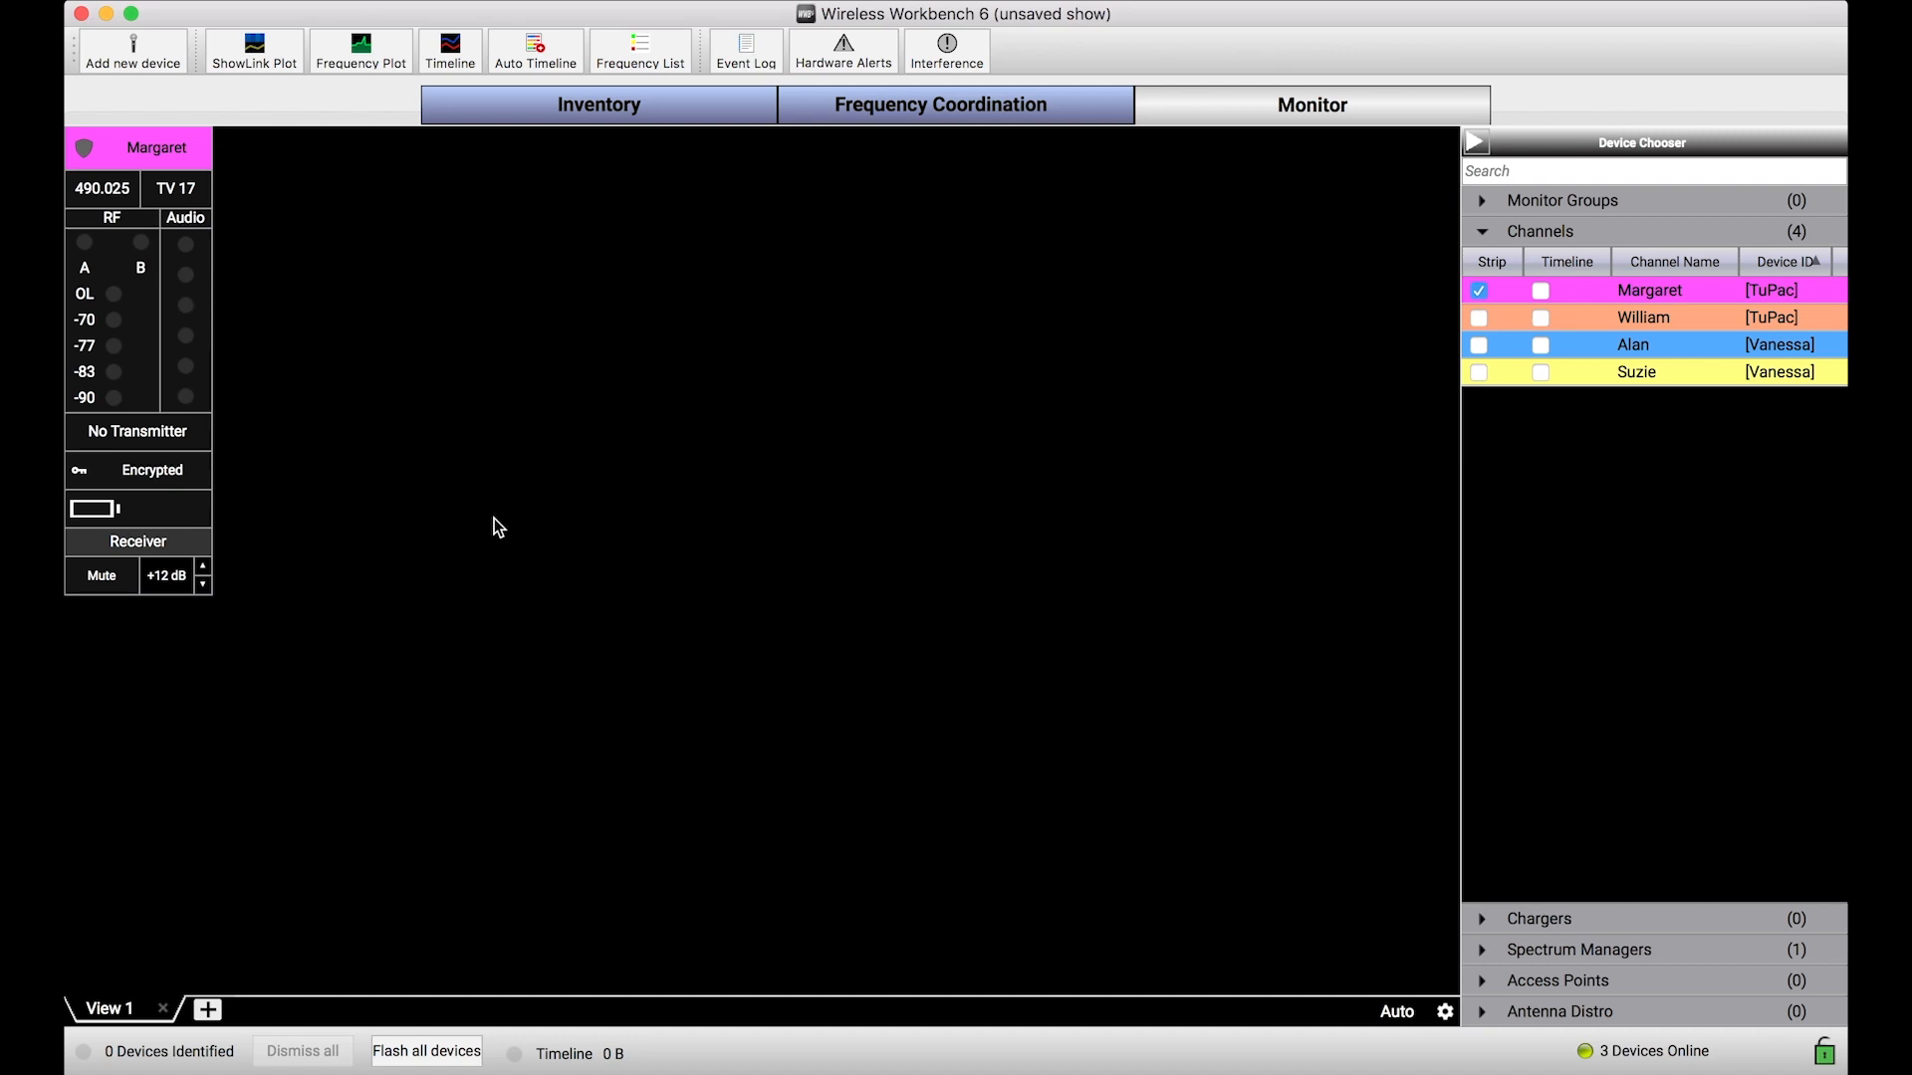
{"action": "mouse_move", "coordinate": [136, 388]}
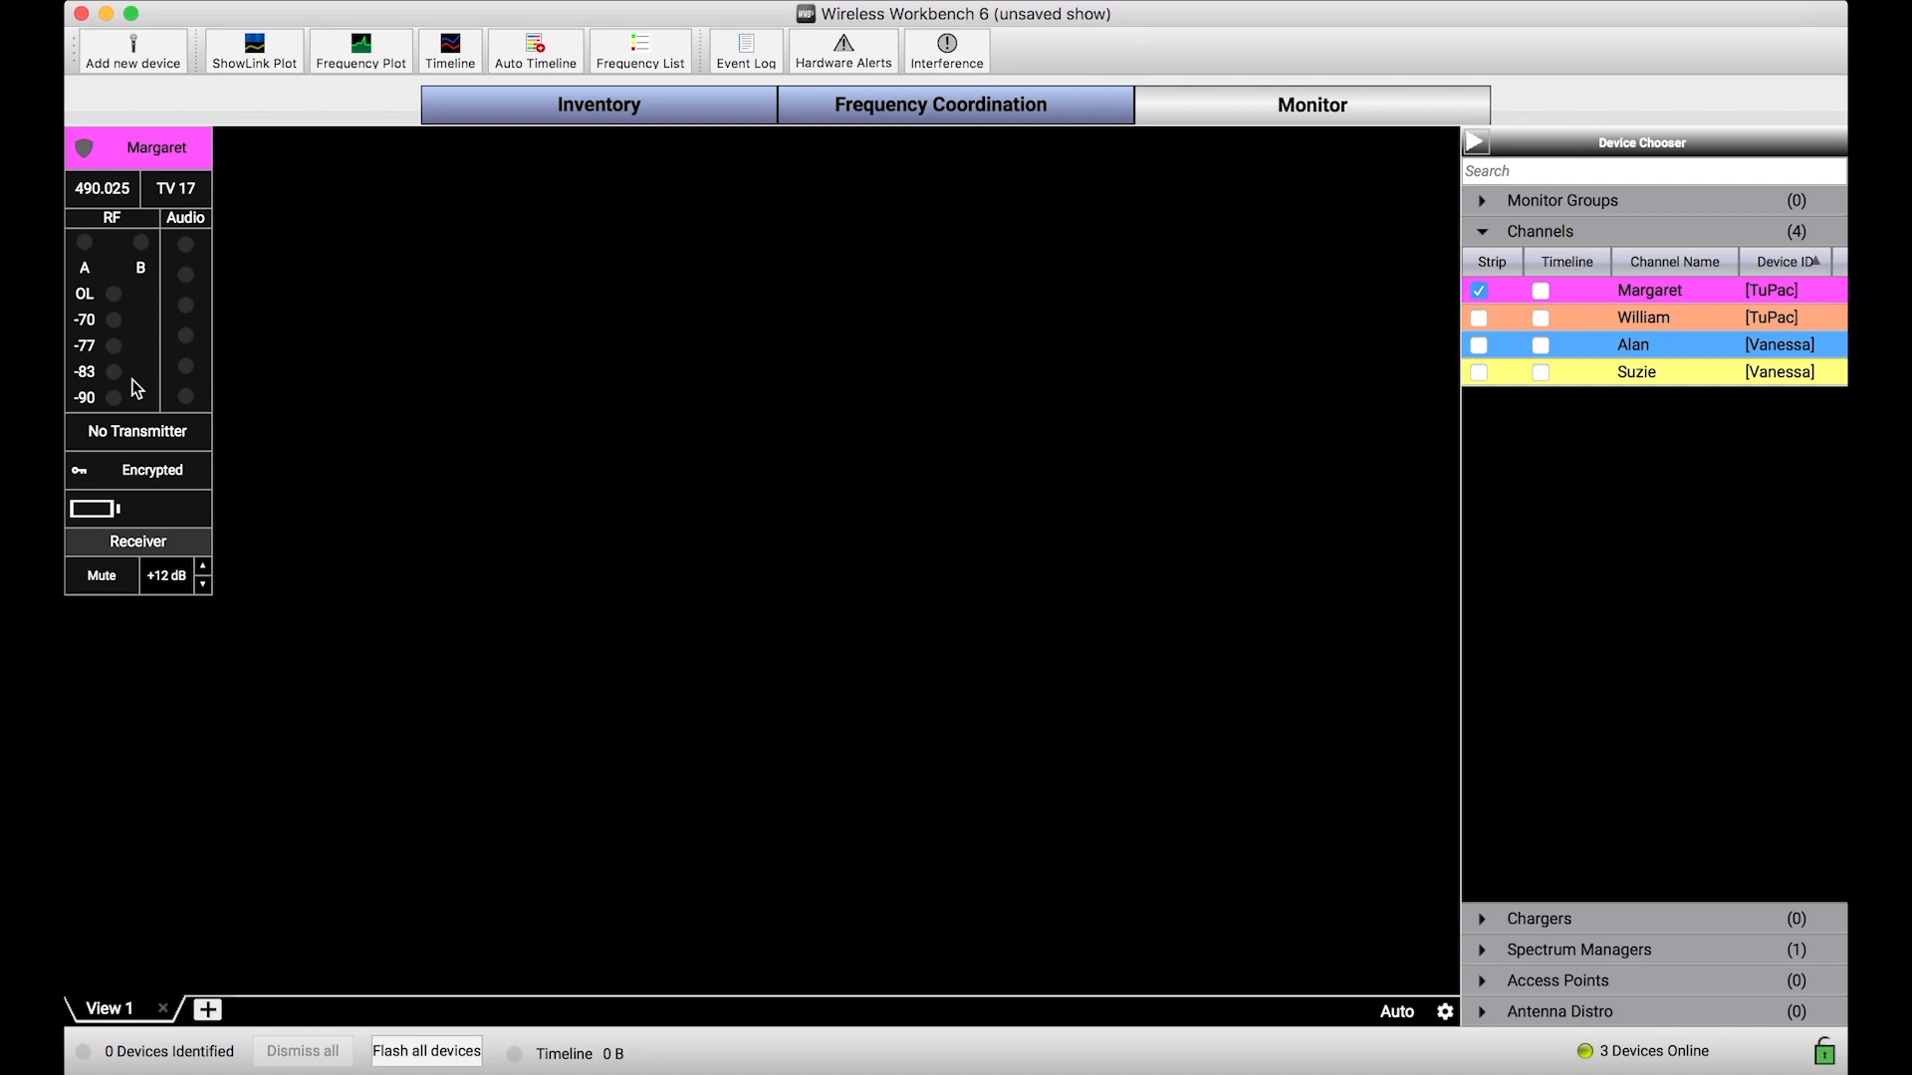
{"action": "mouse_move", "coordinate": [327, 442]}
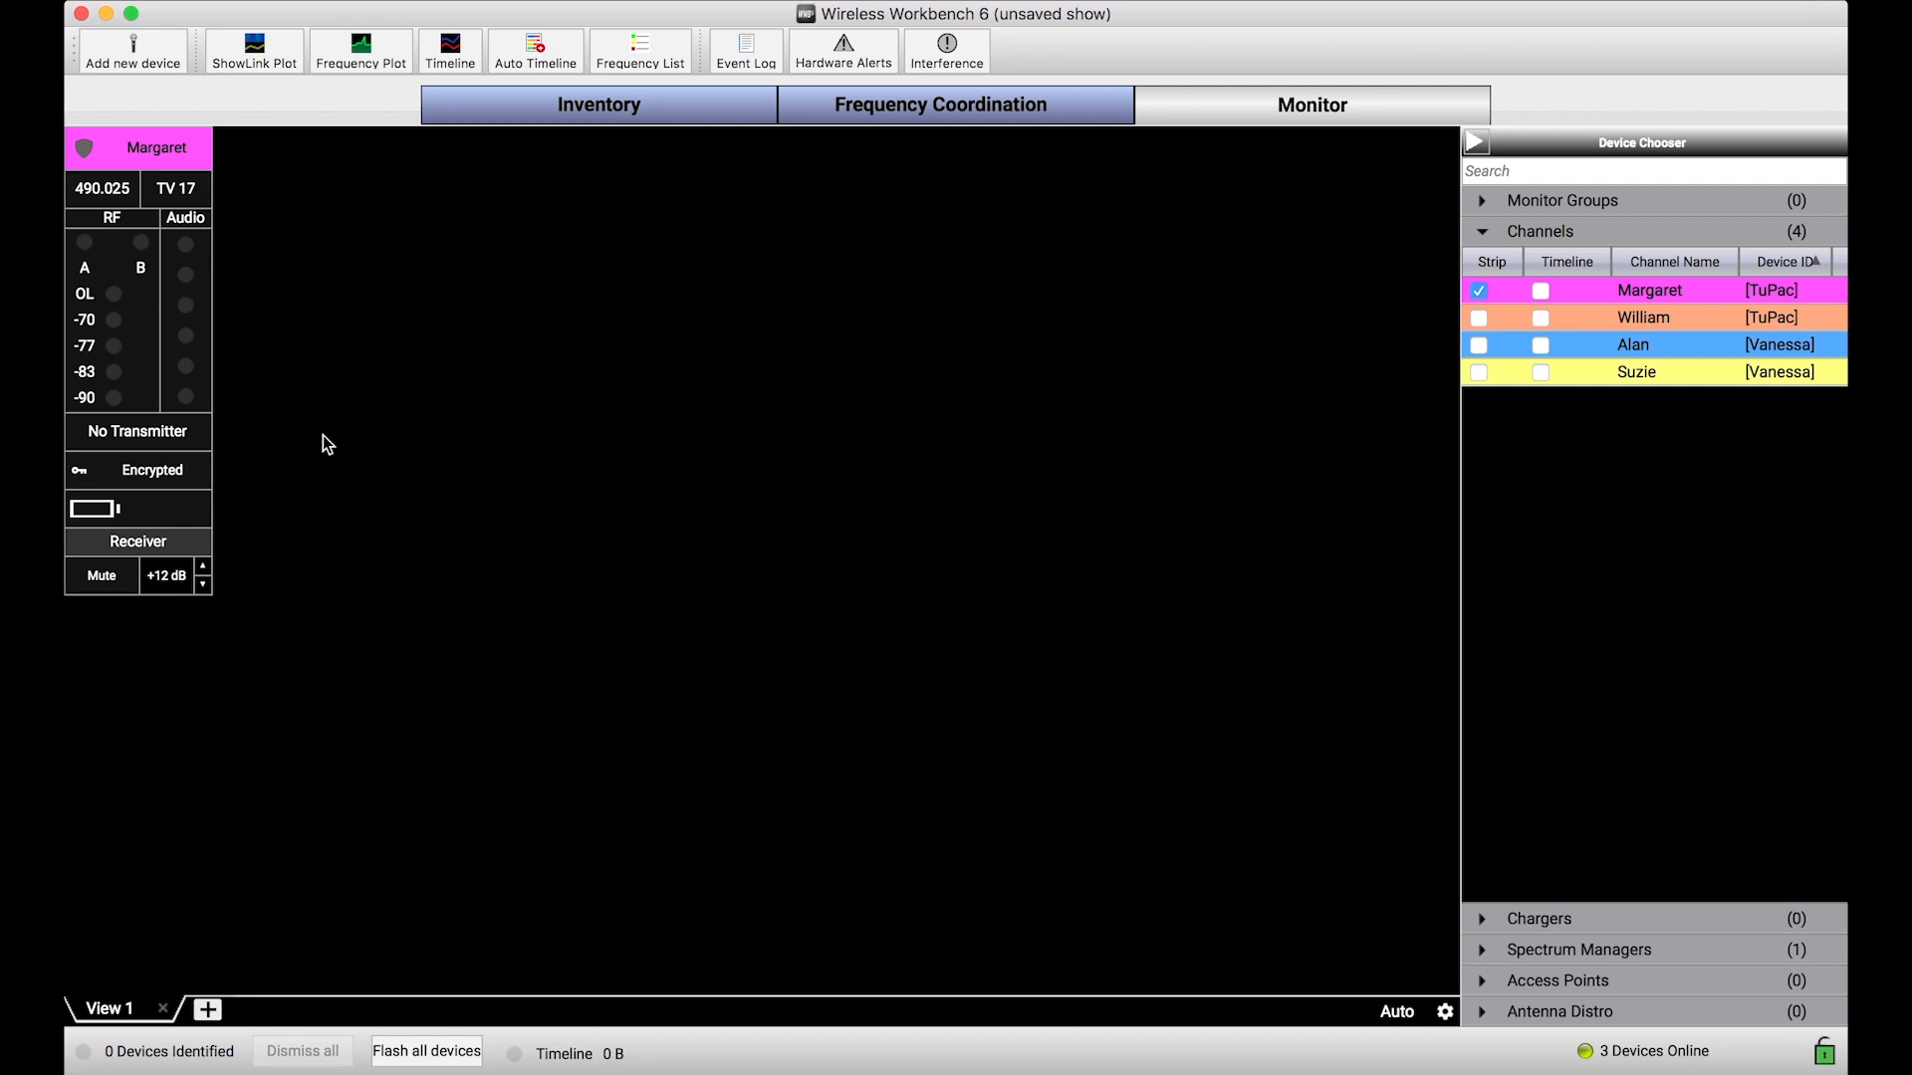
{"action": "mouse_move", "coordinate": [643, 776]}
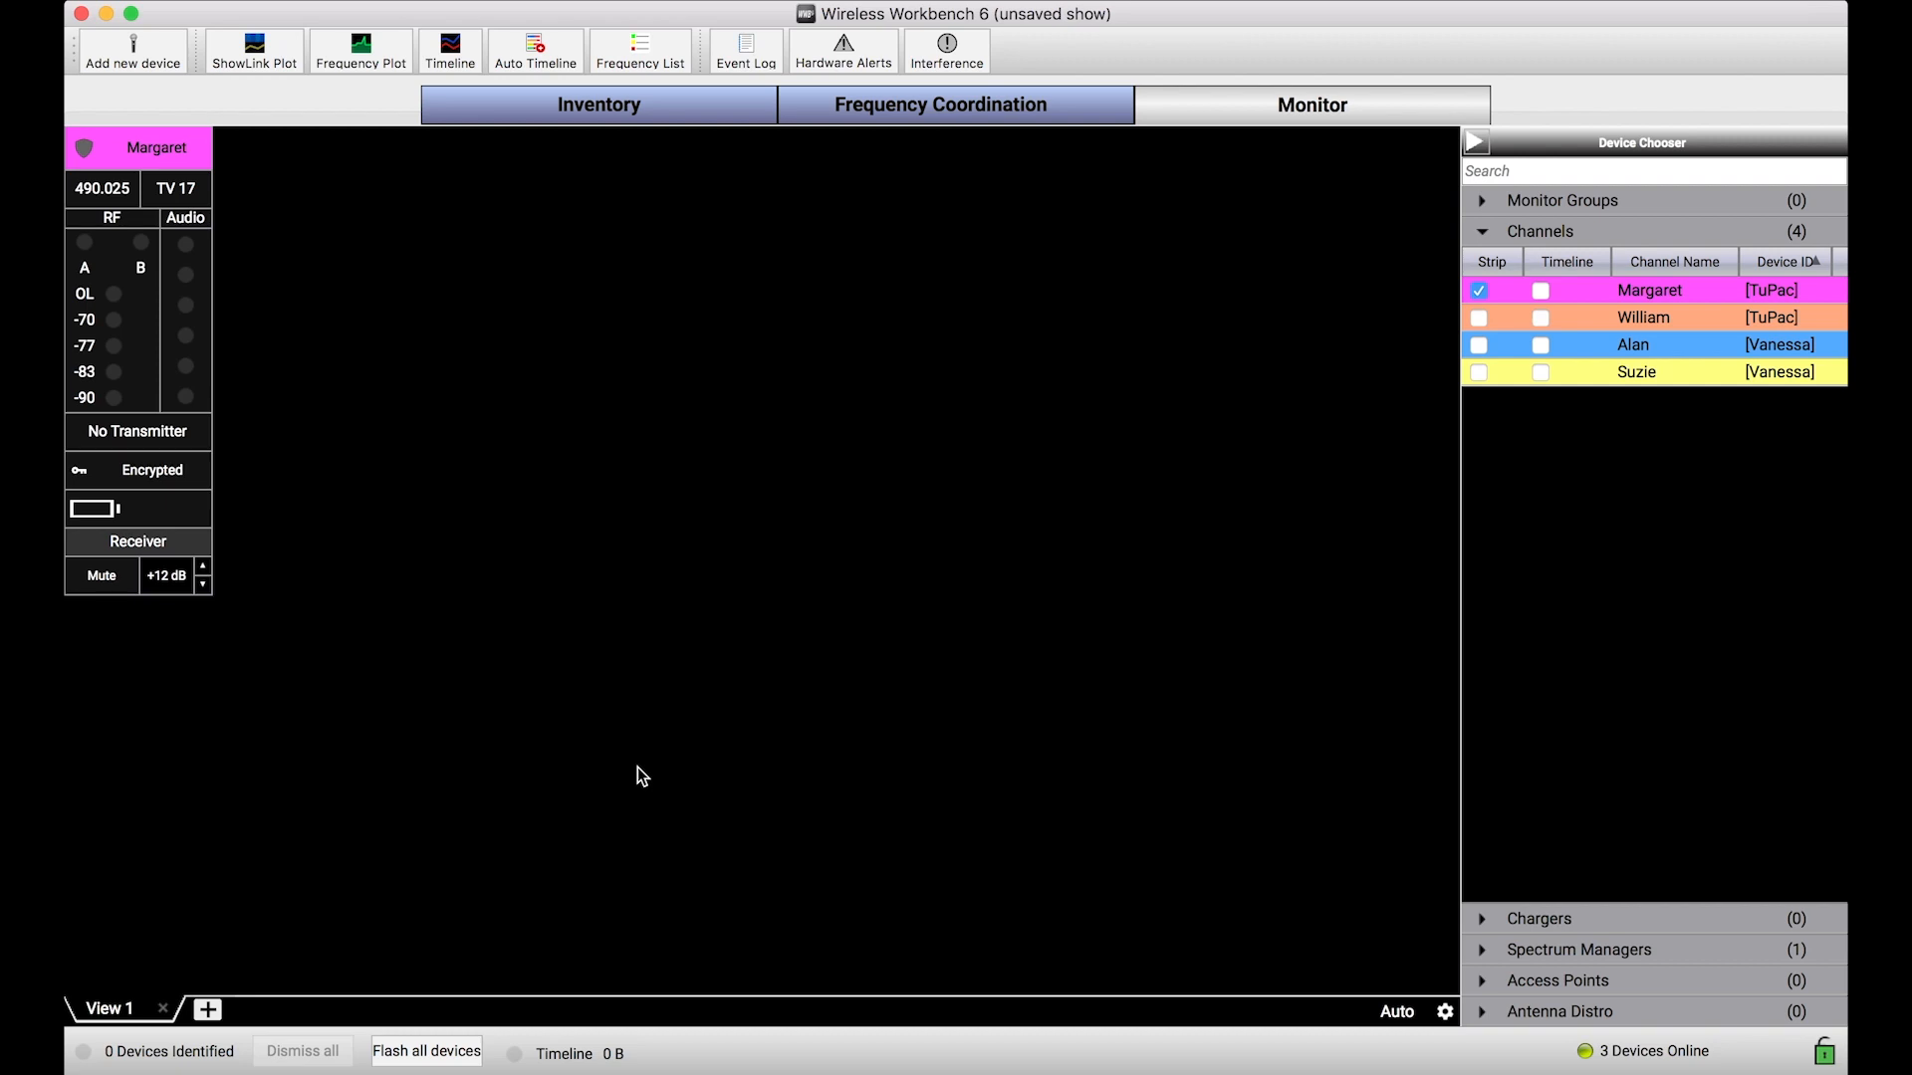
{"action": "mouse_move", "coordinate": [633, 657]}
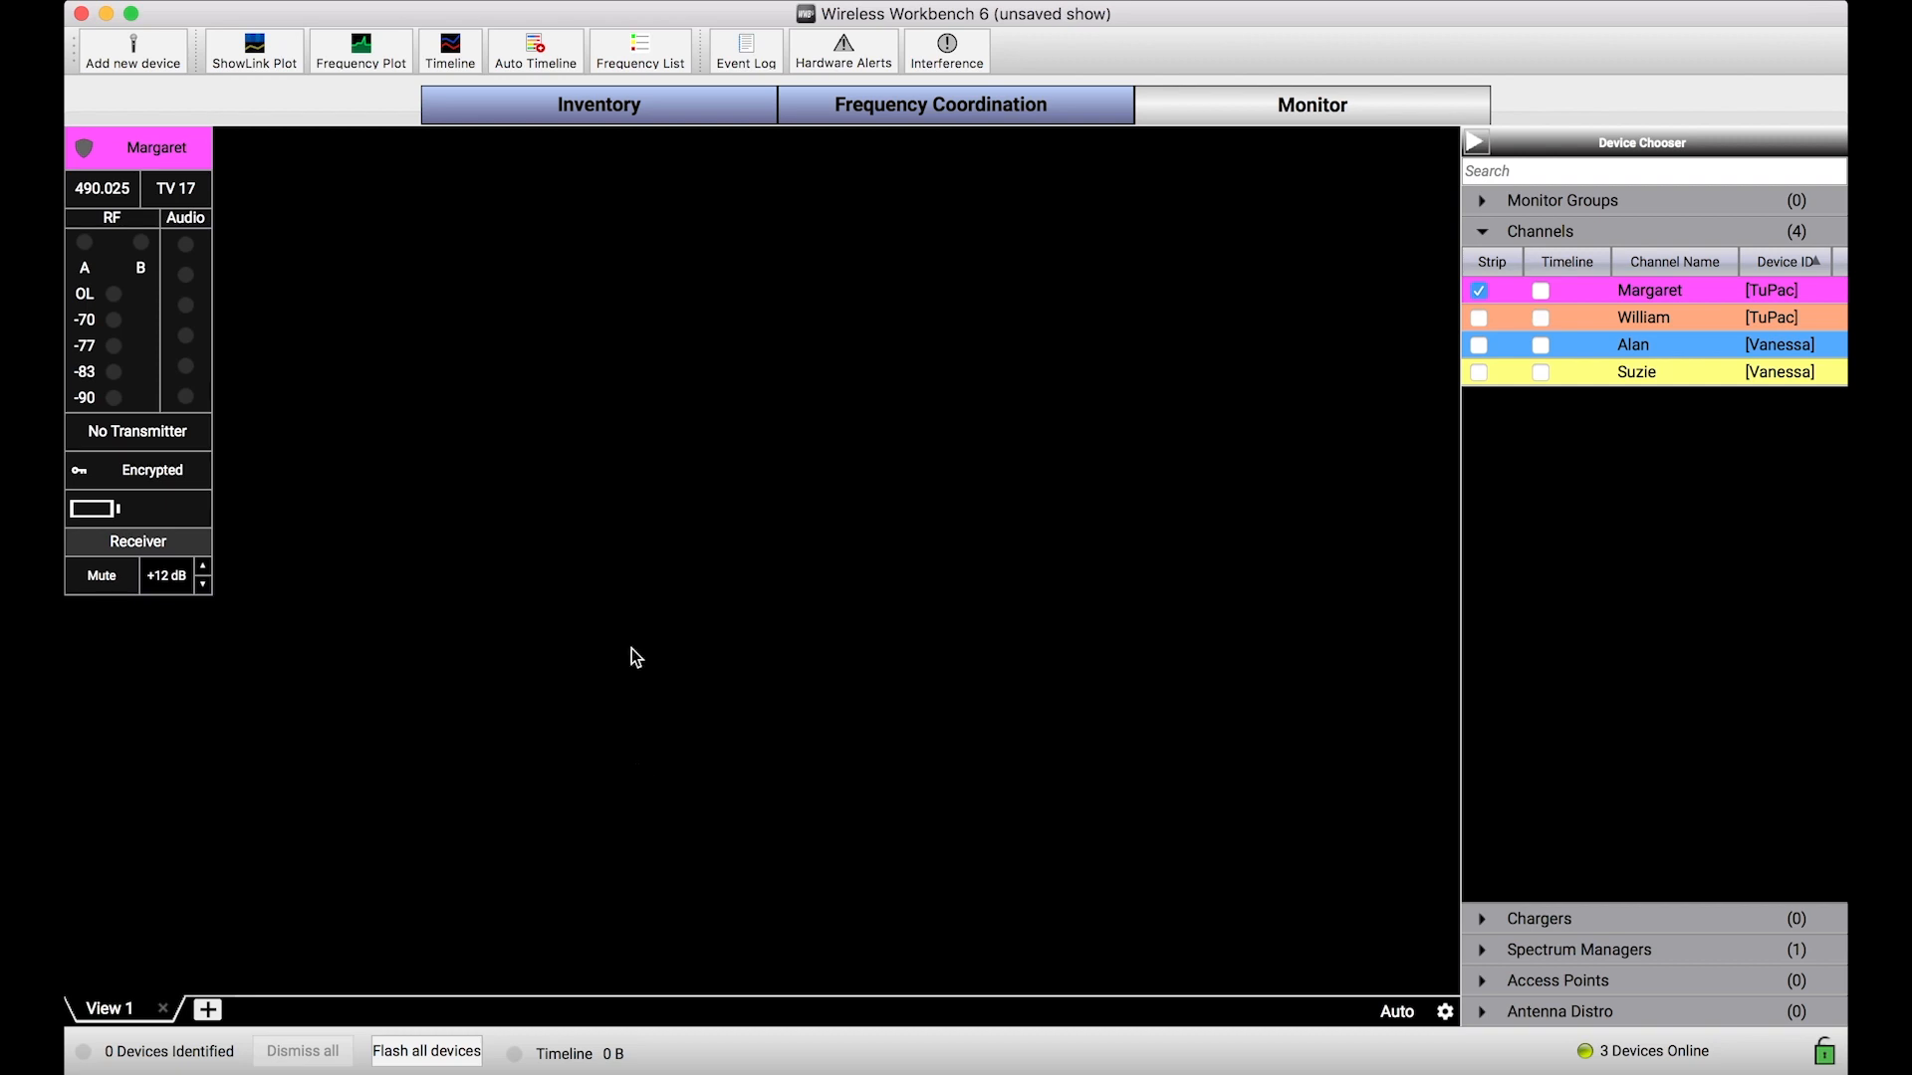
{"action": "mouse_move", "coordinate": [655, 428]}
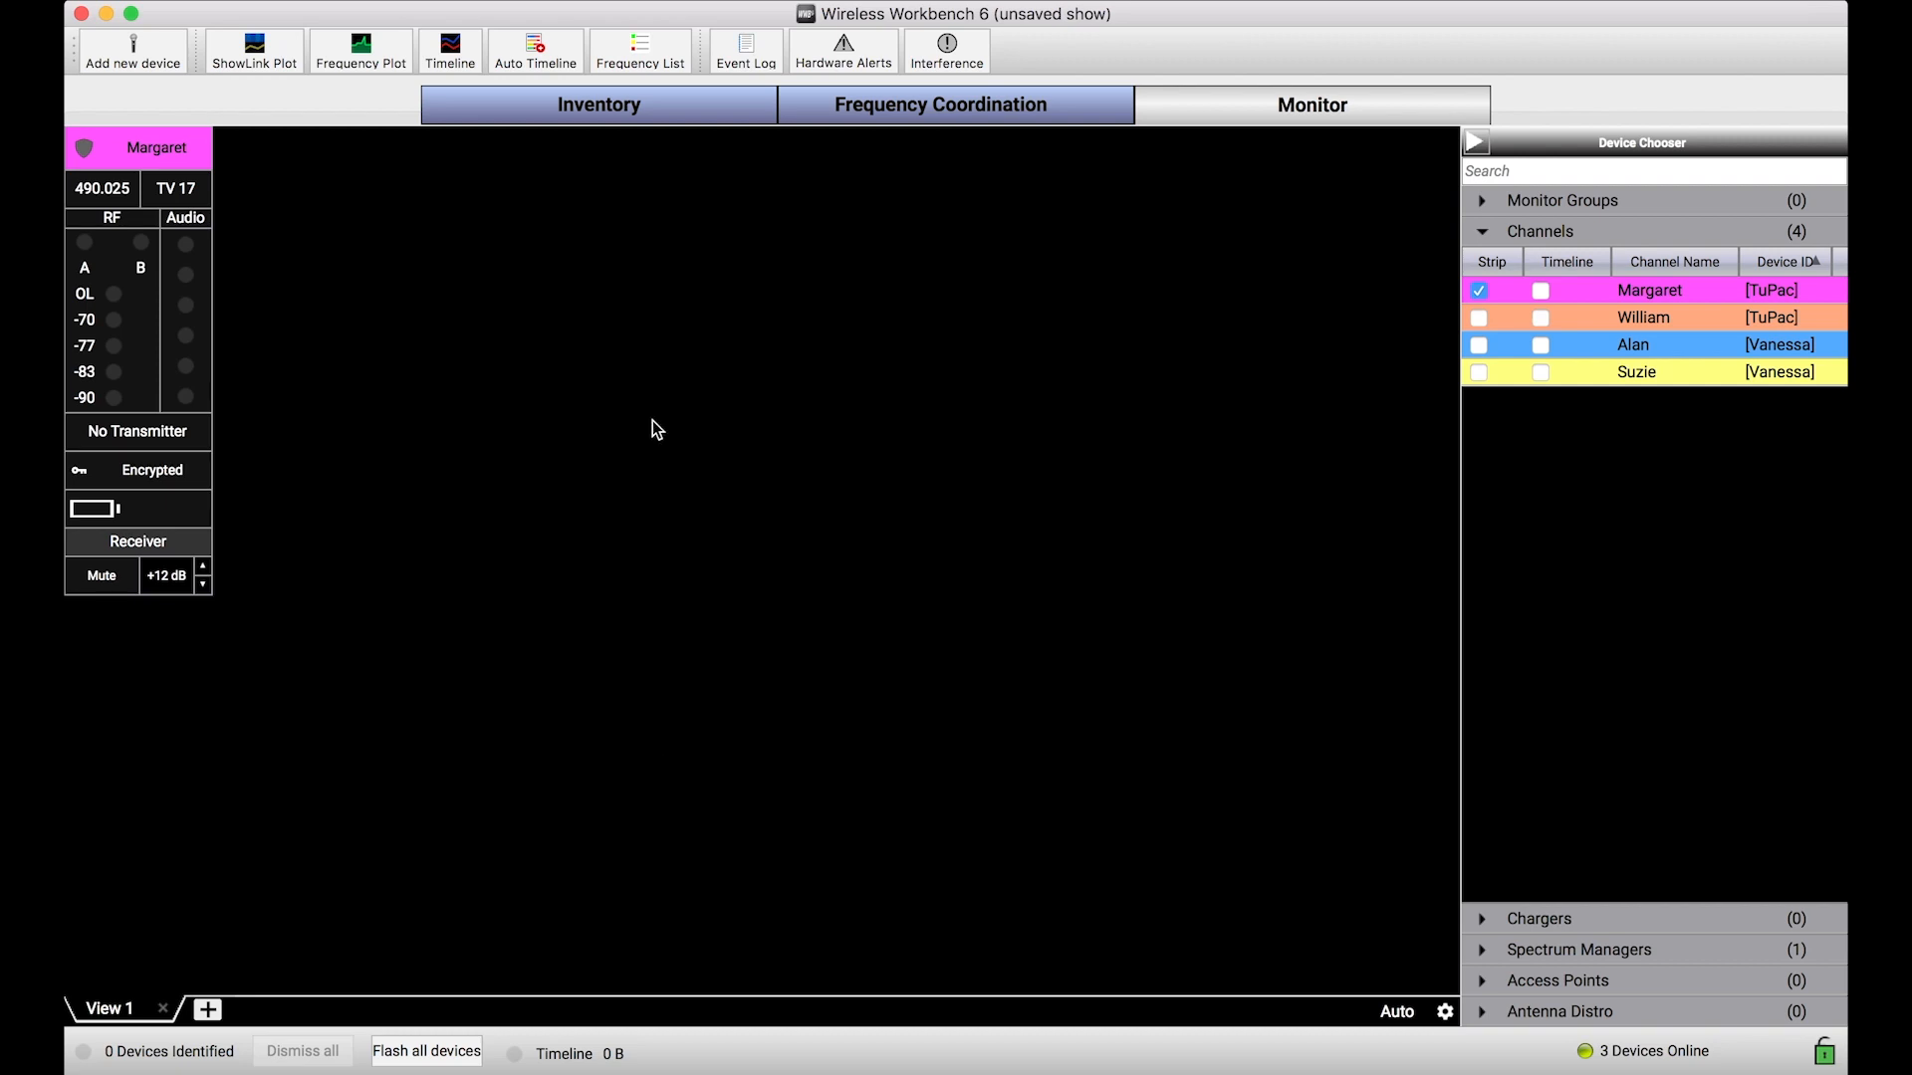